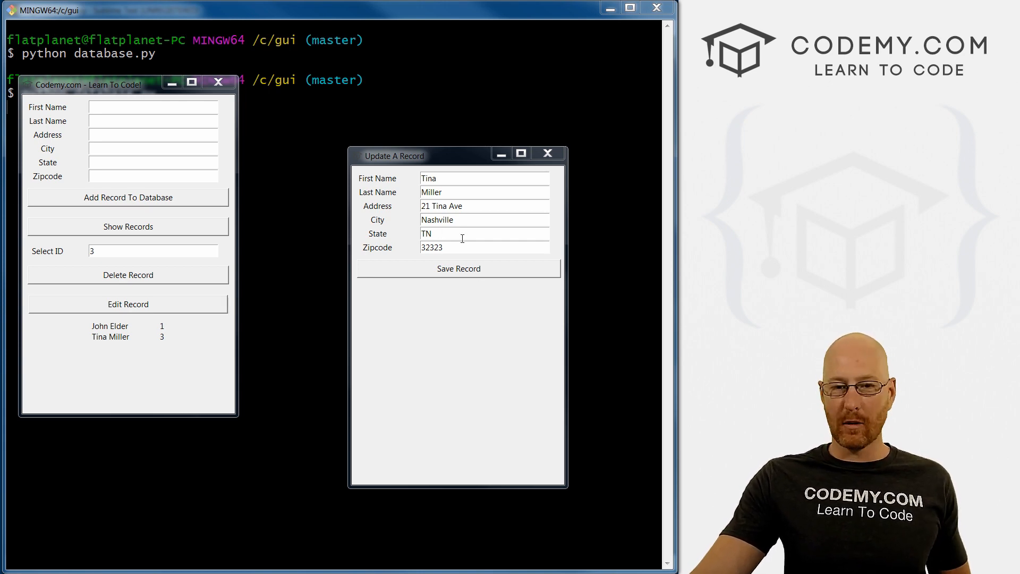
mouse_move(456, 277)
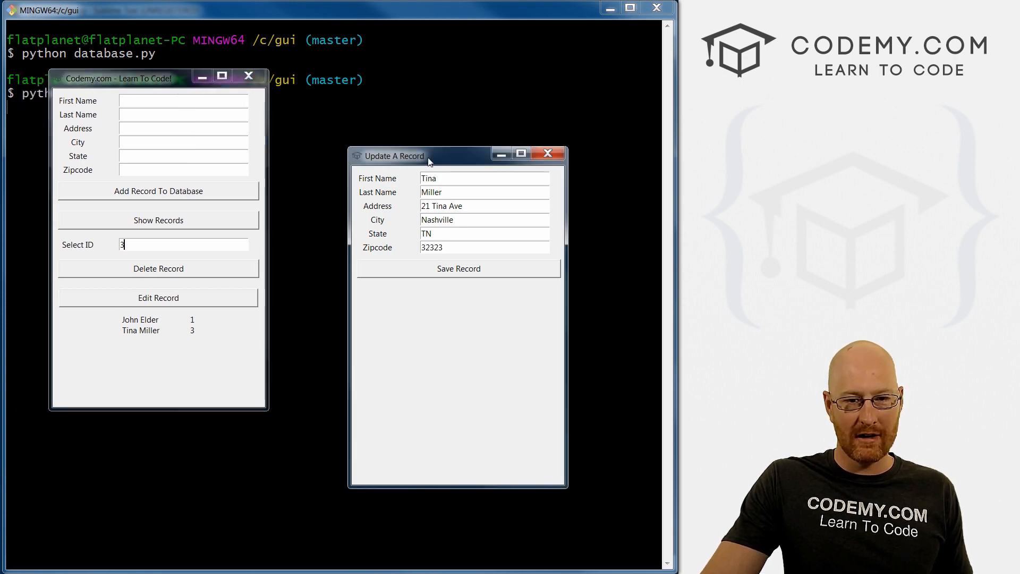
left_click_drag(427, 156, 397, 122)
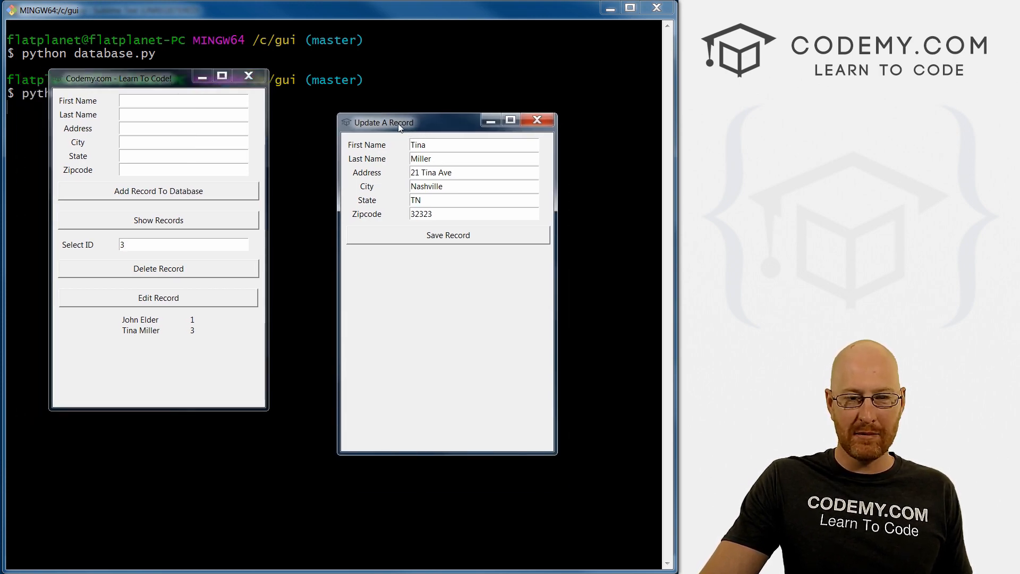
left_click_drag(383, 122, 404, 97)
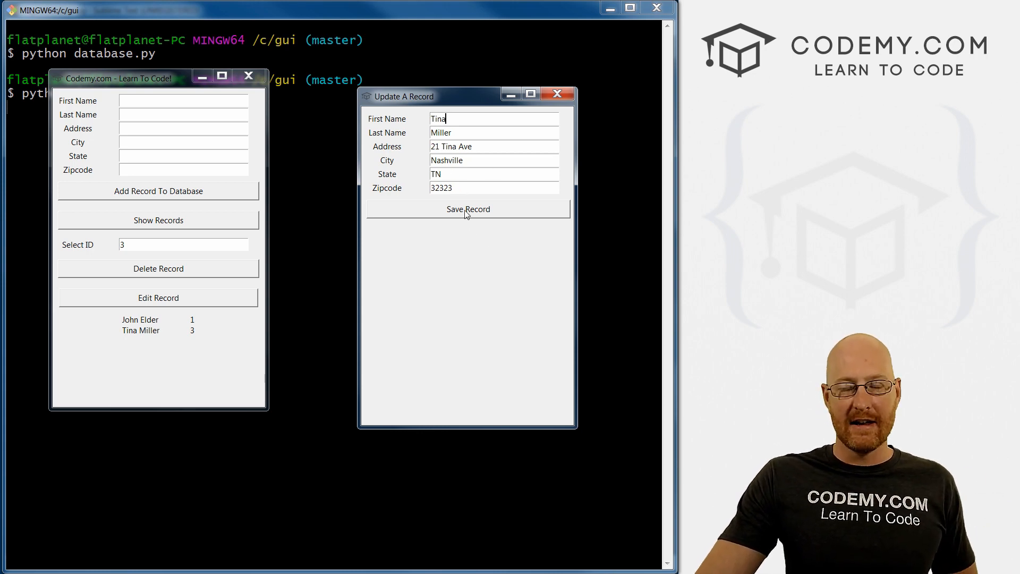
mouse_move(512, 215)
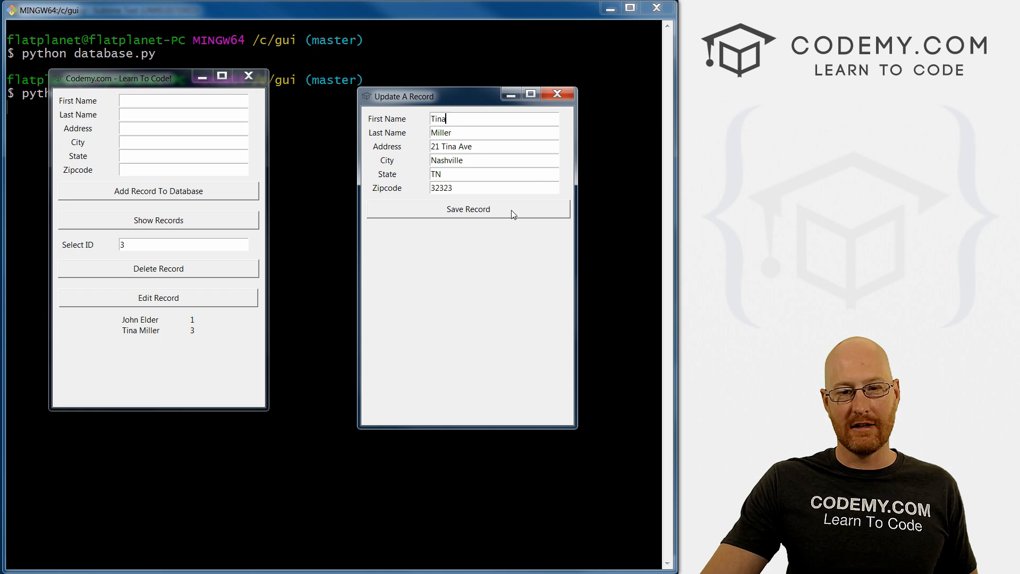
left_click(467, 209)
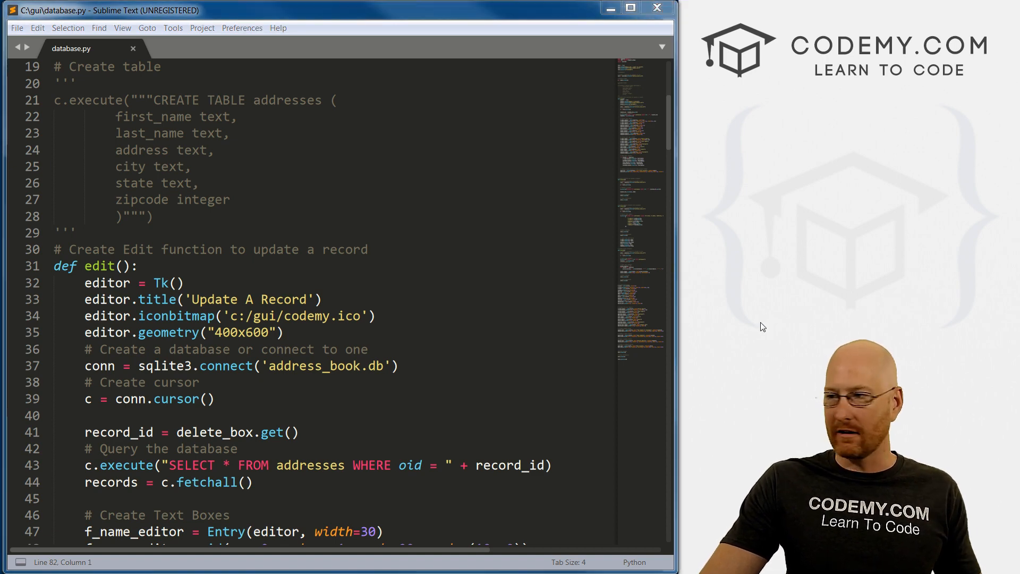
Change the Save Record button's command from edit to update in database.py
left_click(80, 266)
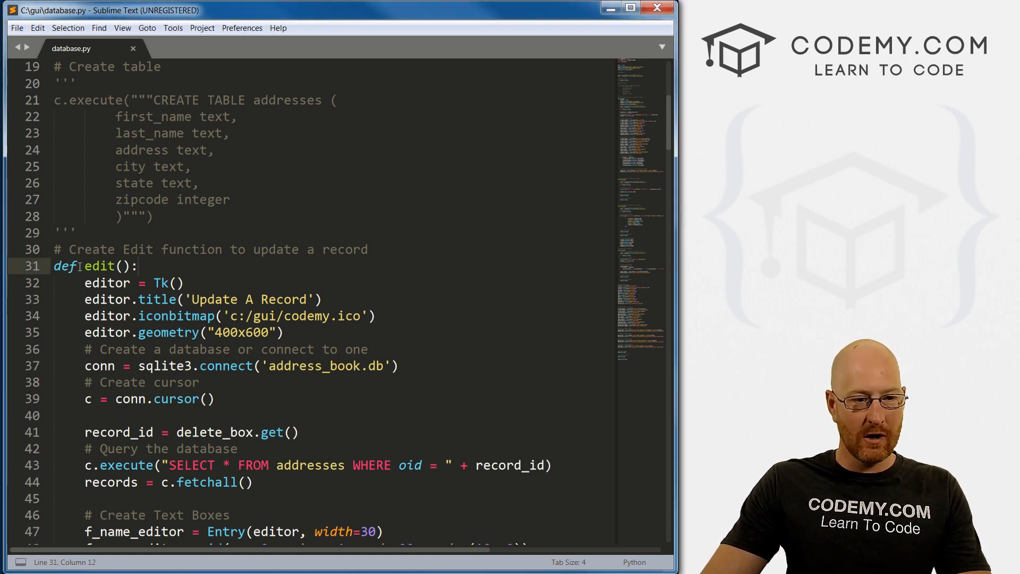
scroll("down", 3)
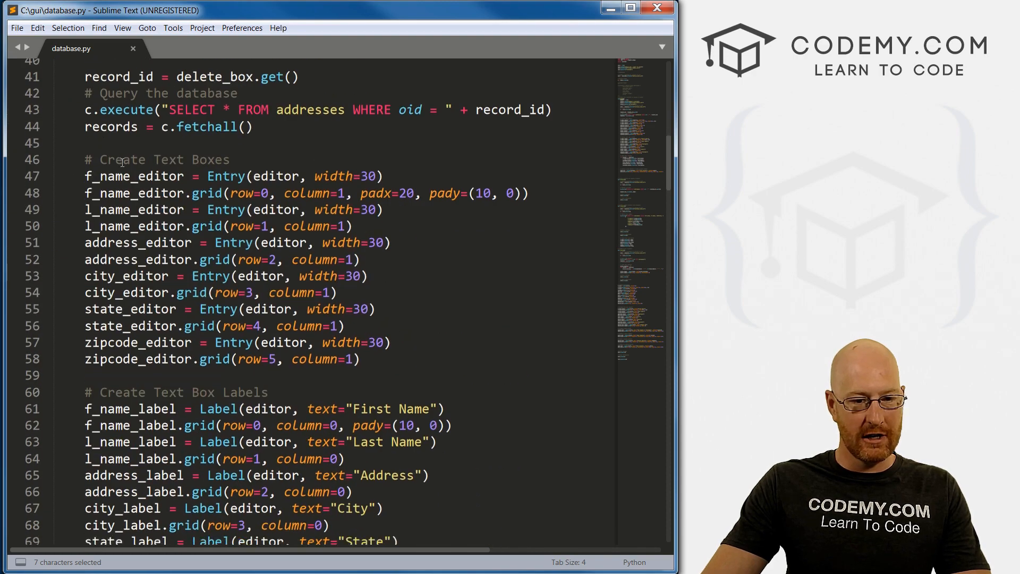
scroll("down", 3)
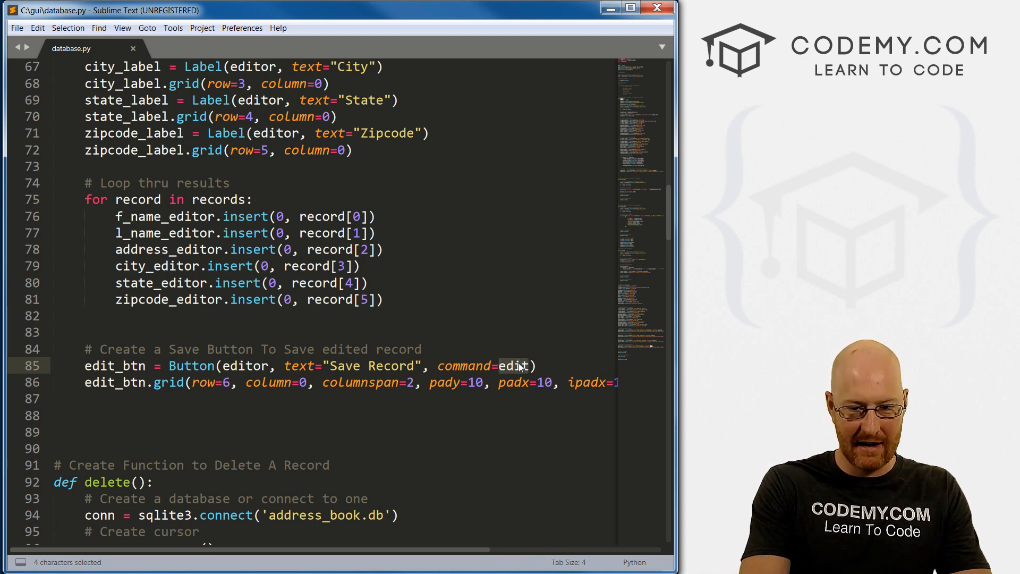
type("update")
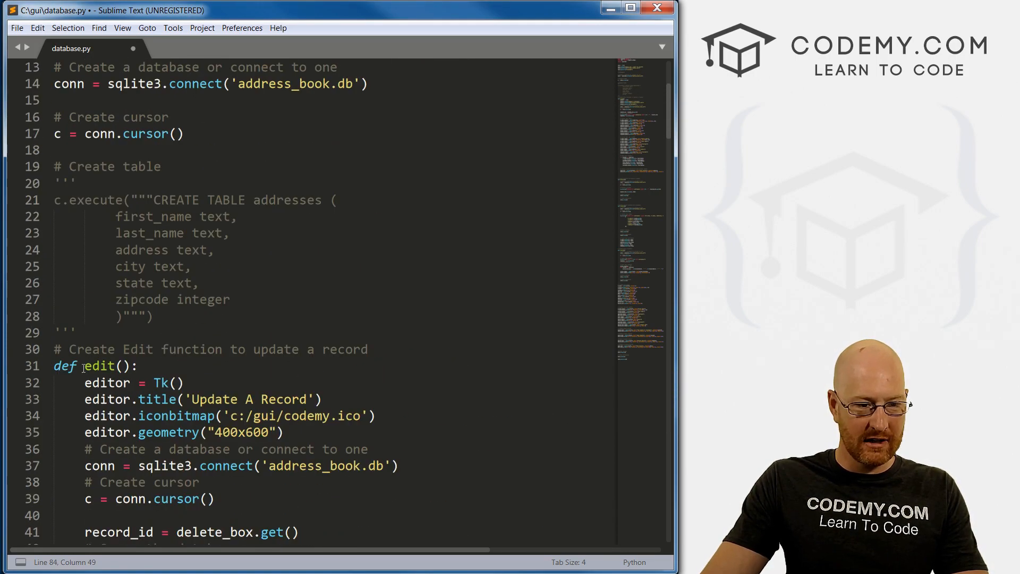
Add def update(): above edit and select edit's database connection and cursor lines
key("Enter")
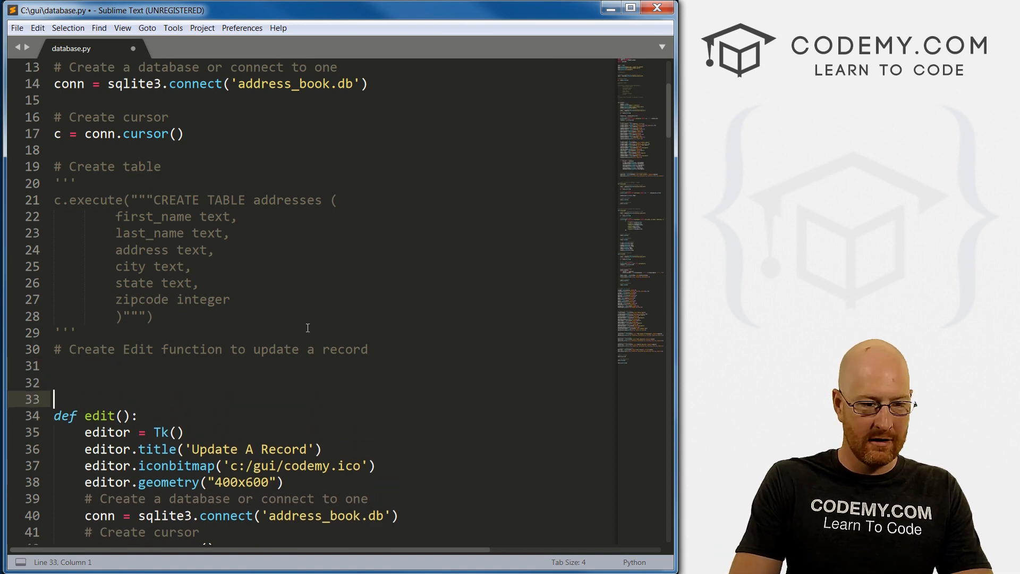
type("def u")
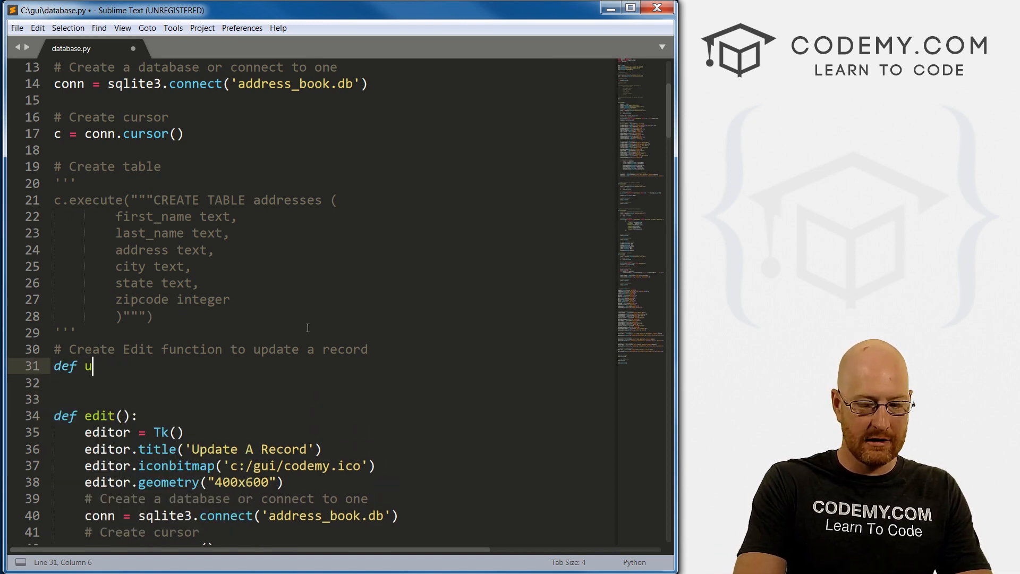
type("pdate():")
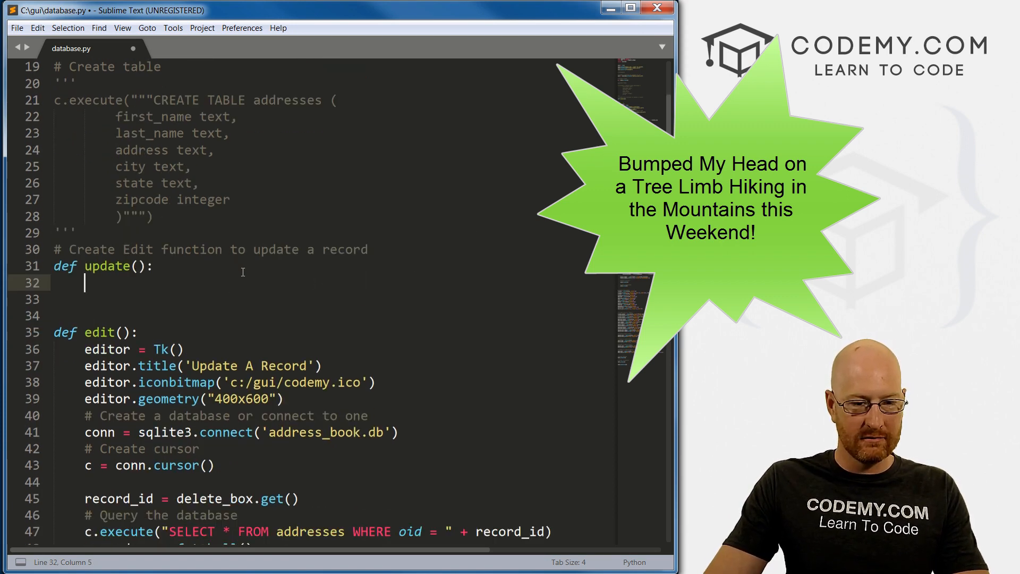
scroll("down", 3)
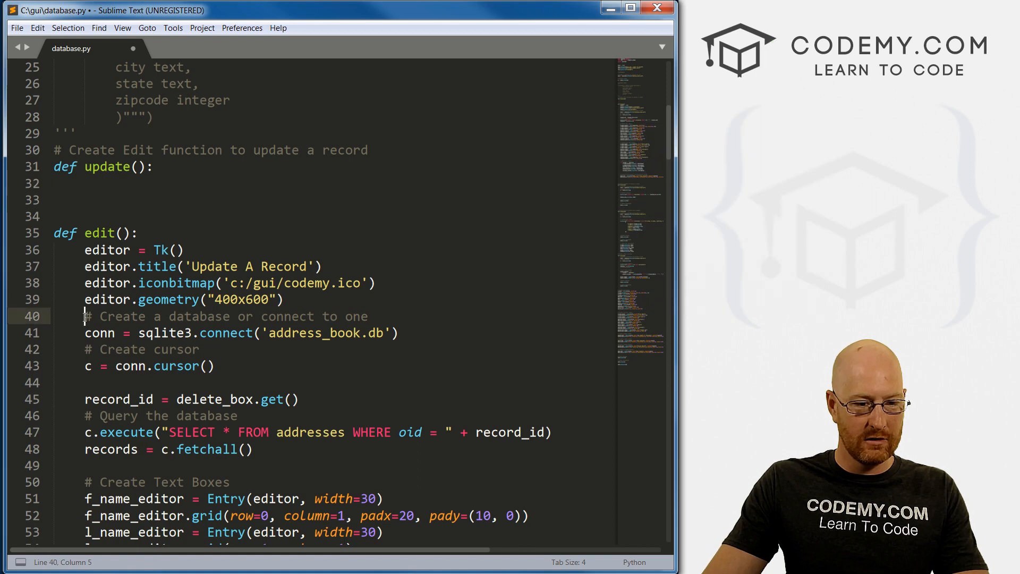
left_click_drag(84, 316, 214, 366)
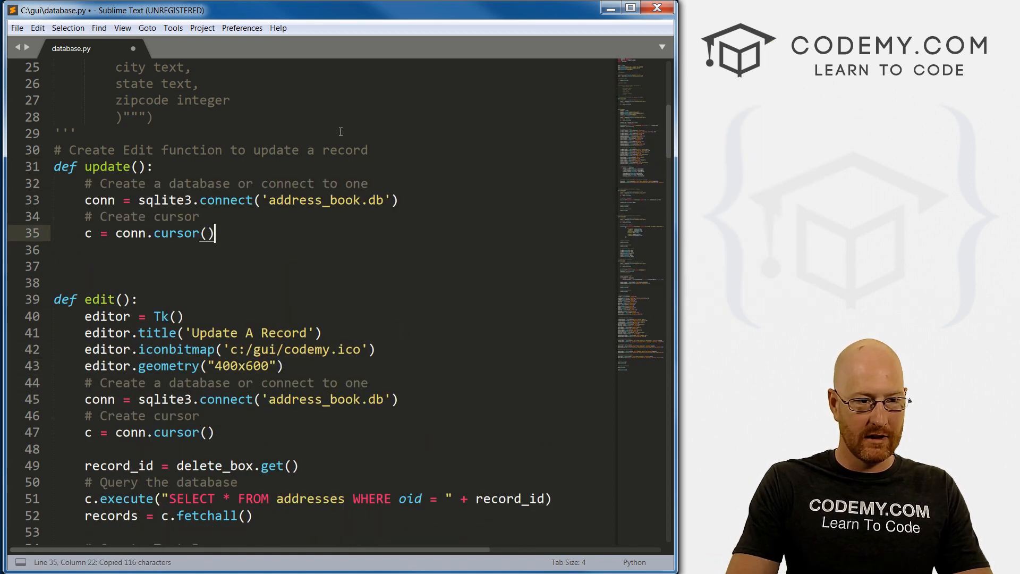
Select delete()'s commit and close-connection lines for update()
scroll("down", 3)
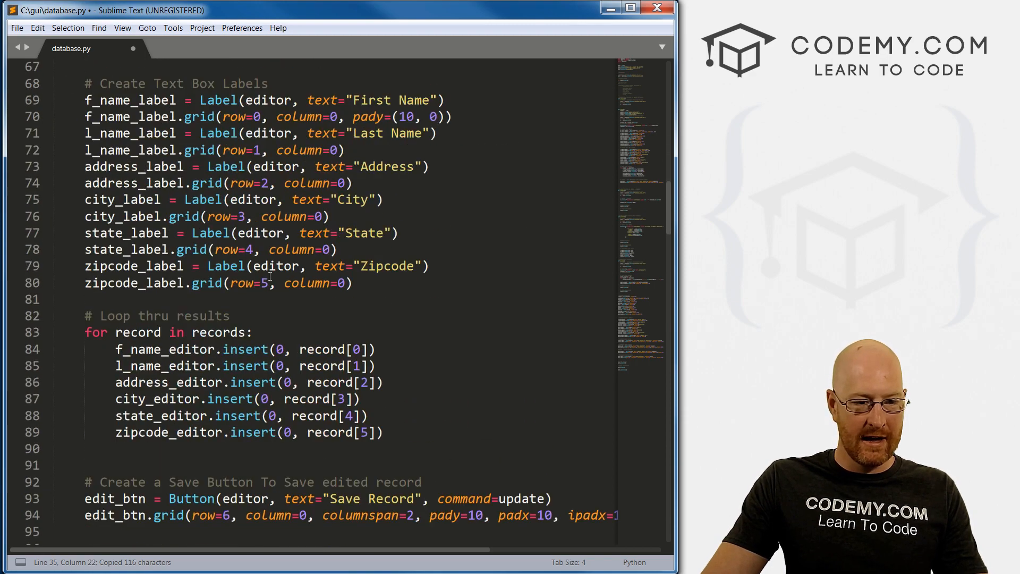
scroll("down", 3)
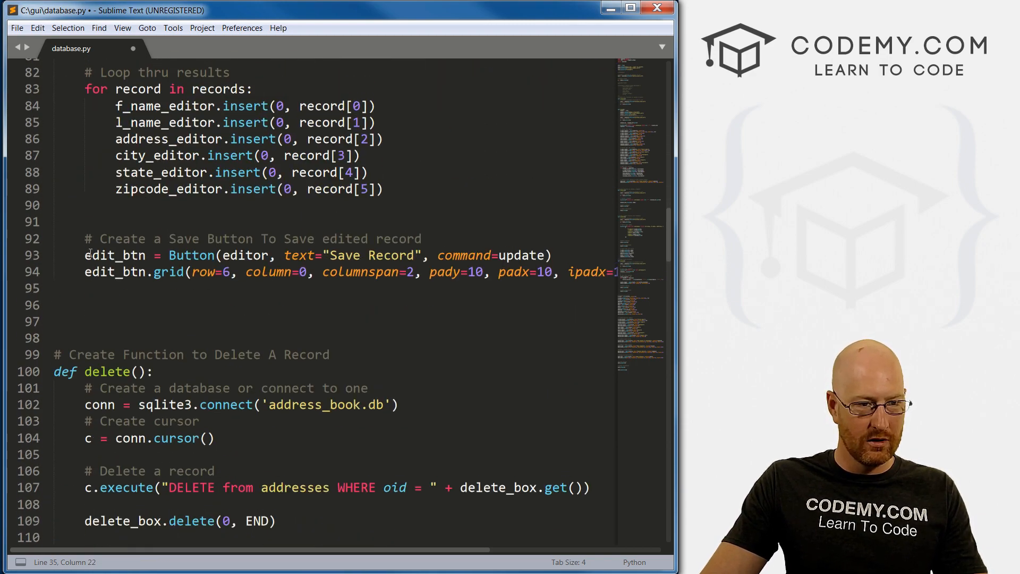
scroll("down", 3)
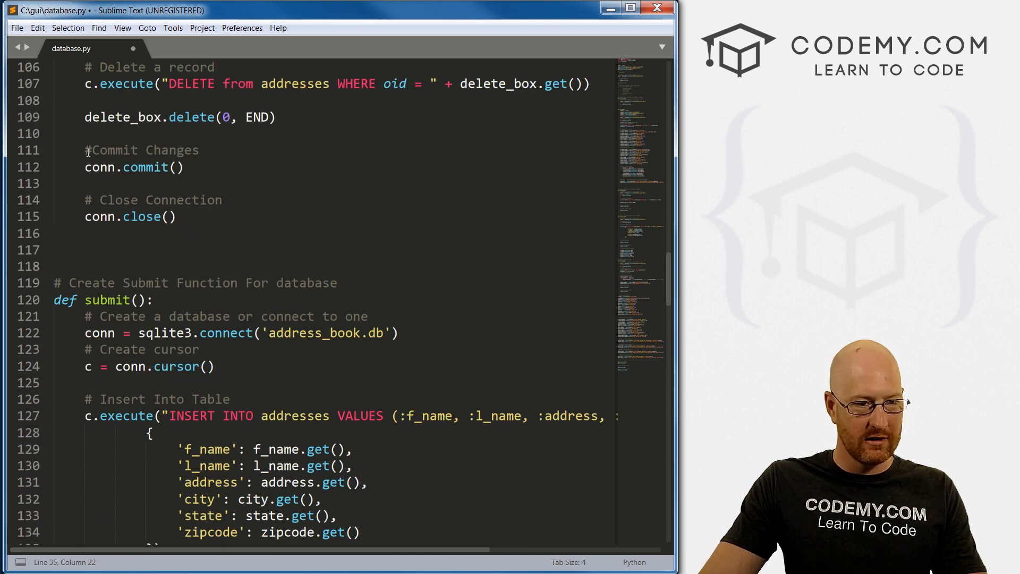
left_click_drag(85, 150, 180, 217)
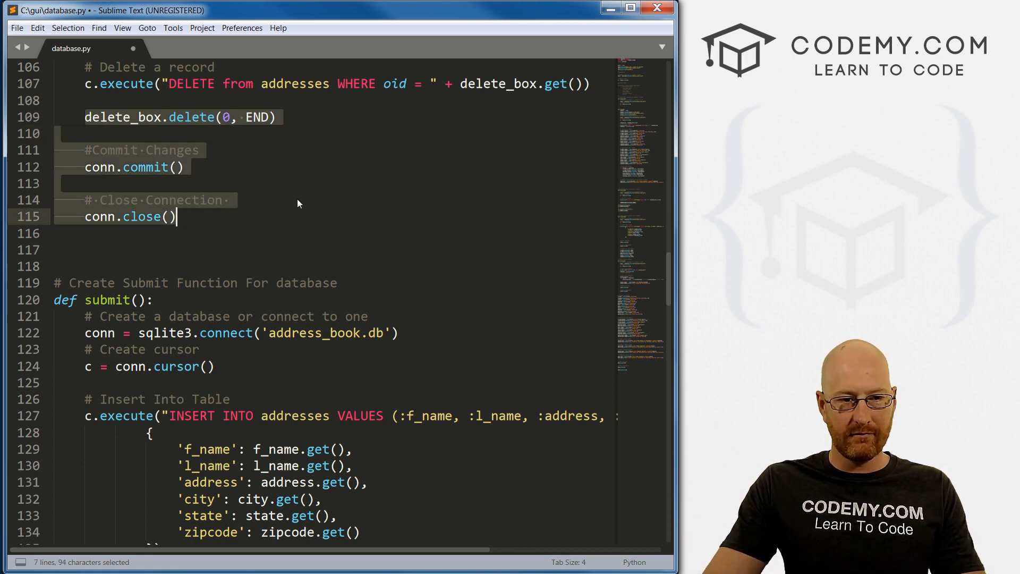
scroll("down", 3)
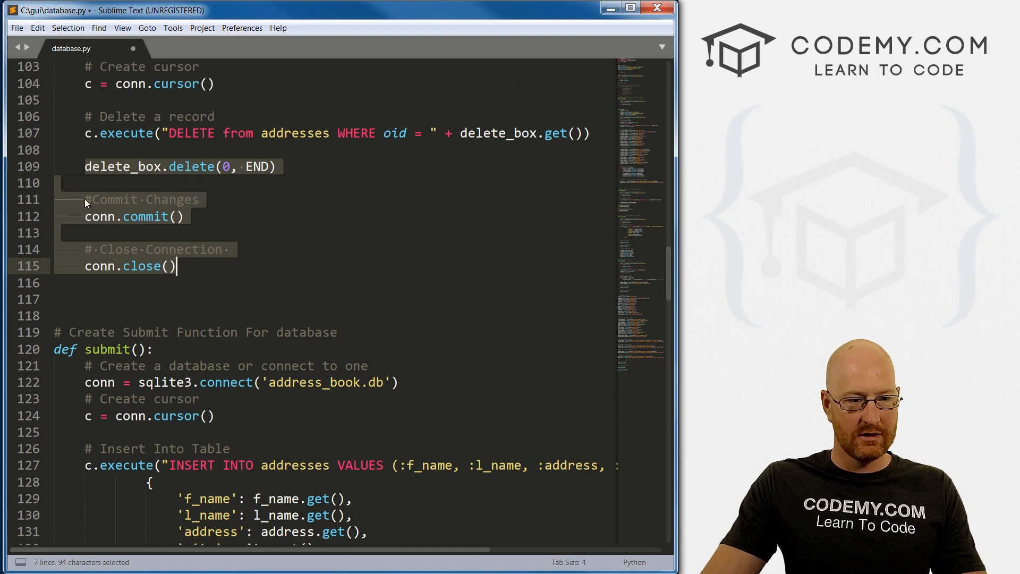
left_click(179, 267)
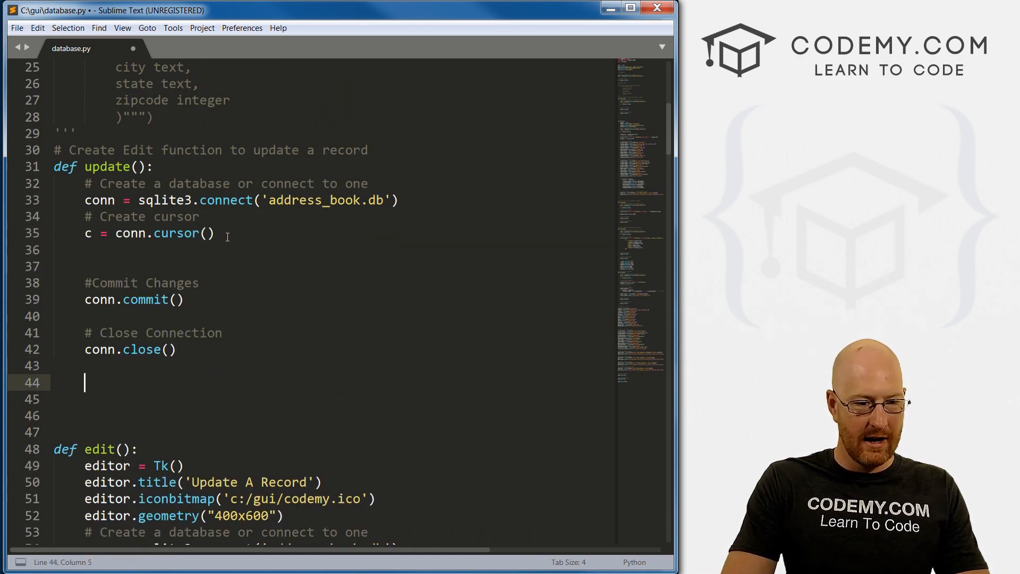
Select the '# Clear The Text Boxes' lines in update() and backspace over them
scroll("down", 3)
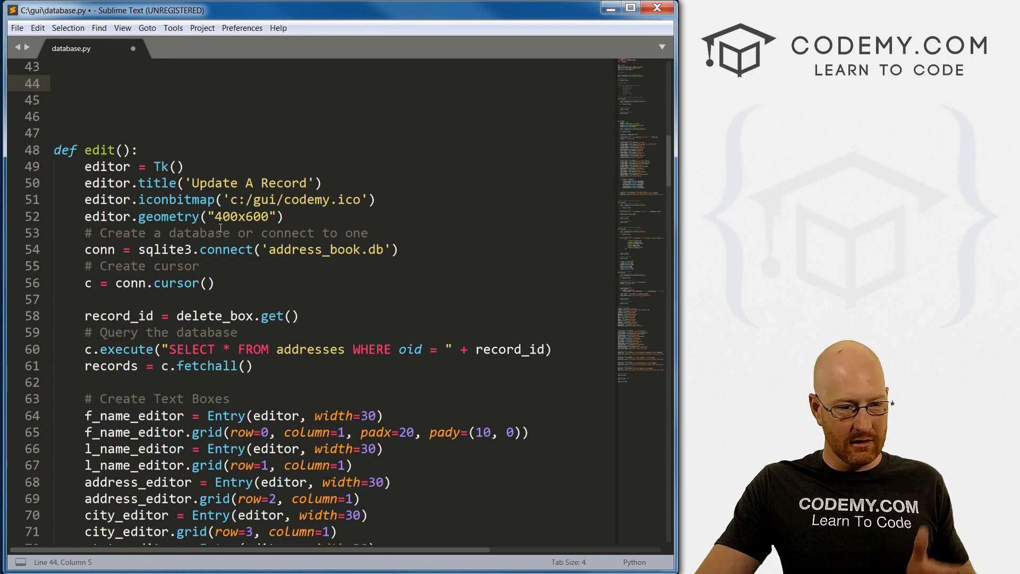
scroll("down", 3)
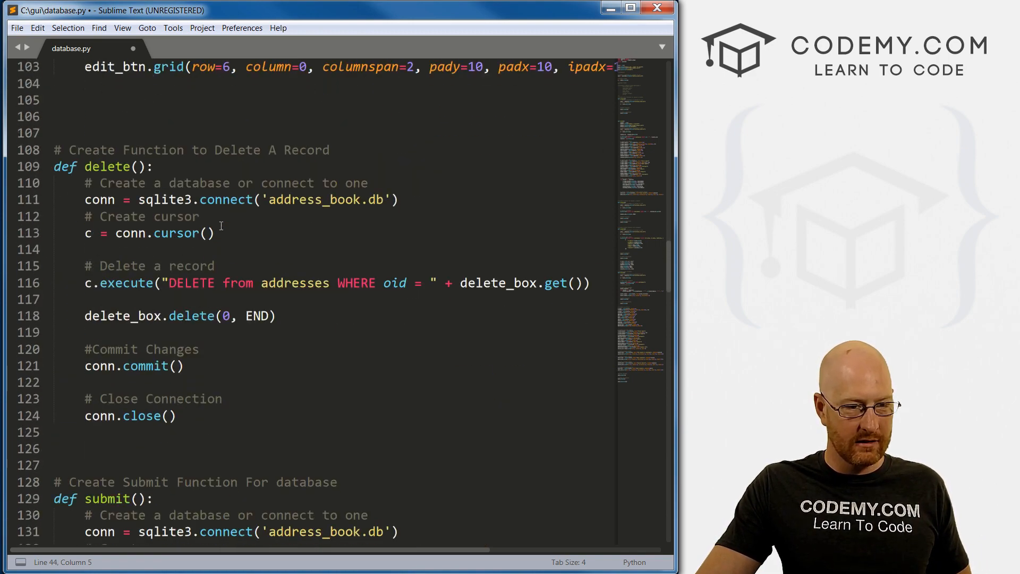
scroll("down", 3)
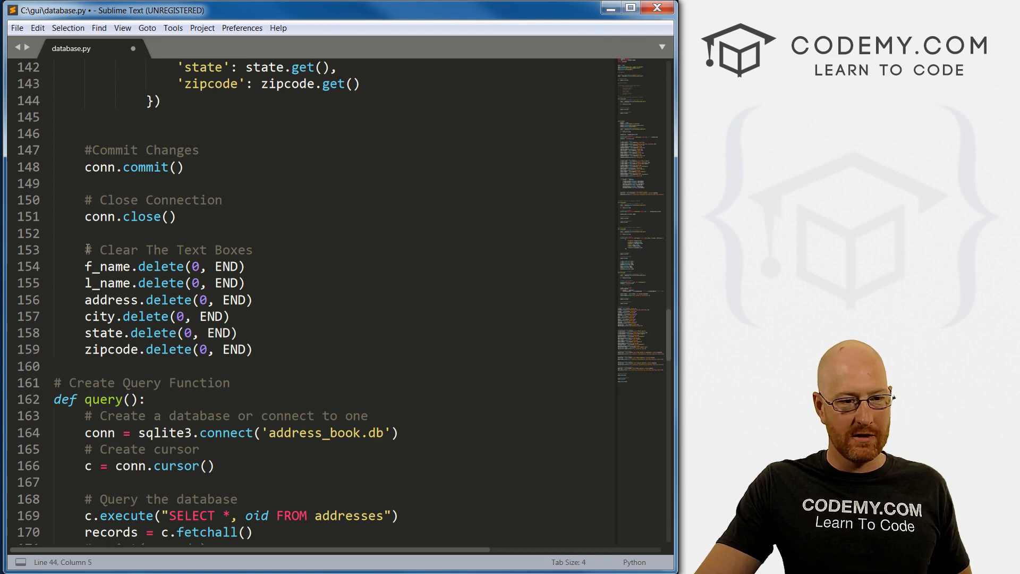
left_click_drag(84, 250, 254, 350)
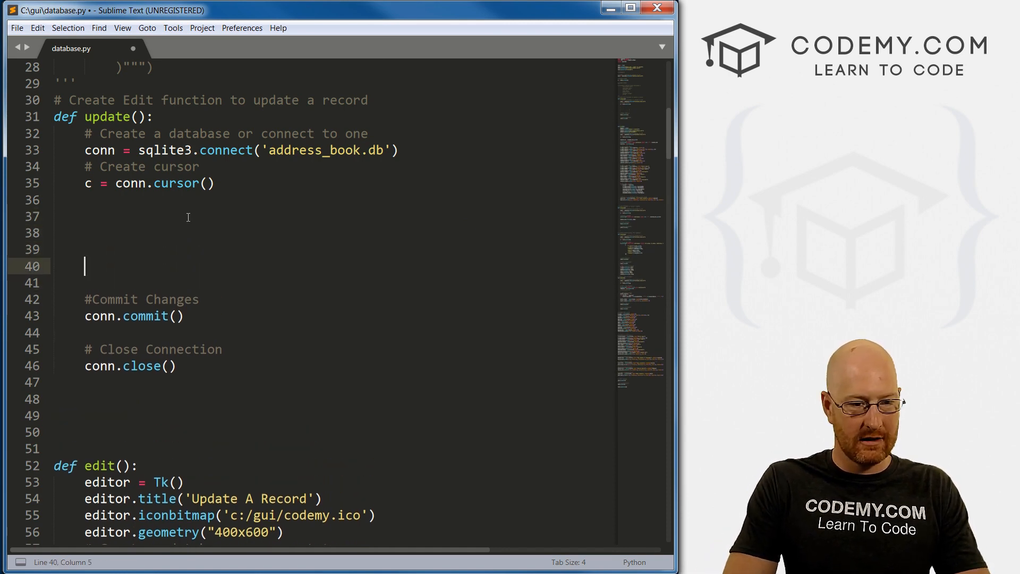
key("backspace")
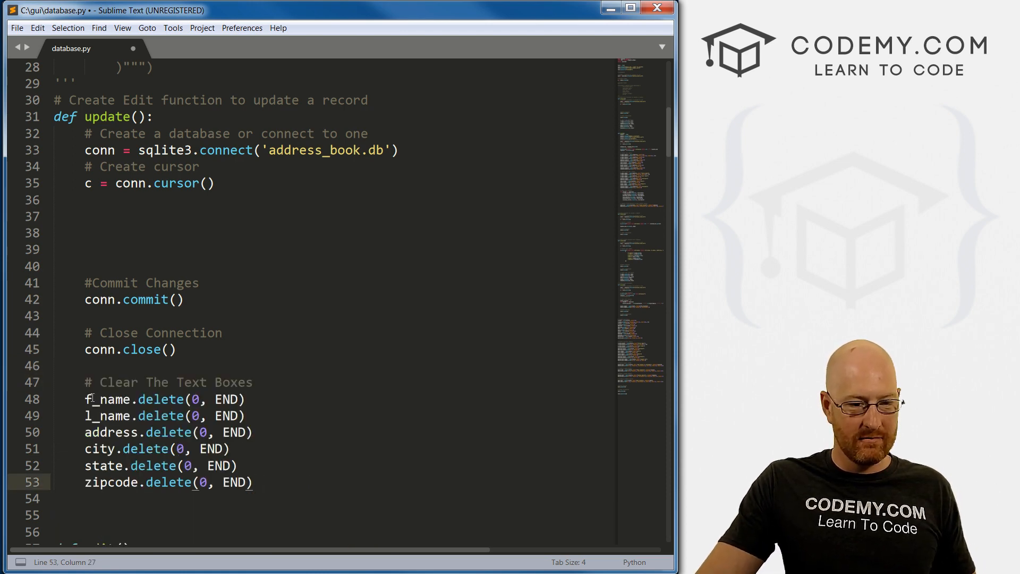
Add _editor to the copied entry names, then delete the text-box clearing lines
scroll("down", 3)
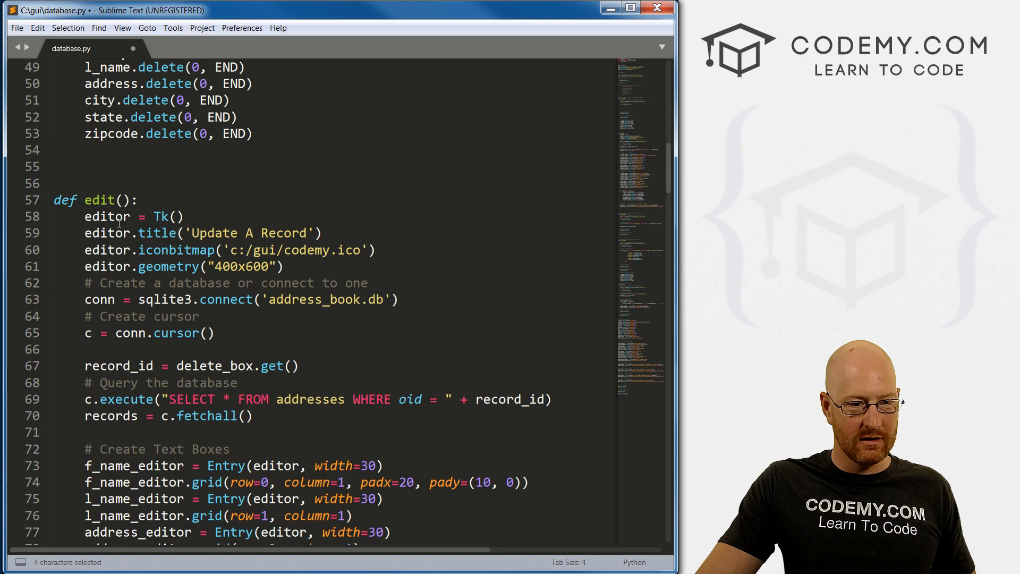
scroll("down", 3)
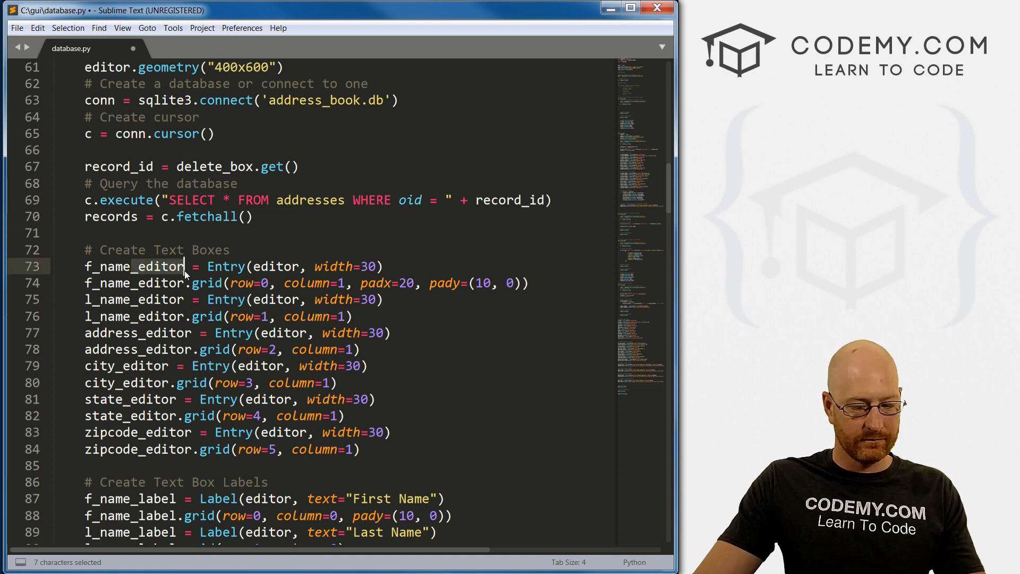
key("ctrl+c")
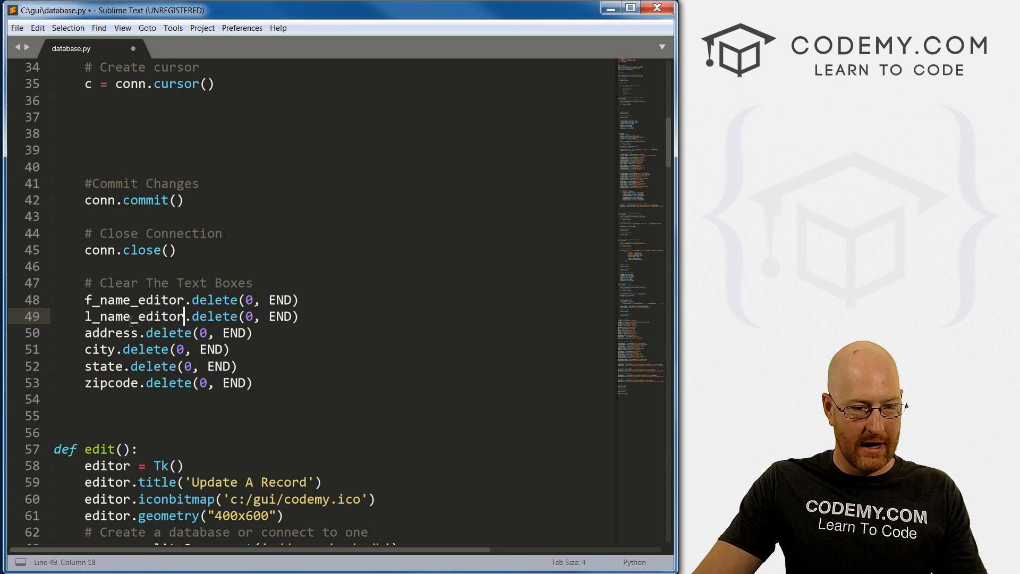
type("_editor")
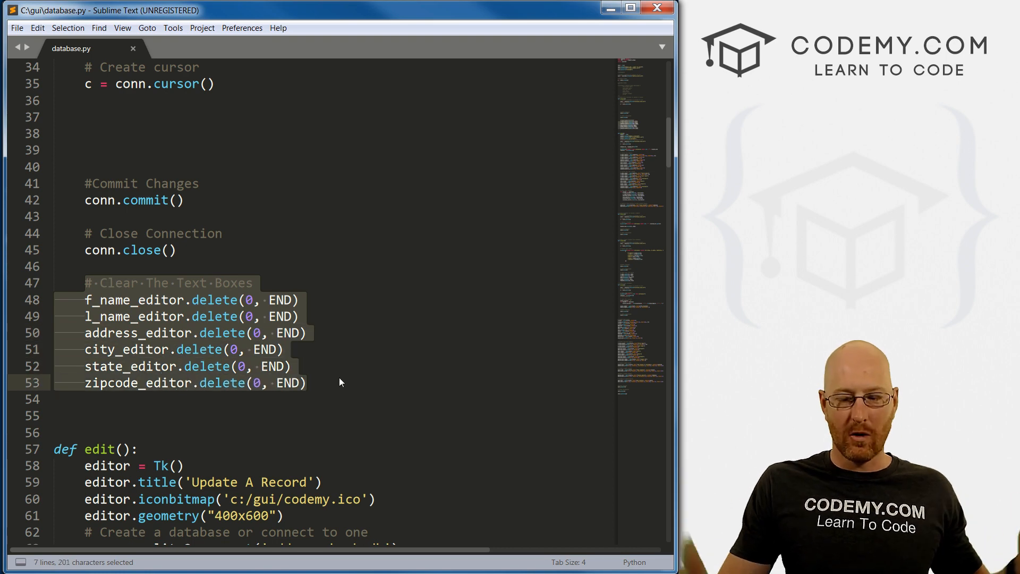
key("Delete")
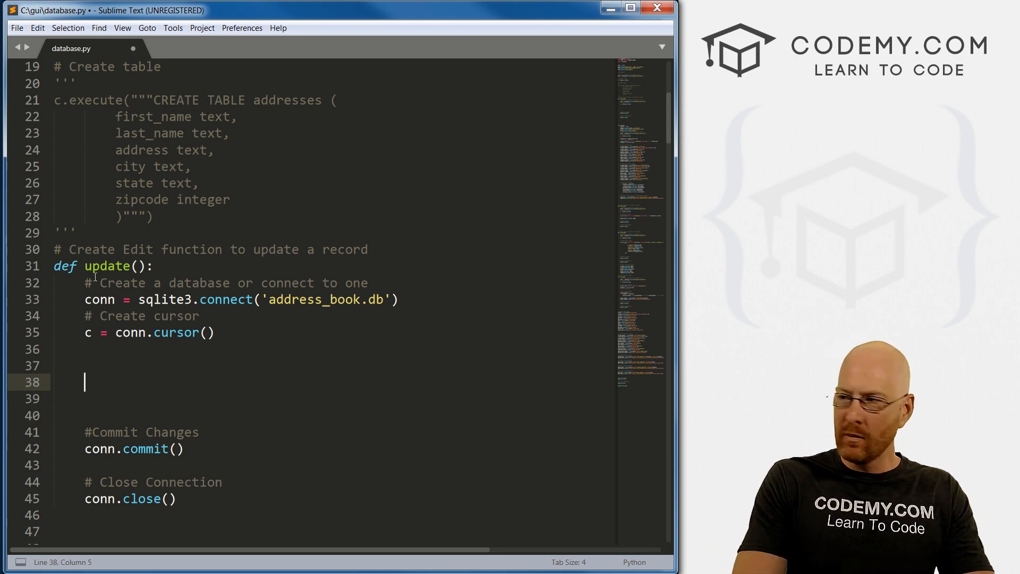
Start a multi-line c.execute("""UPDATE addresses SET query in update()
type("c")
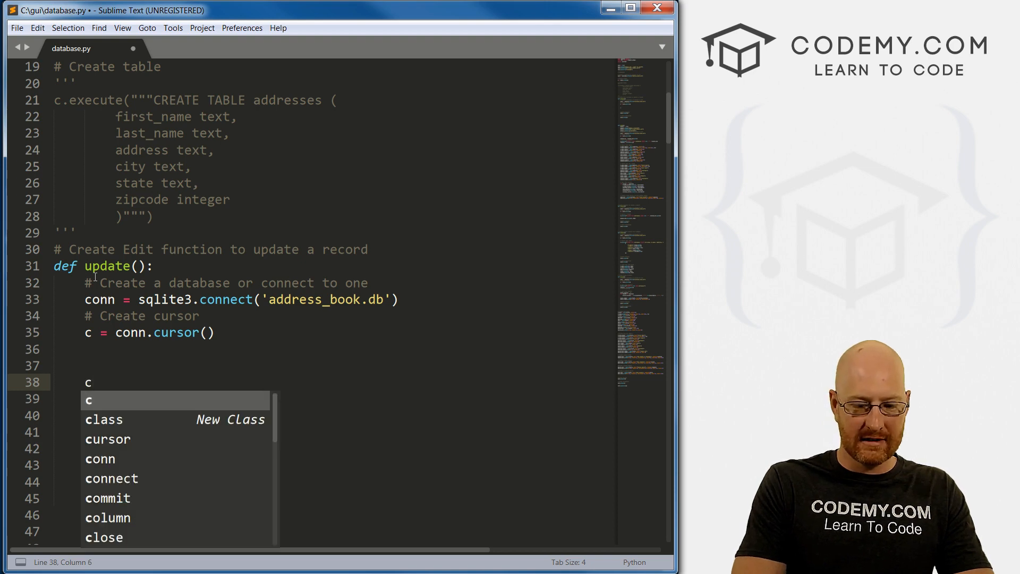
type(".execute(")
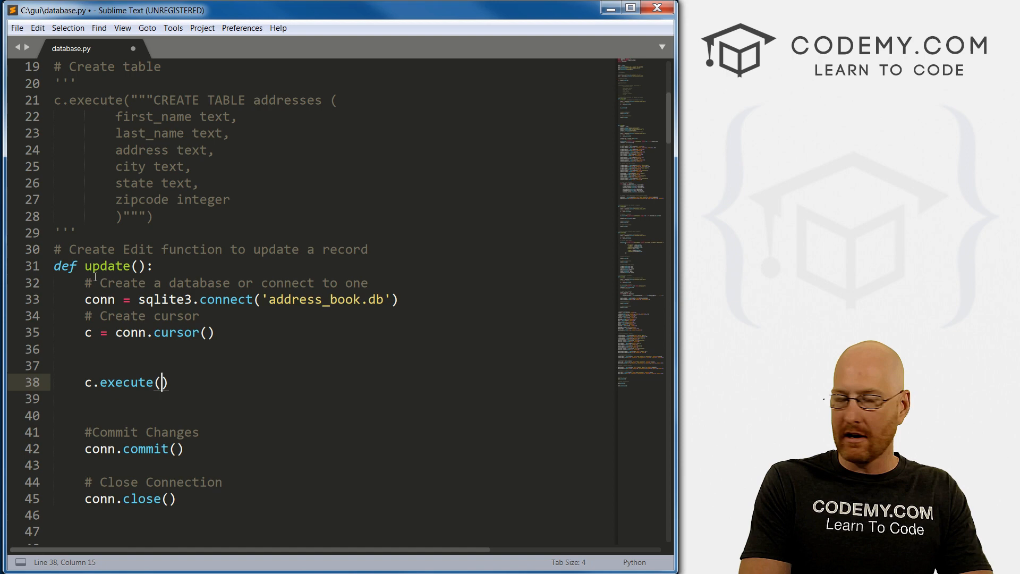
type("\"\"\"\"\"\"")
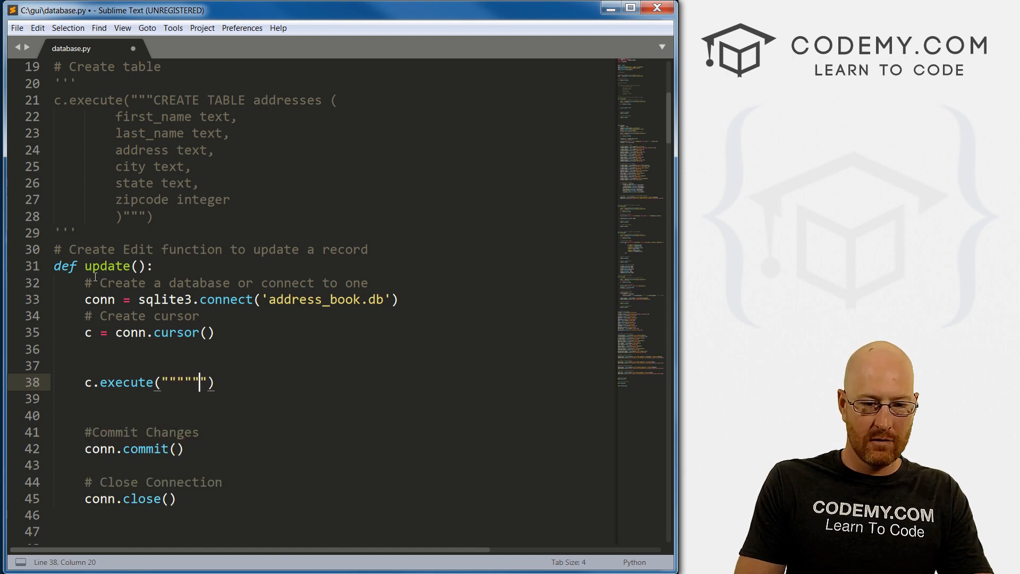
key("enter")
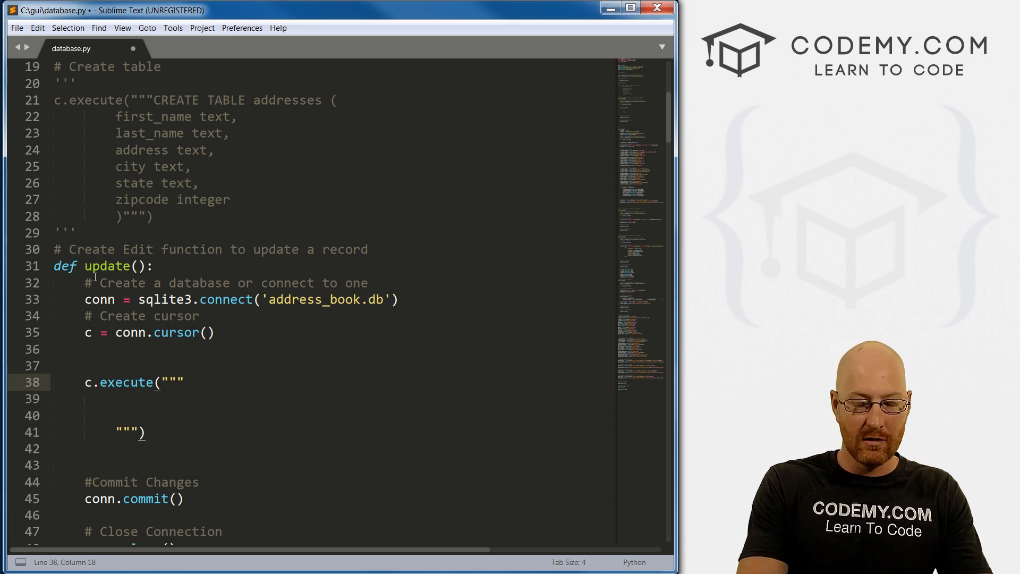
type("UPDATE")
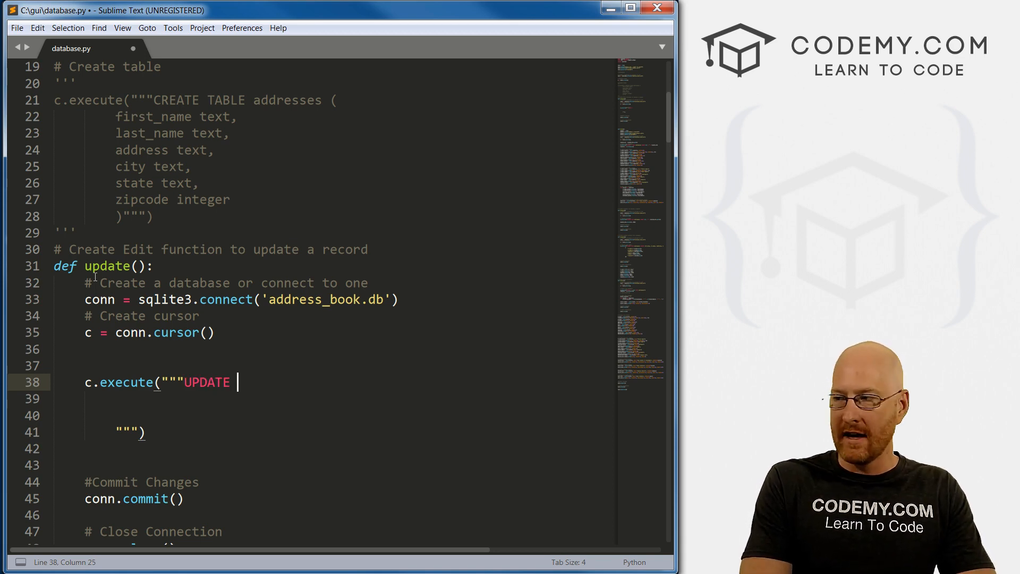
type("addre")
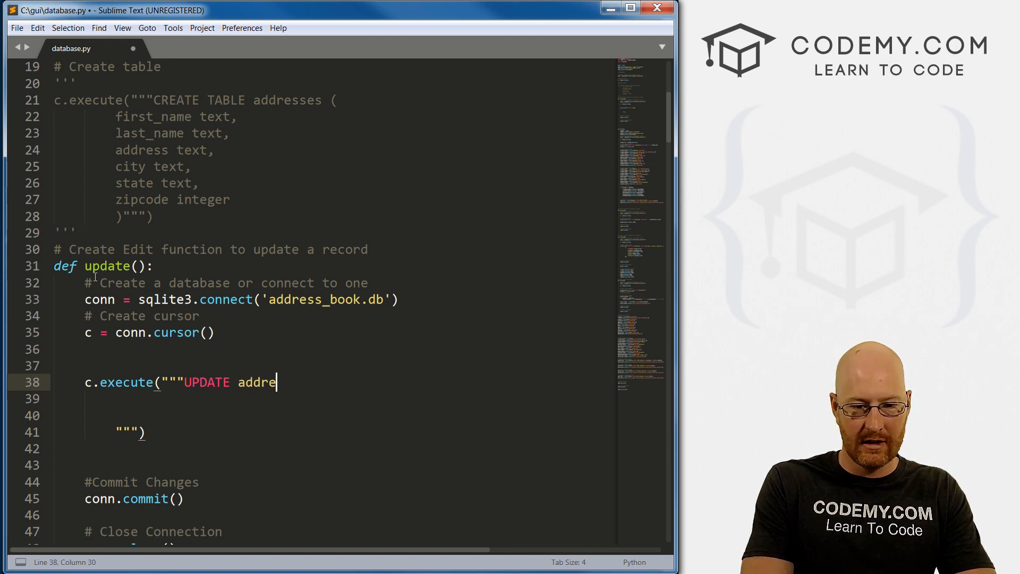
type("sses")
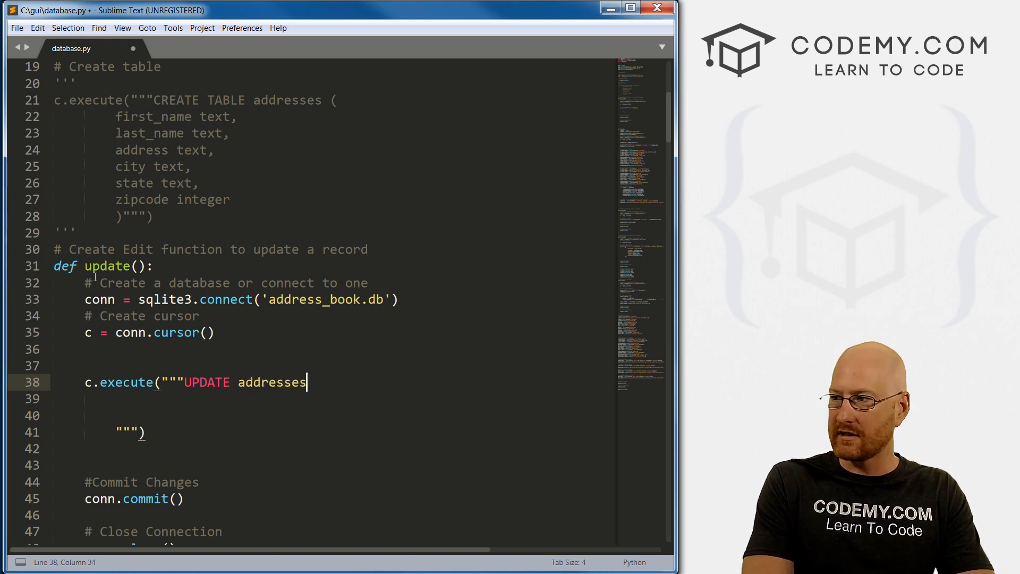
type("\" \"")
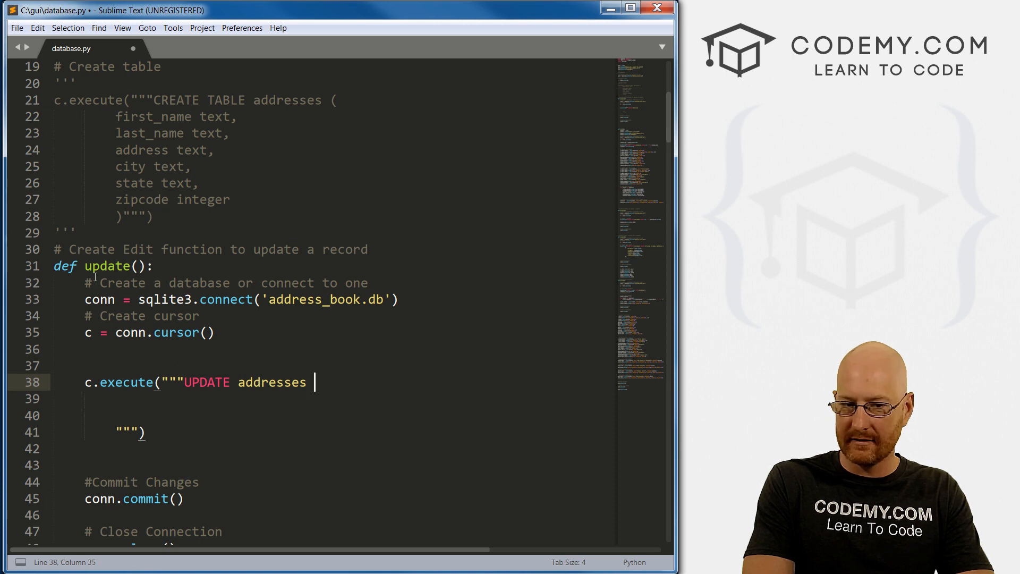
type("SET")
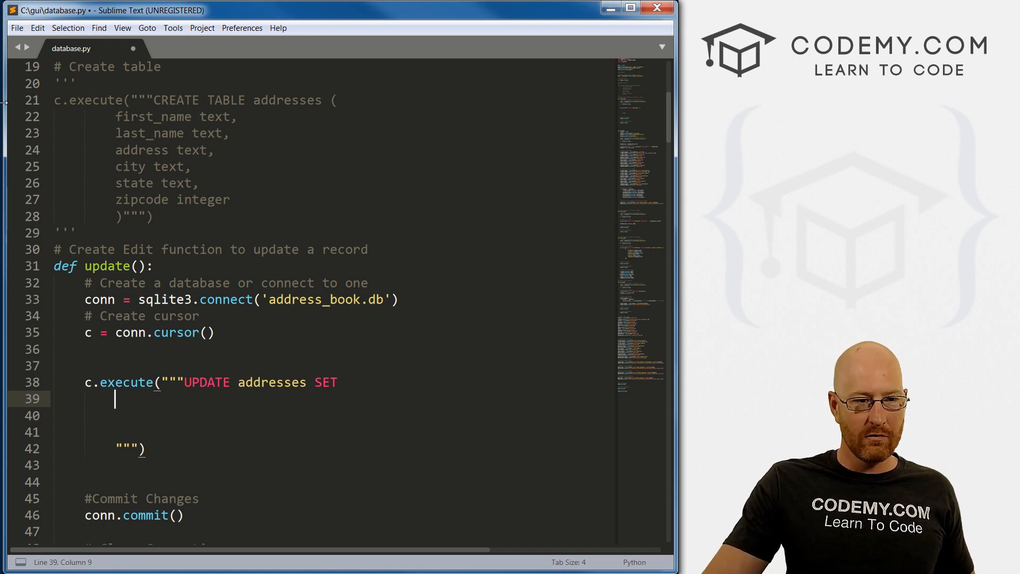
Set first_name, last_name, address, city, state and zipcode to :first, :last, :address, :city, :state, :zipcode
double_click(151, 116)
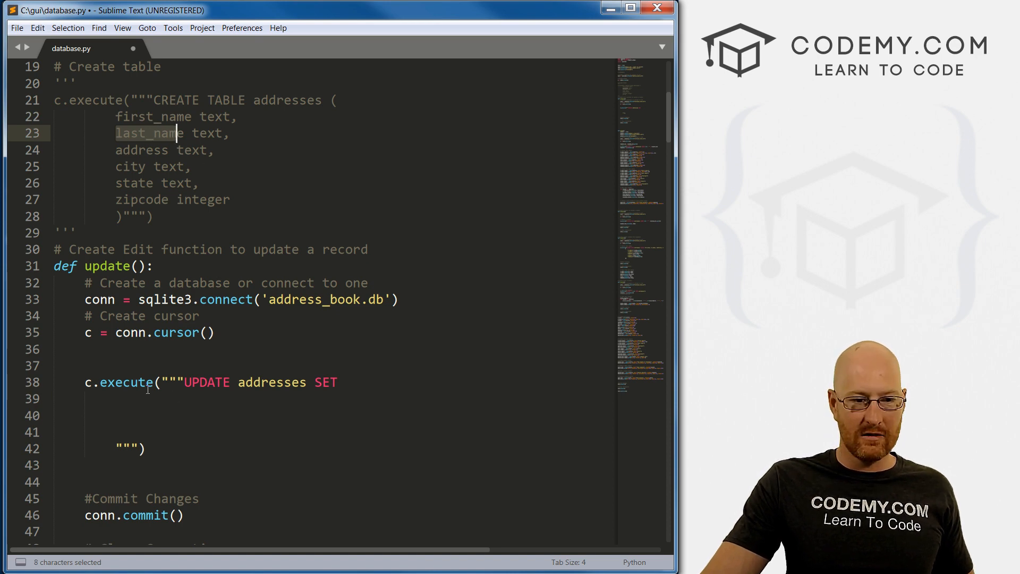
type("firs")
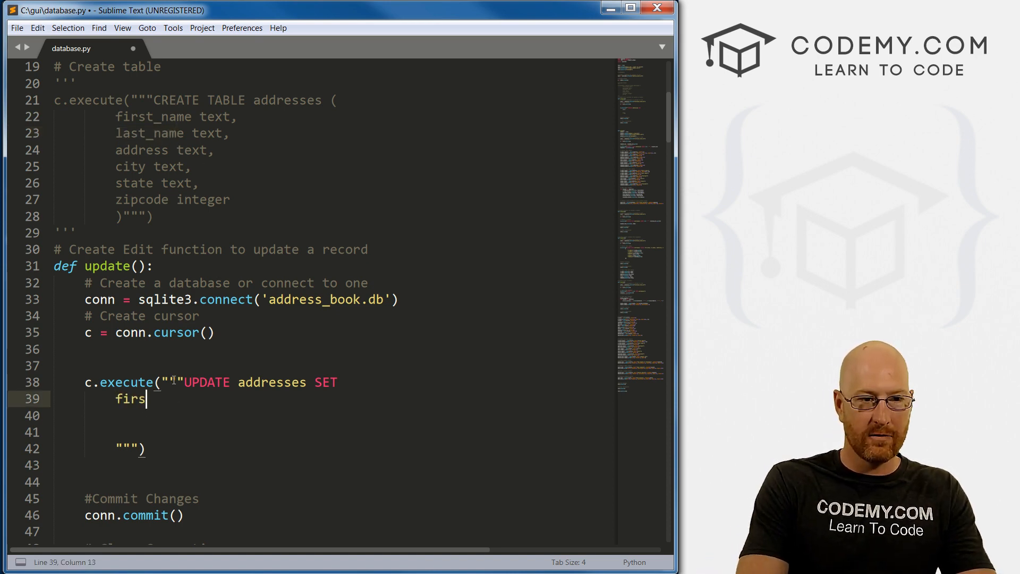
type("t_name = :")
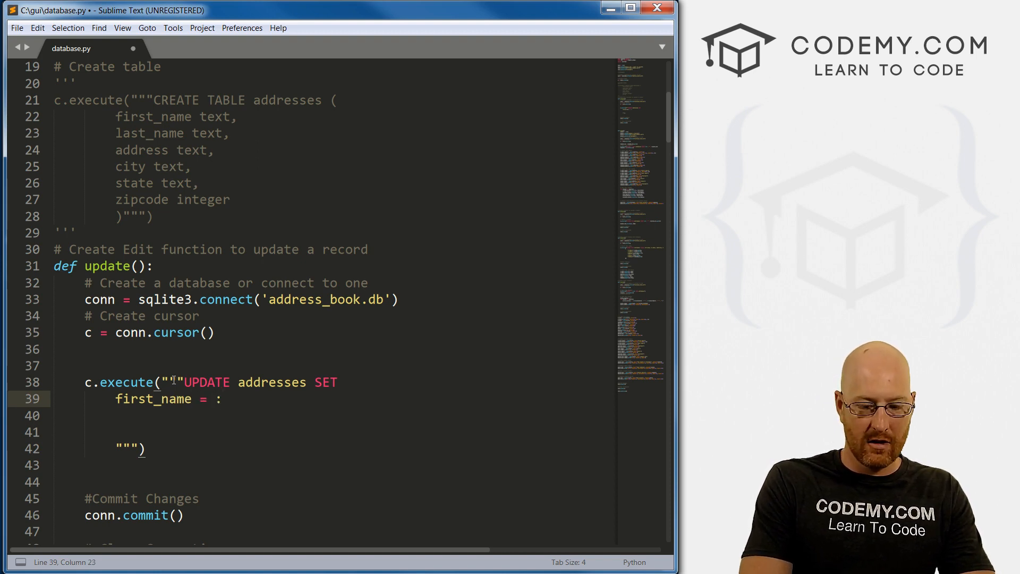
type("first,")
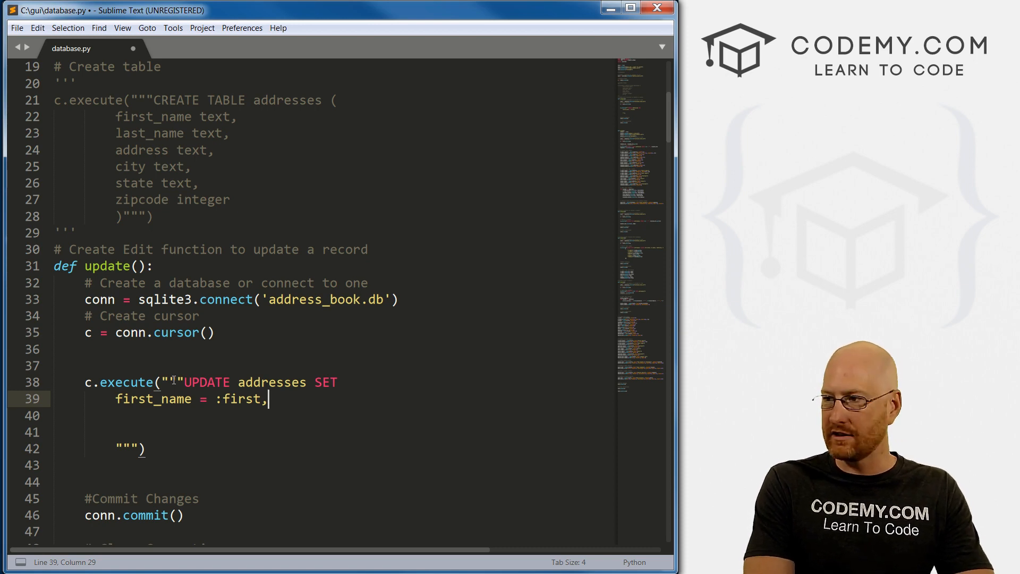
type("last_n")
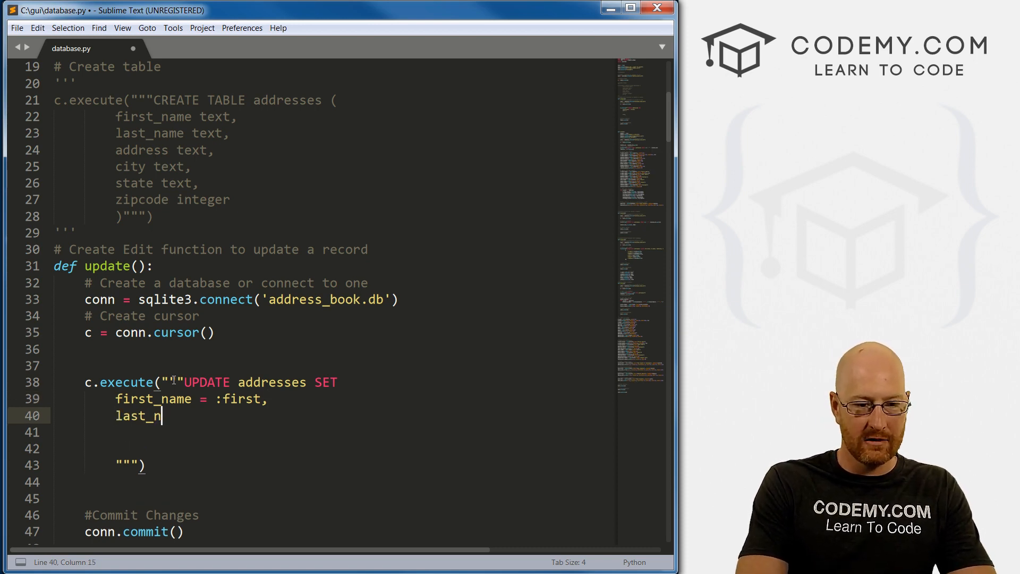
type("ame = :\"")
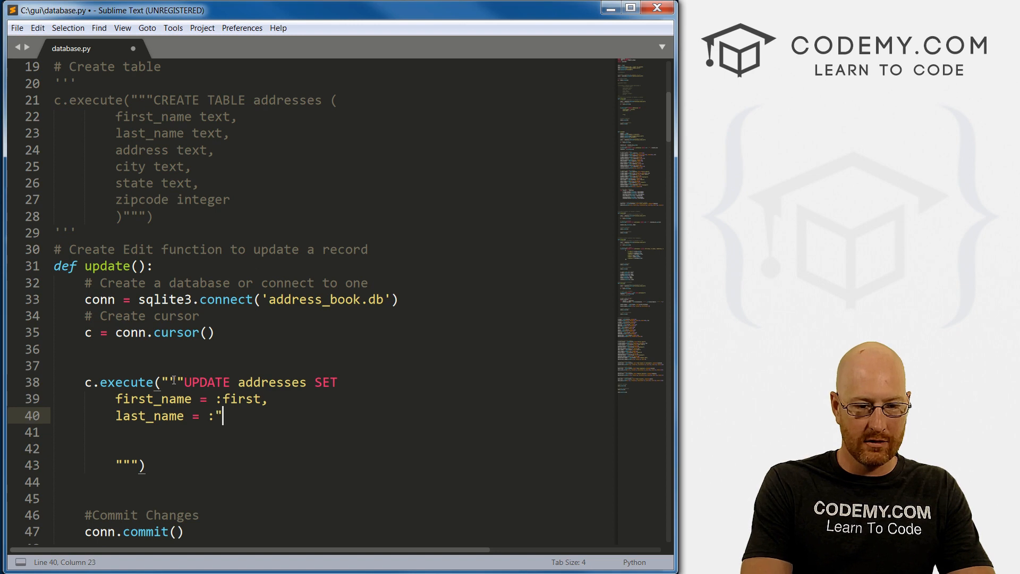
type("last,")
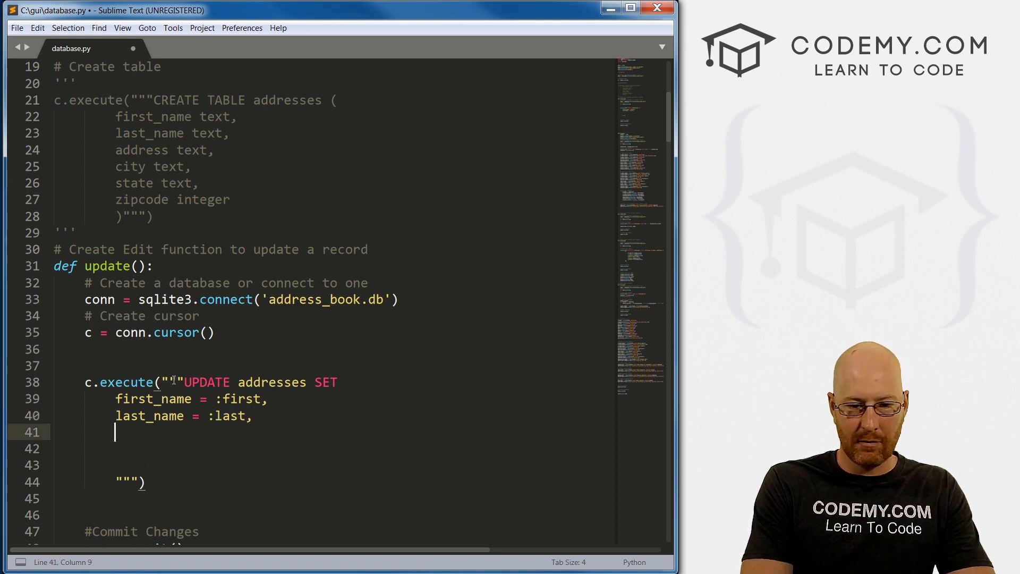
type("ad")
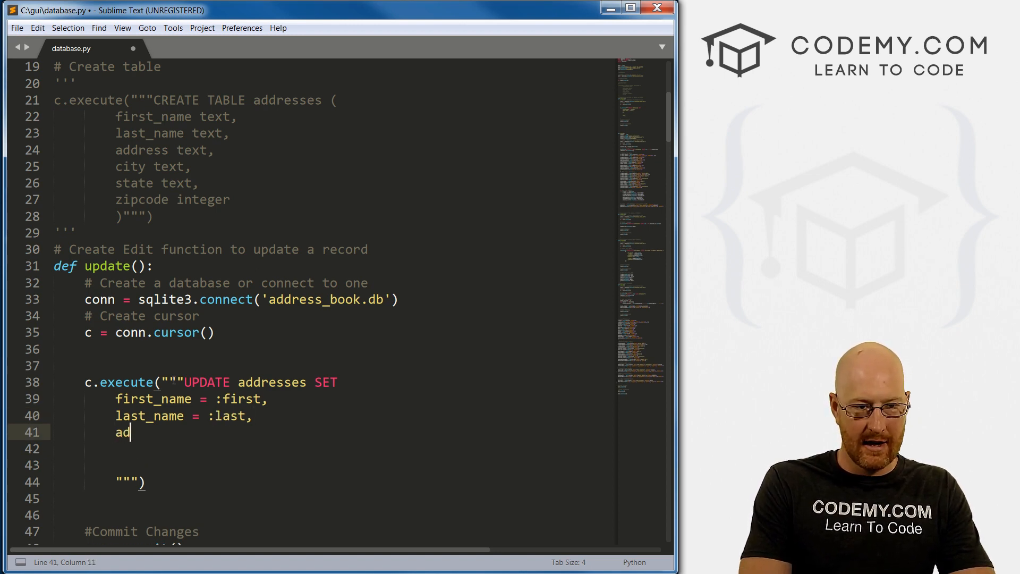
type("dress = :address,")
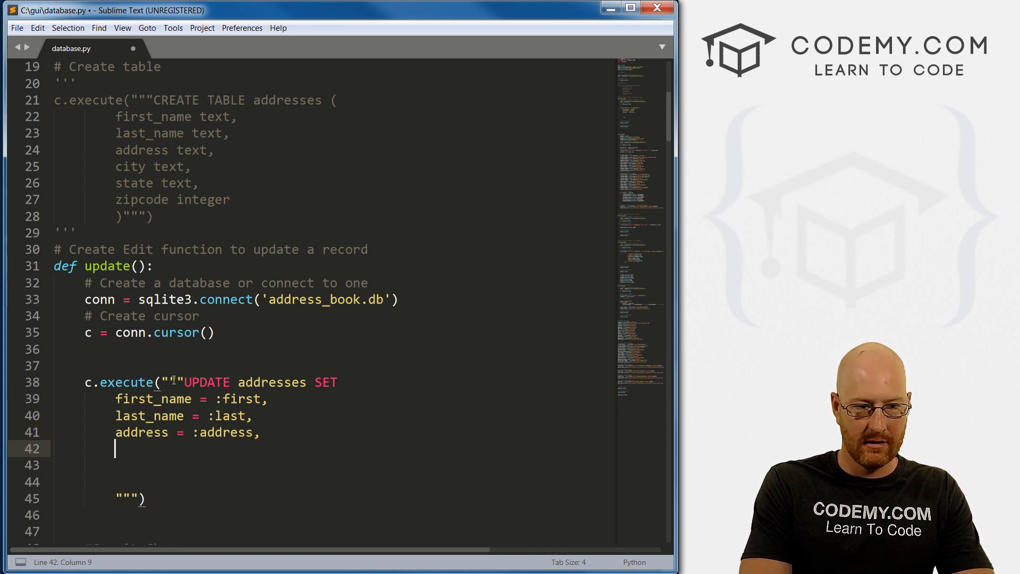
type("city =")
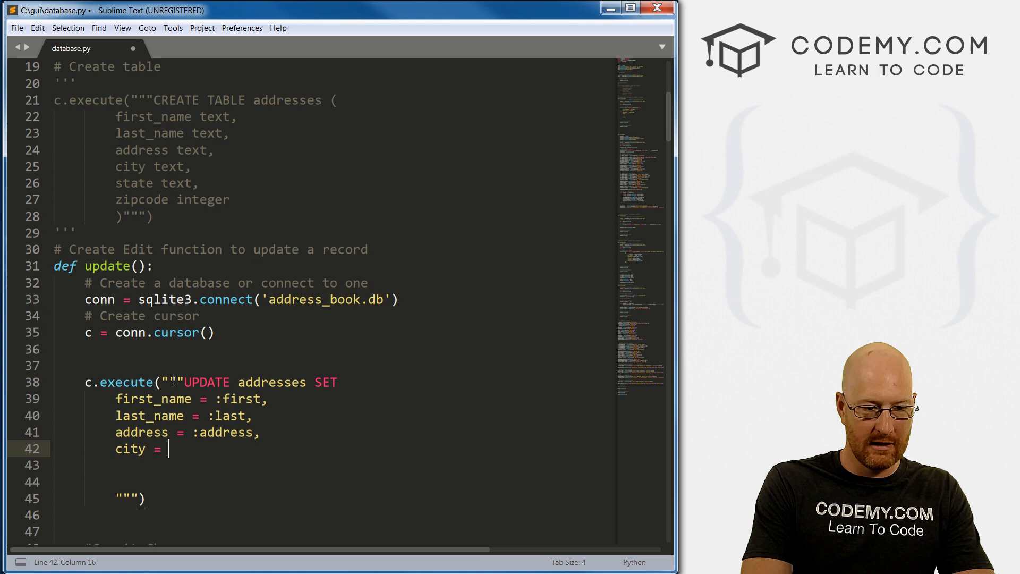
type(":city,")
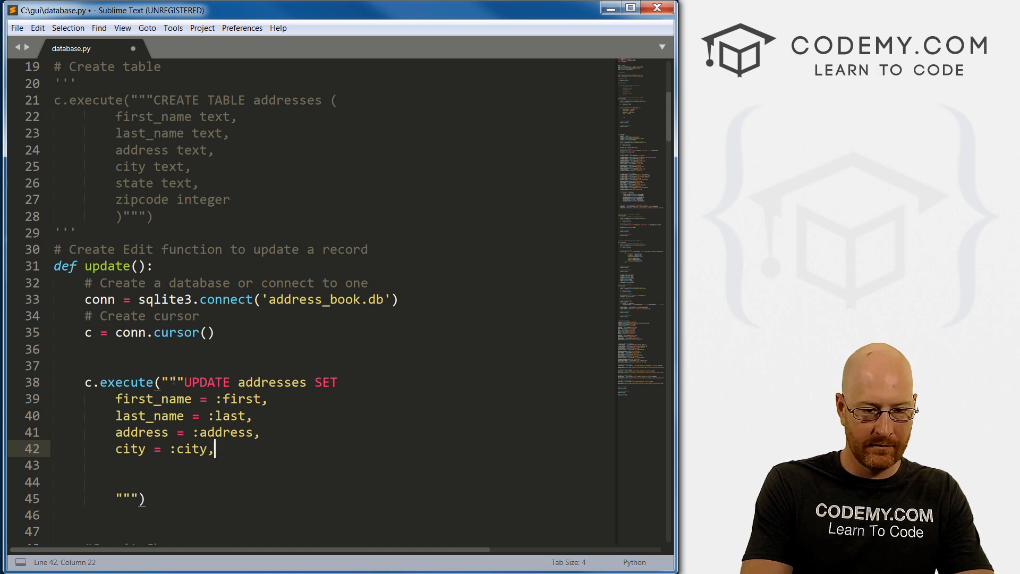
type("state =")
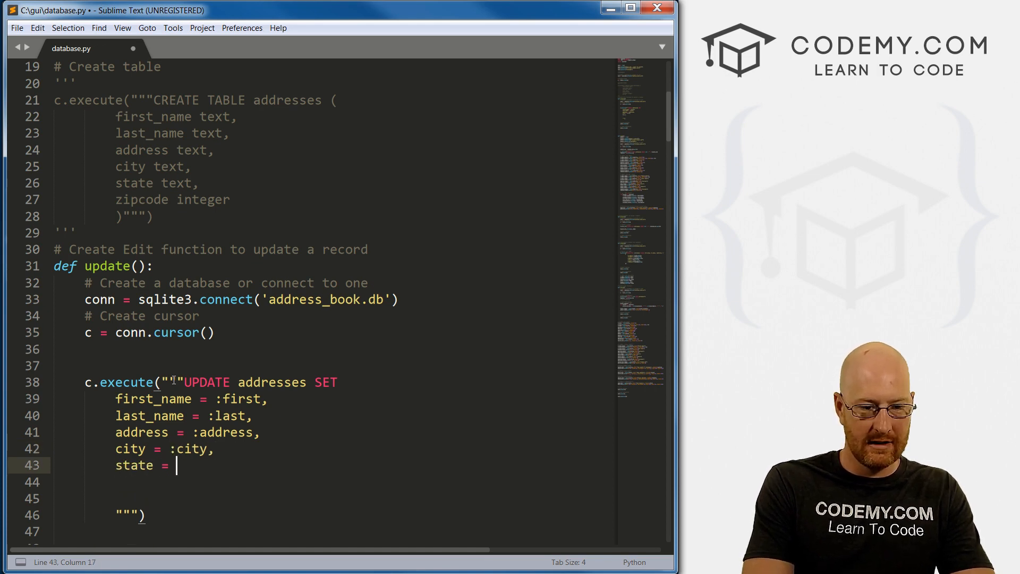
type(":state,")
left_click(330, 482)
type("zip")
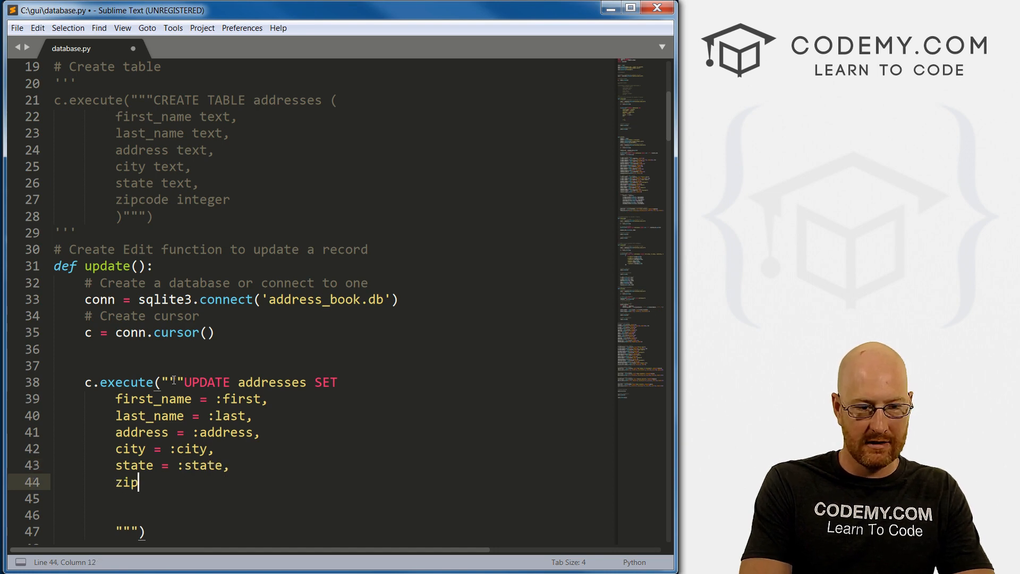
type("code = :")
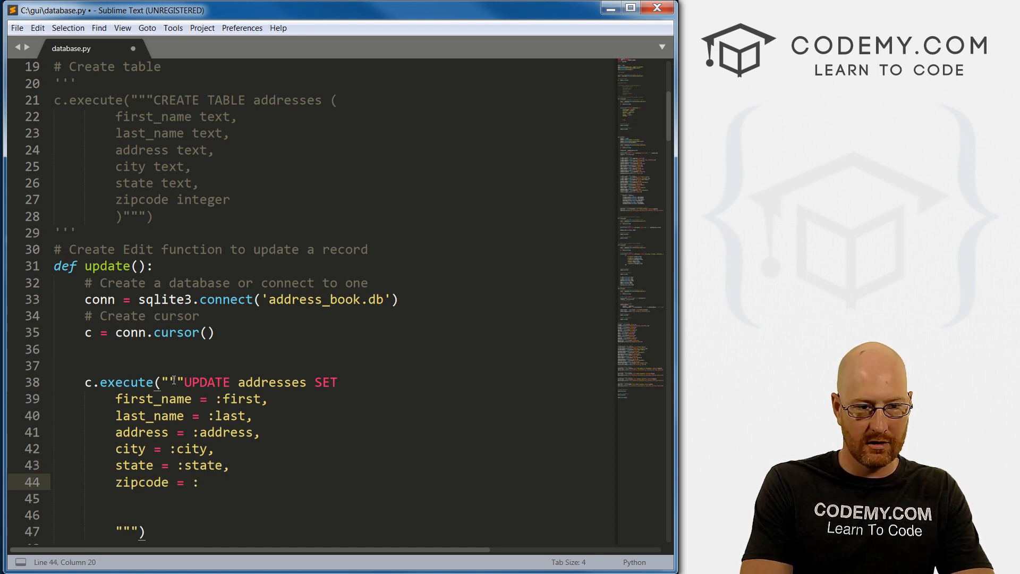
type("zip")
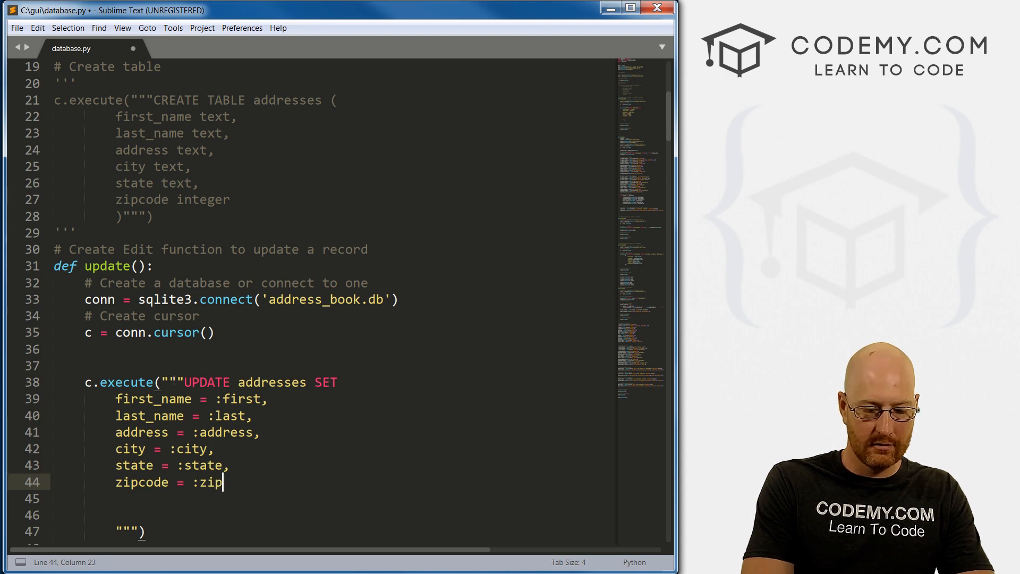
type("code")
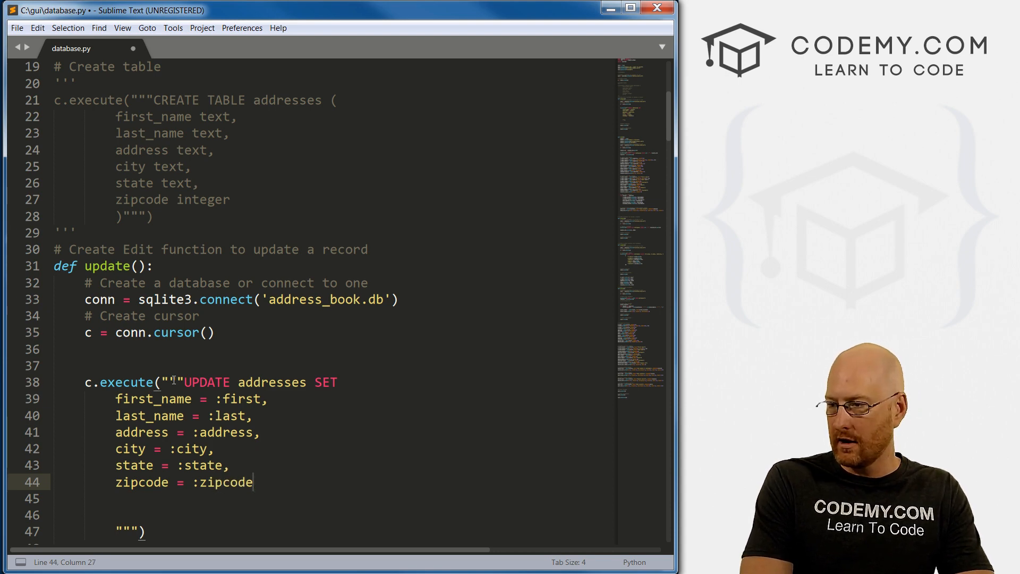
type(",")
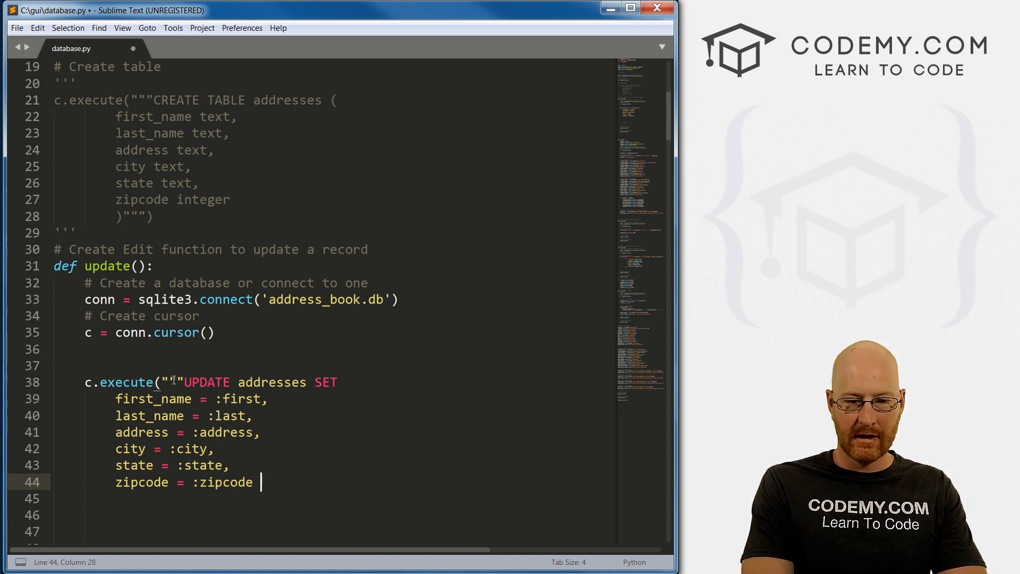
key("Enter")
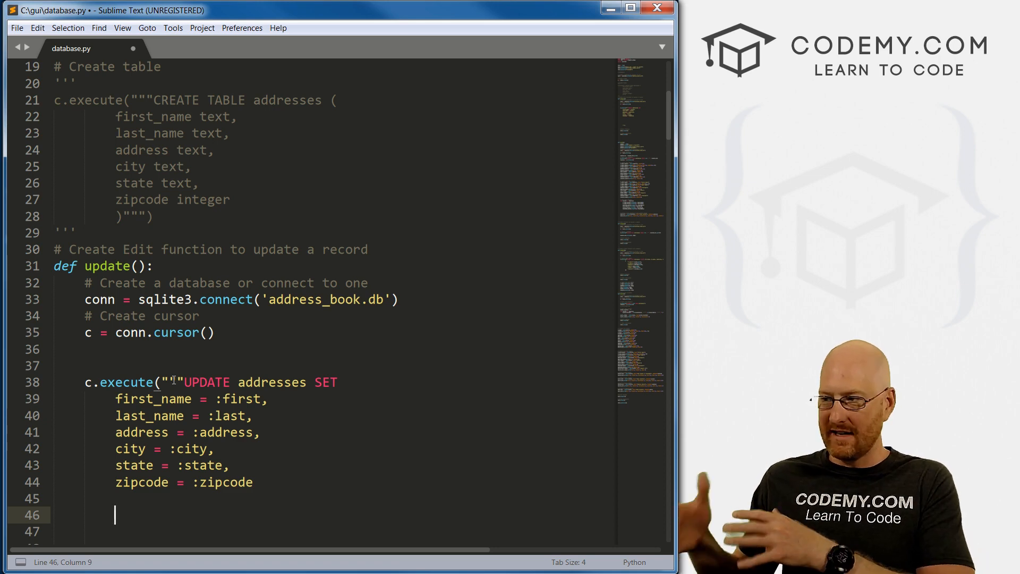
End the query with WHERE oid = :oid, closing the string followed by a comma
type("WHER")
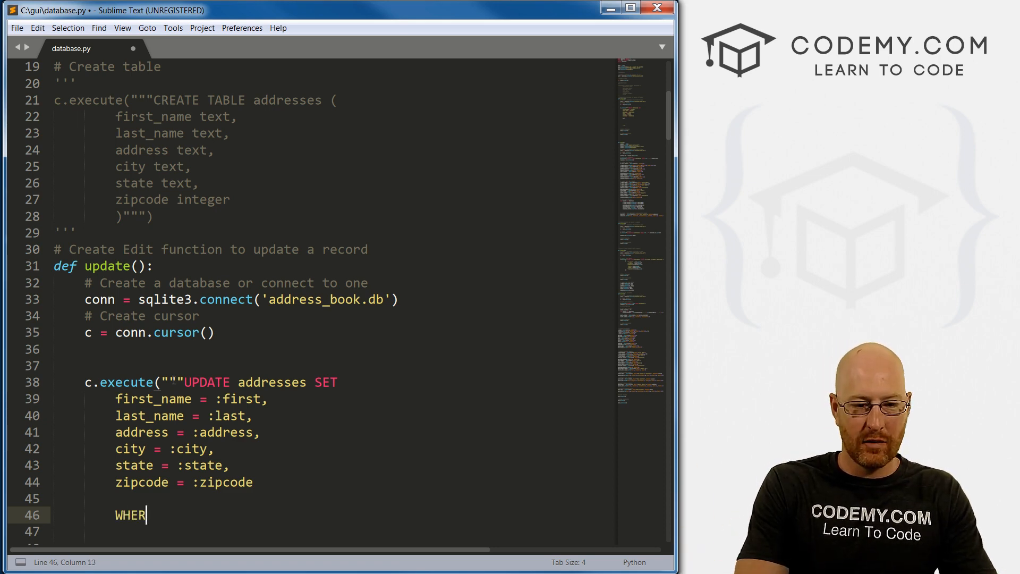
type("E")
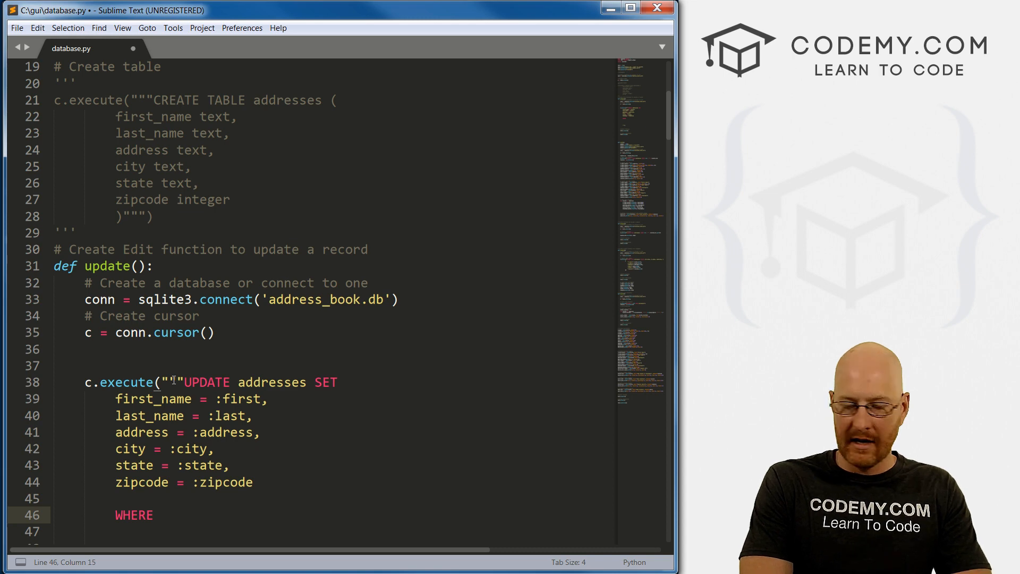
type("oid = :")
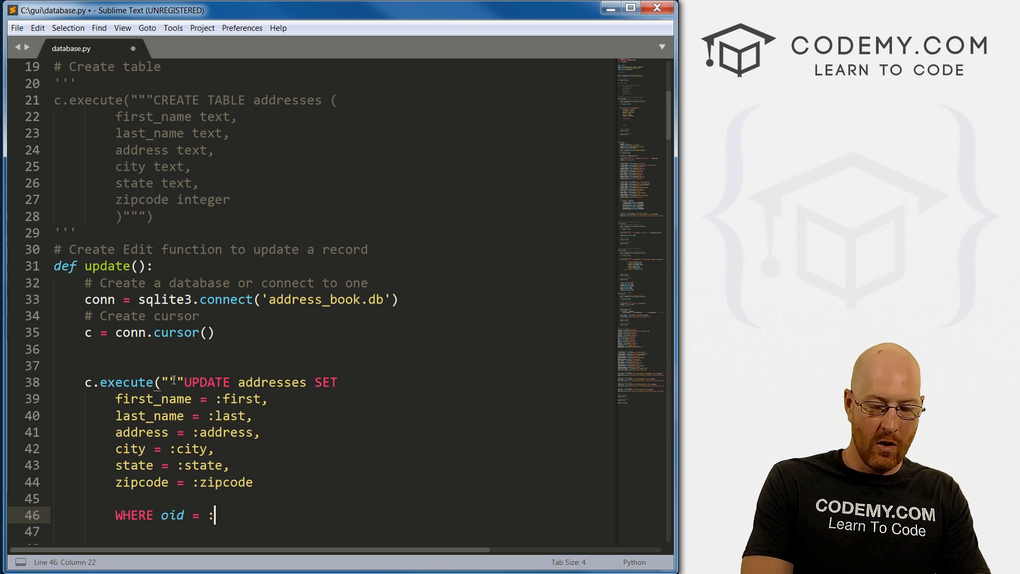
type("oid")
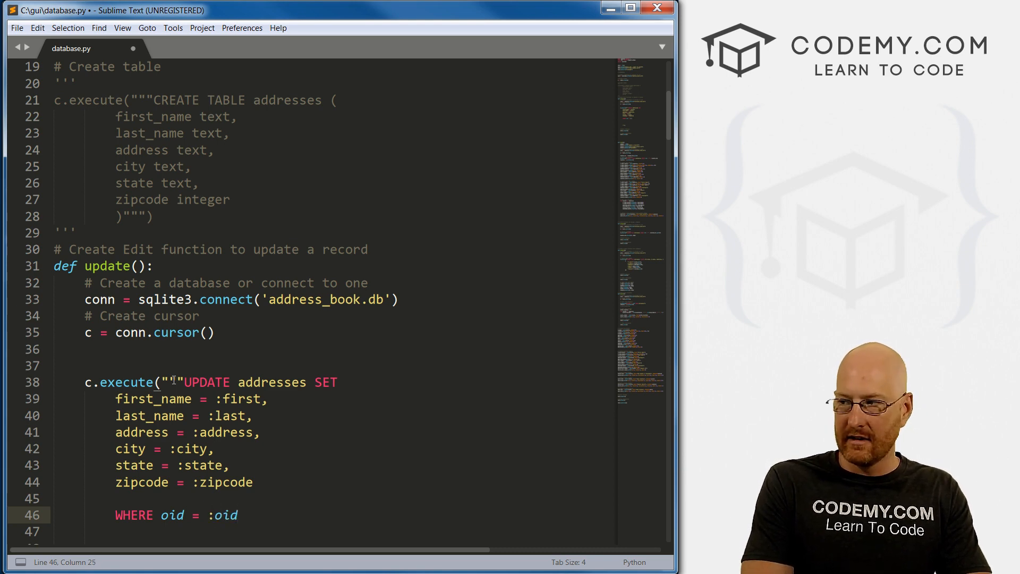
type("\"\"\"")
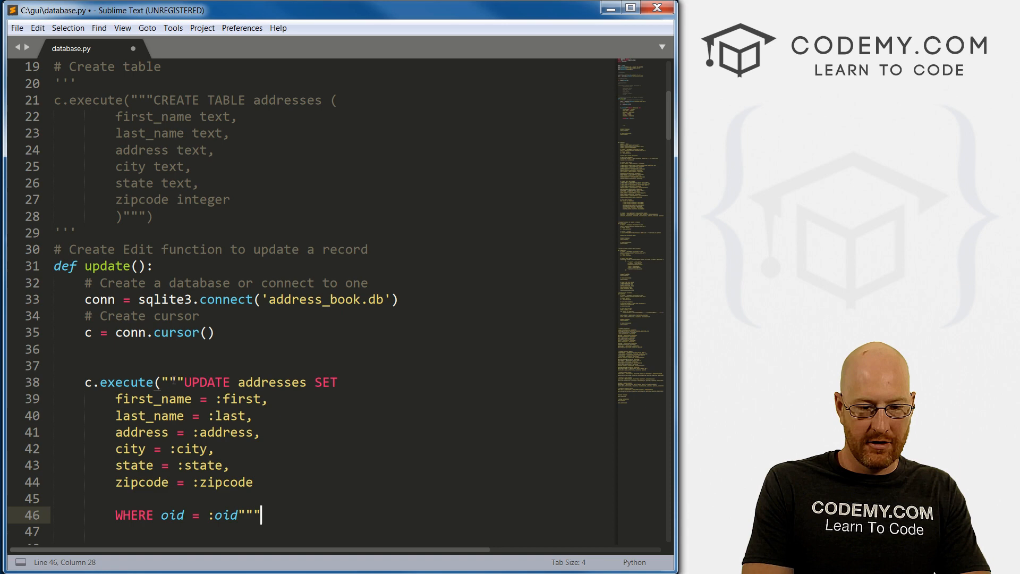
type(",")
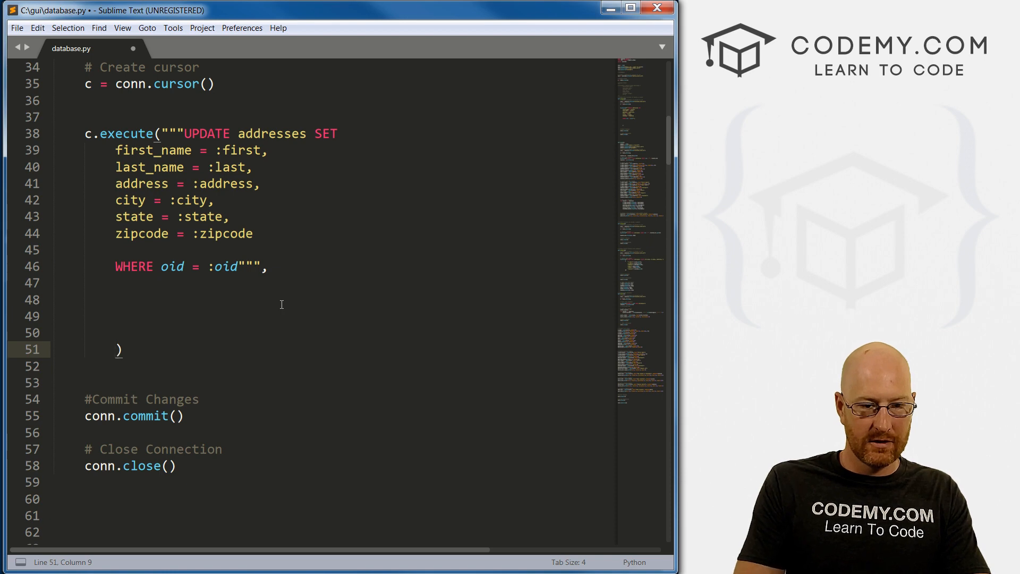
Review the query placeholders and open a new line after the query's comma for the dictionary
left_click(253, 267)
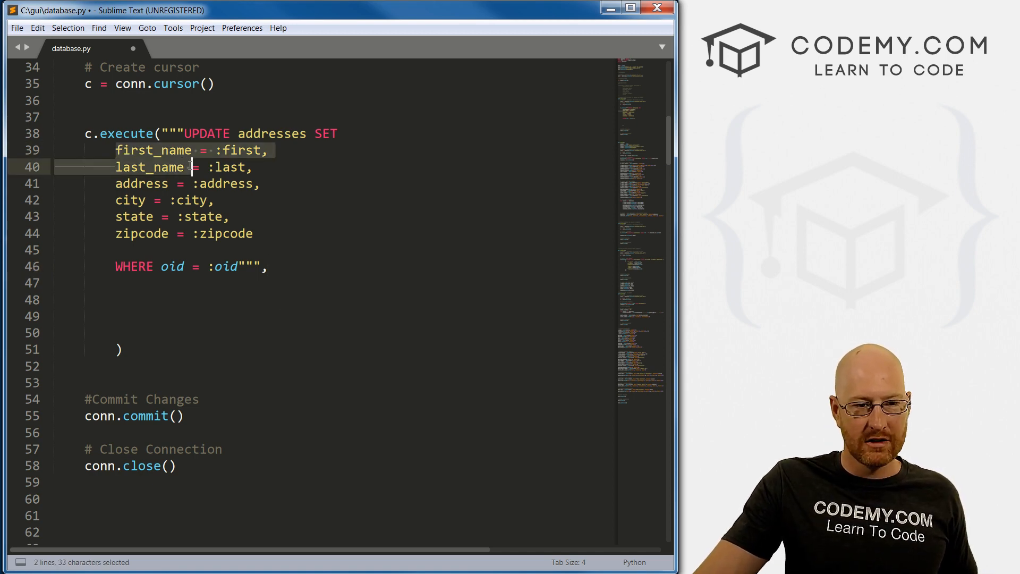
left_click(259, 234)
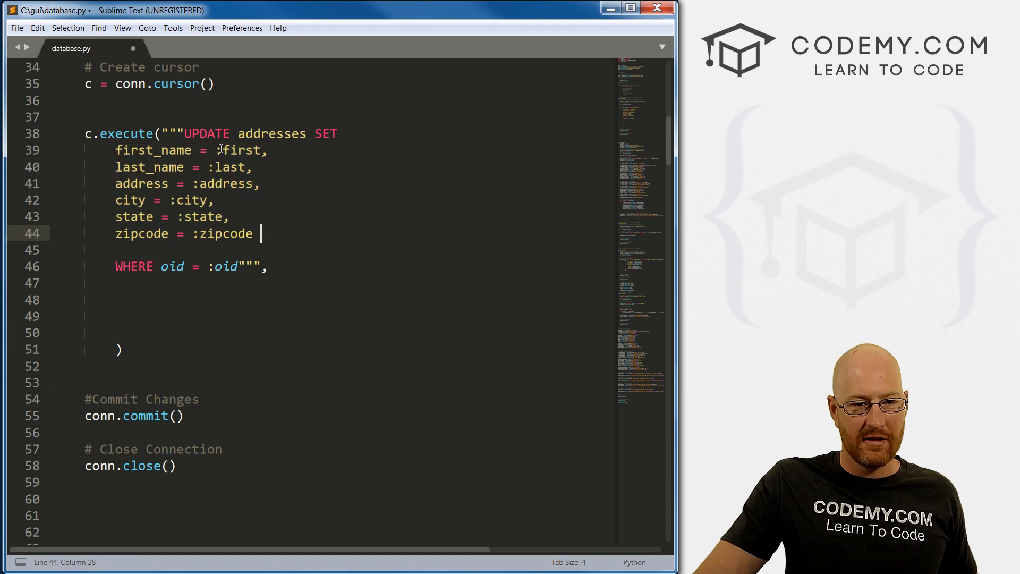
double_click(215, 184)
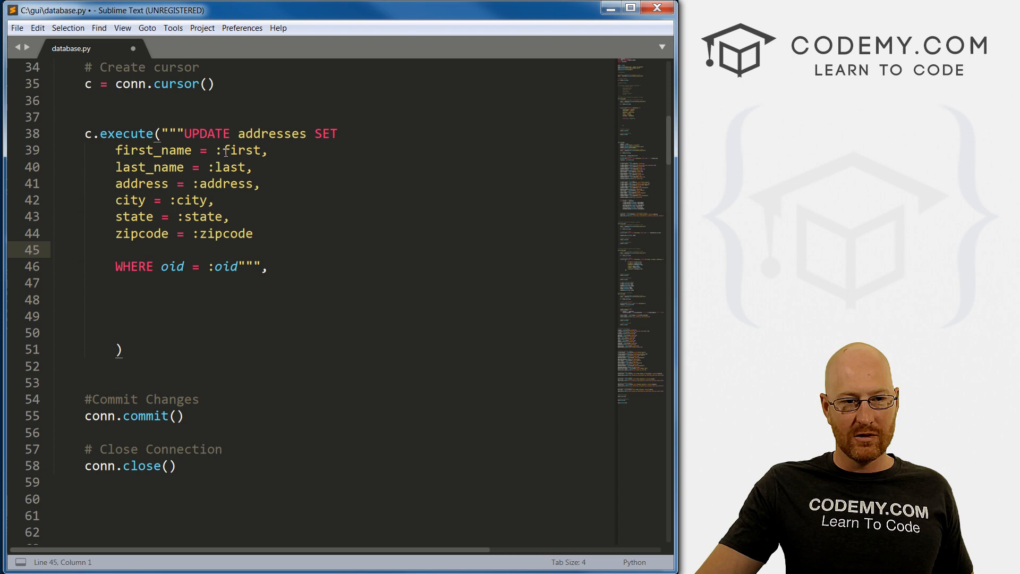
double_click(227, 166)
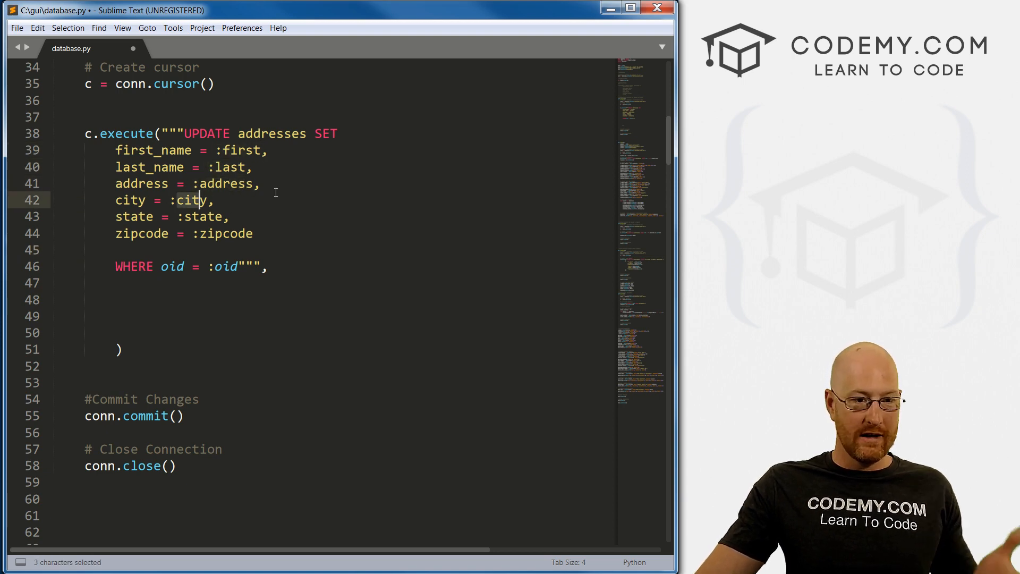
left_click(189, 217)
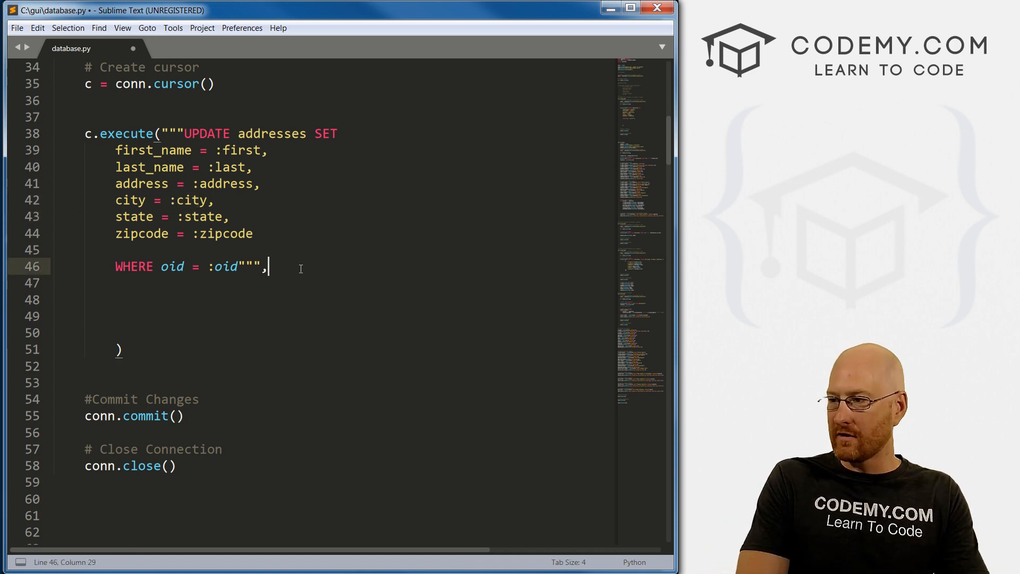
key("enter")
type("{")
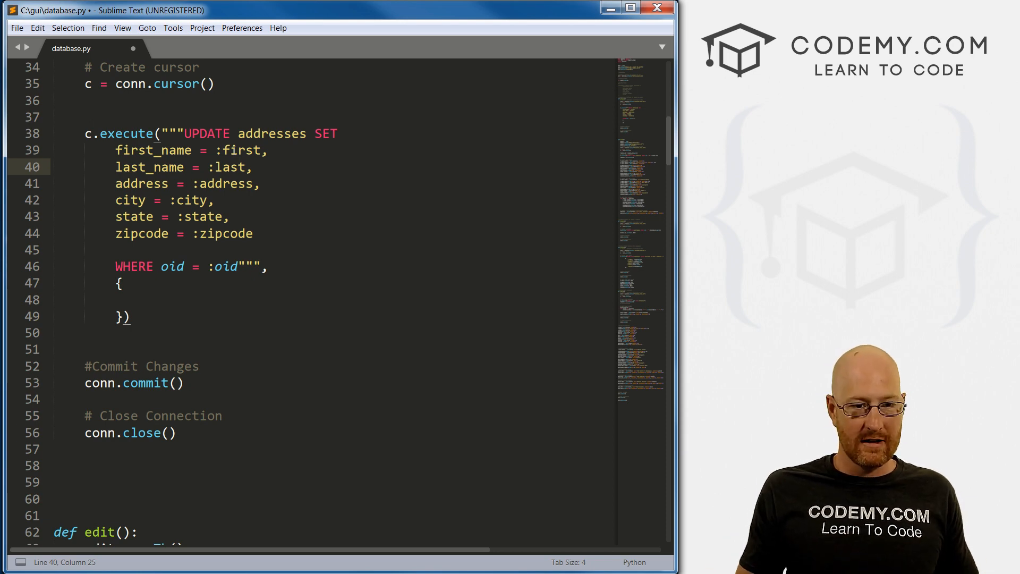
Check the :first placeholder and type the 'first': key in the dictionary
double_click(241, 150)
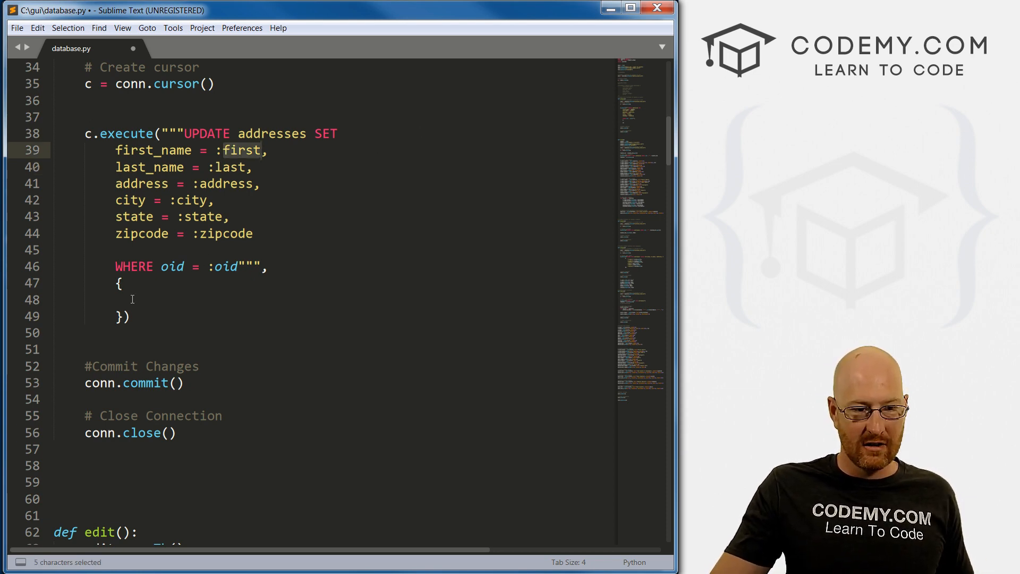
type("'")
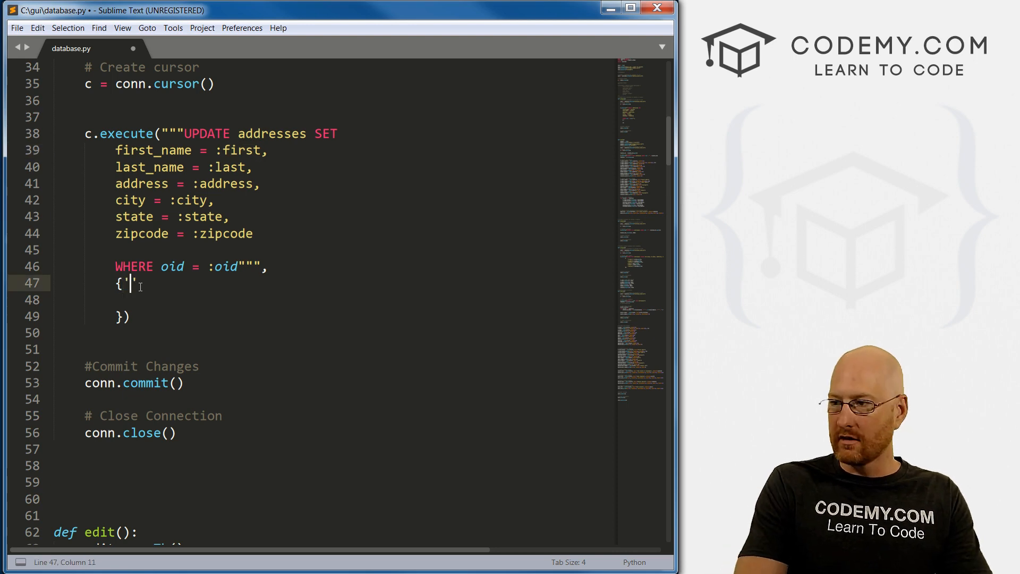
type("firs")
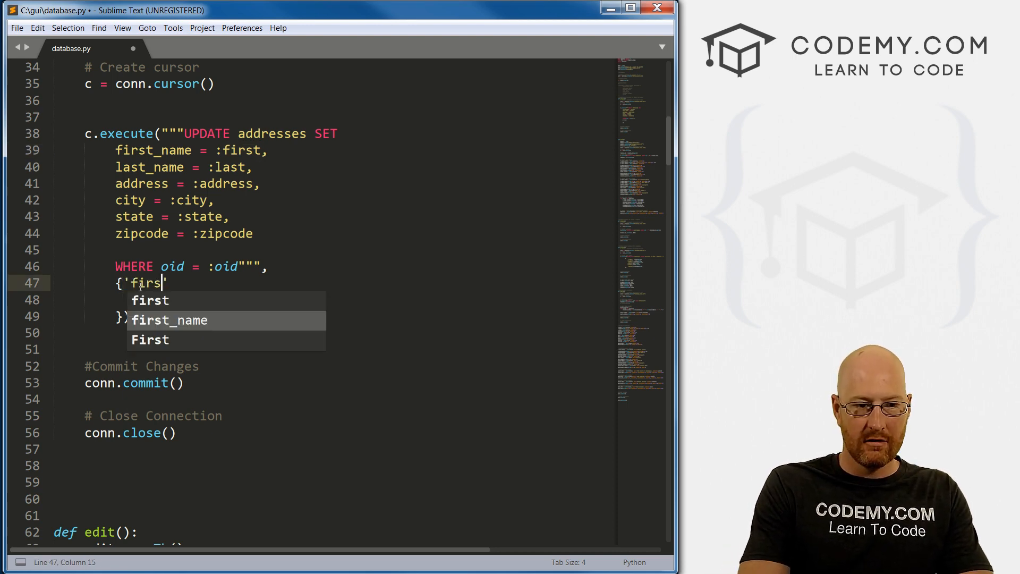
type("t'")
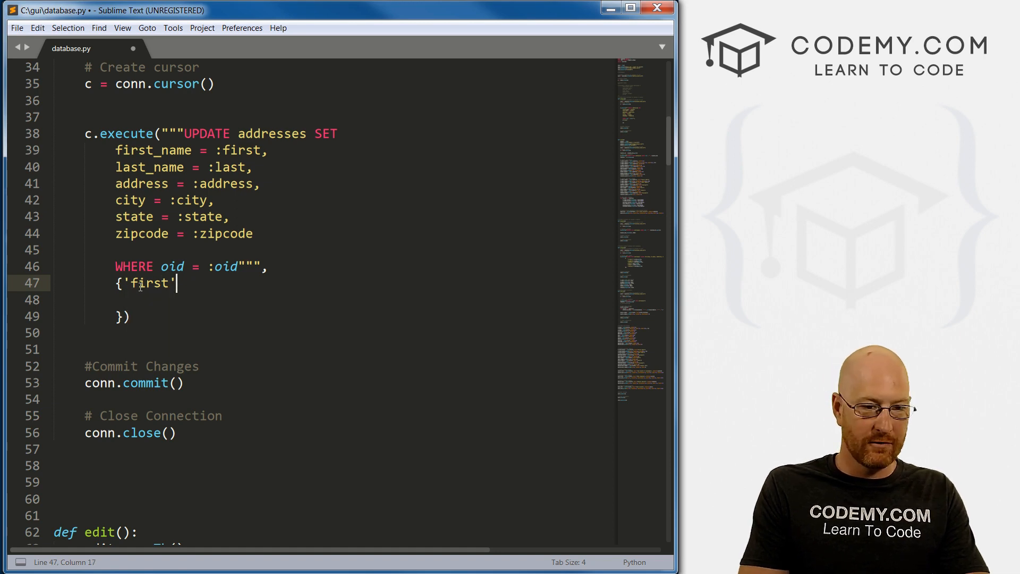
type("':")
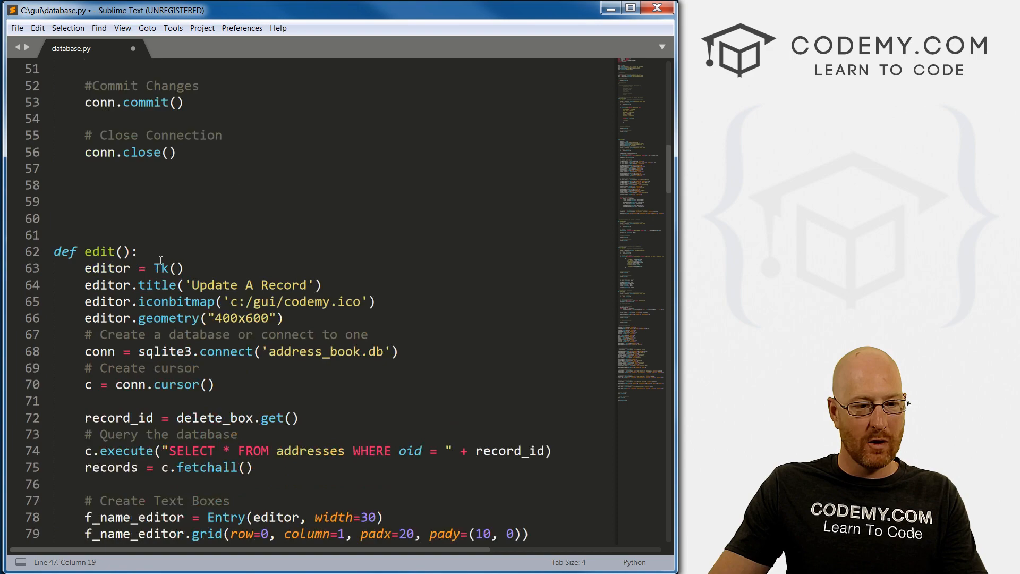
Map 'first' to f_name_editor.get(), taking the variable name from edit()
scroll("down", 3)
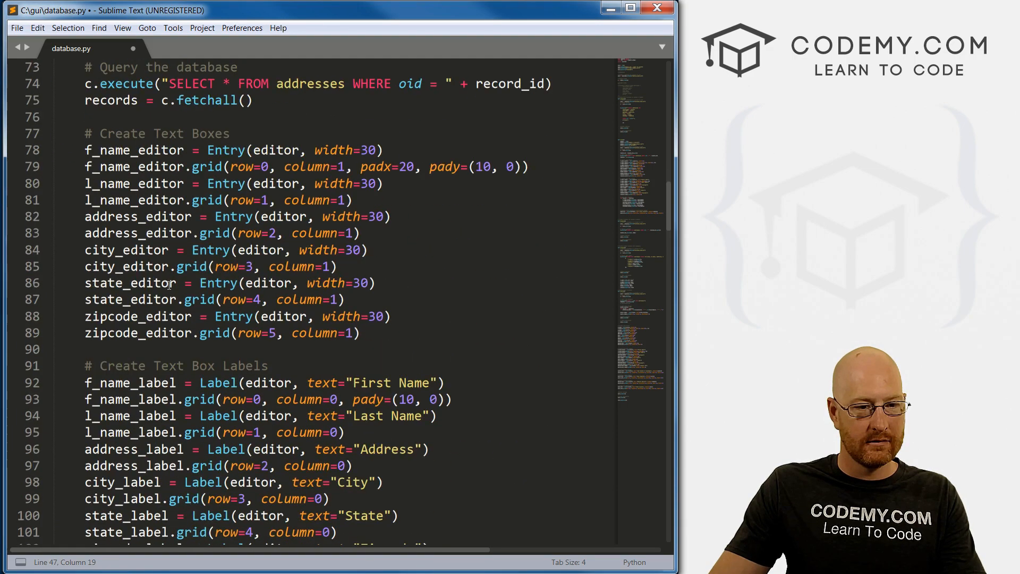
scroll("down", 3)
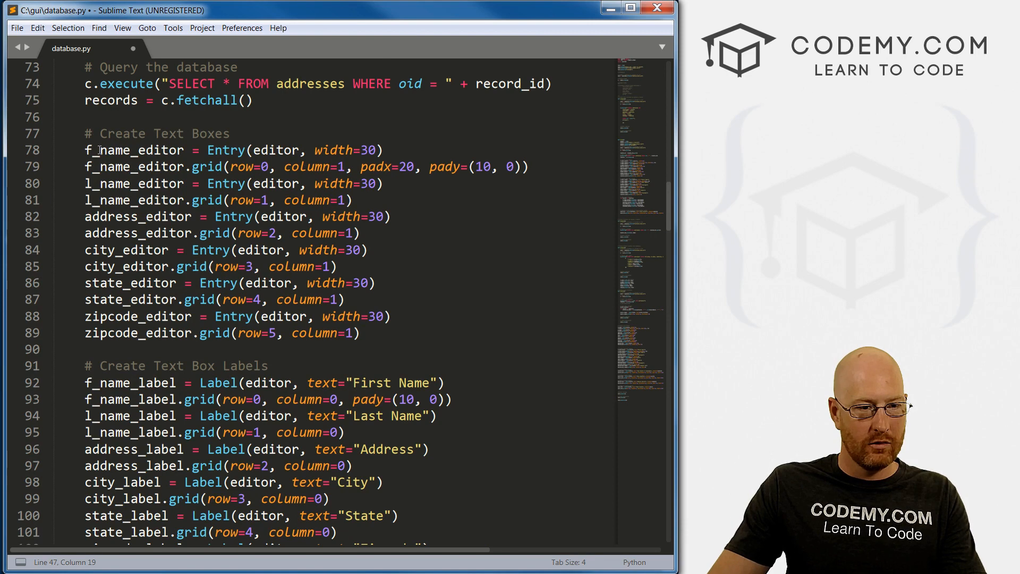
double_click(133, 150)
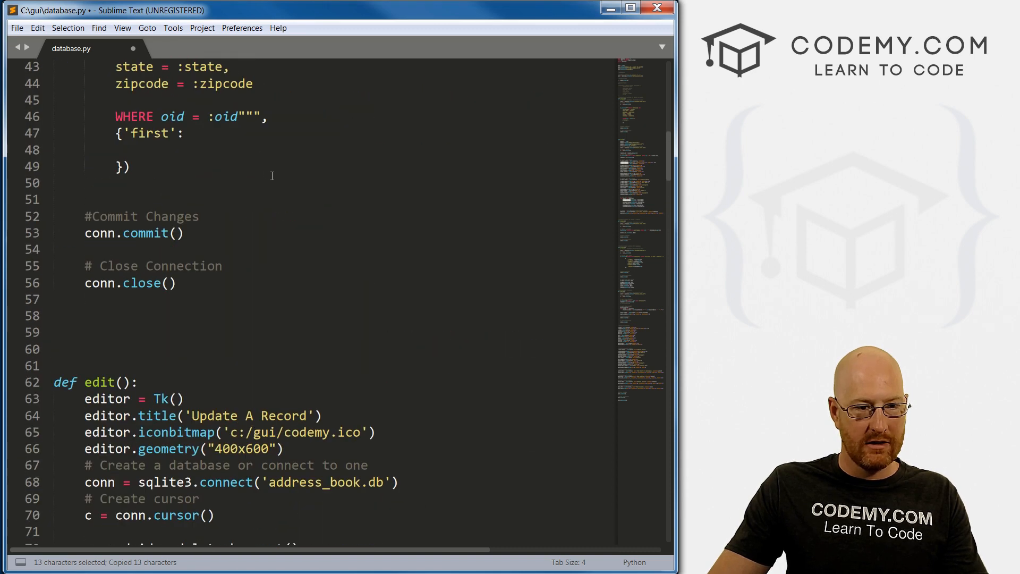
type("f_name_editor")
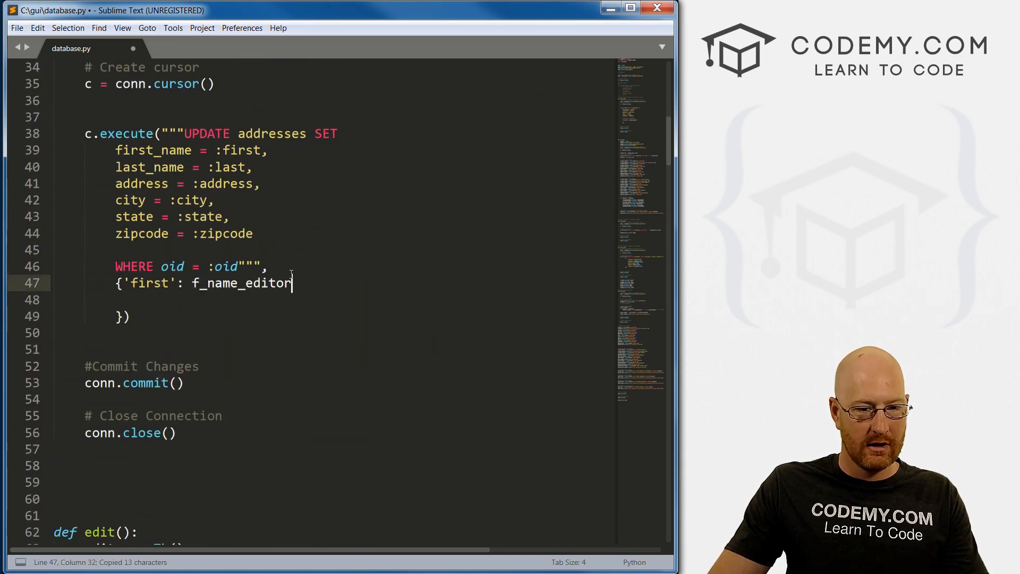
type(".get()")
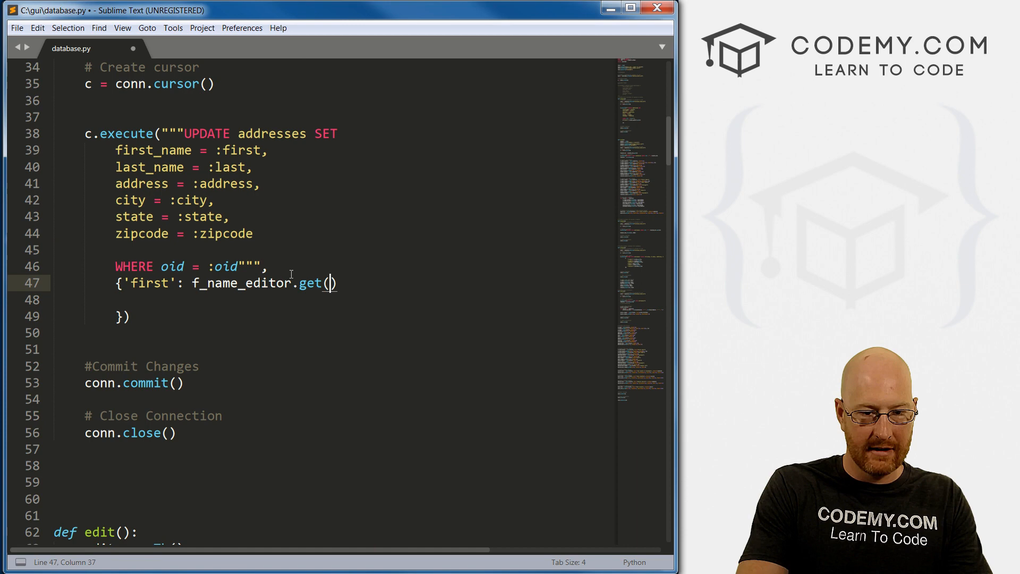
type(",")
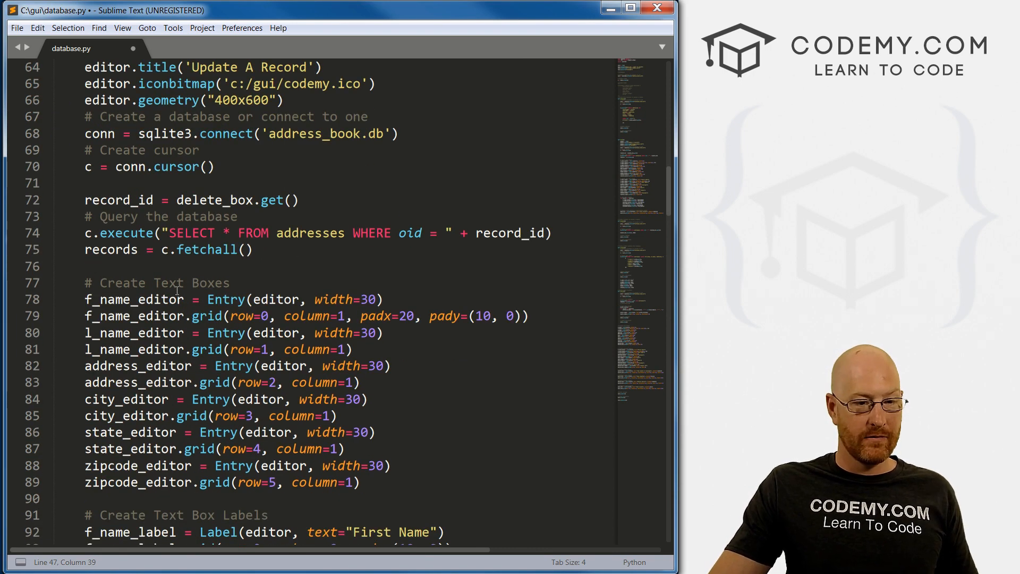
Declare global f_name_editor, l_name_editor, address_editor and city_editor in edit()
double_click(133, 300)
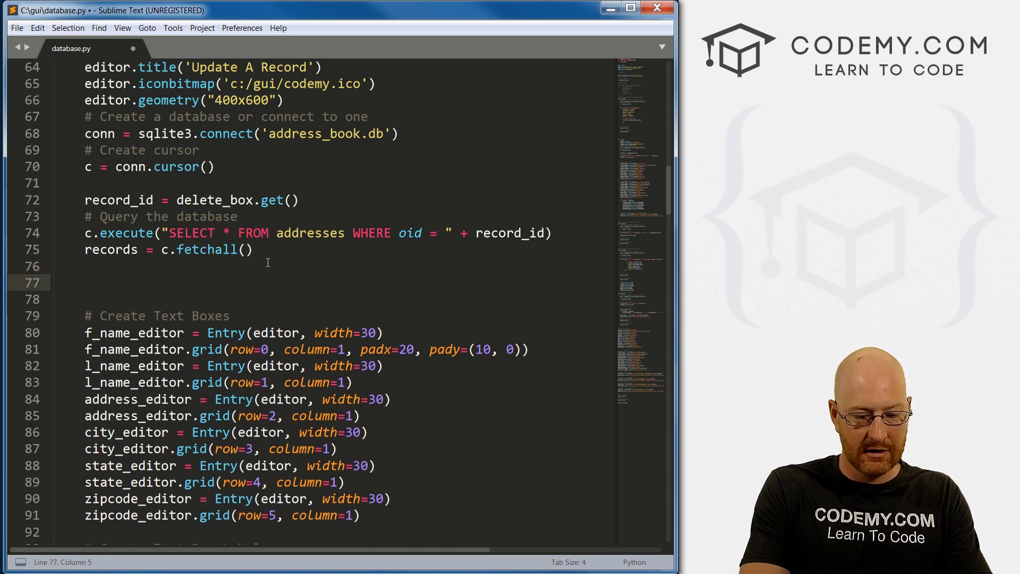
type("#Create Global Variables for text box names")
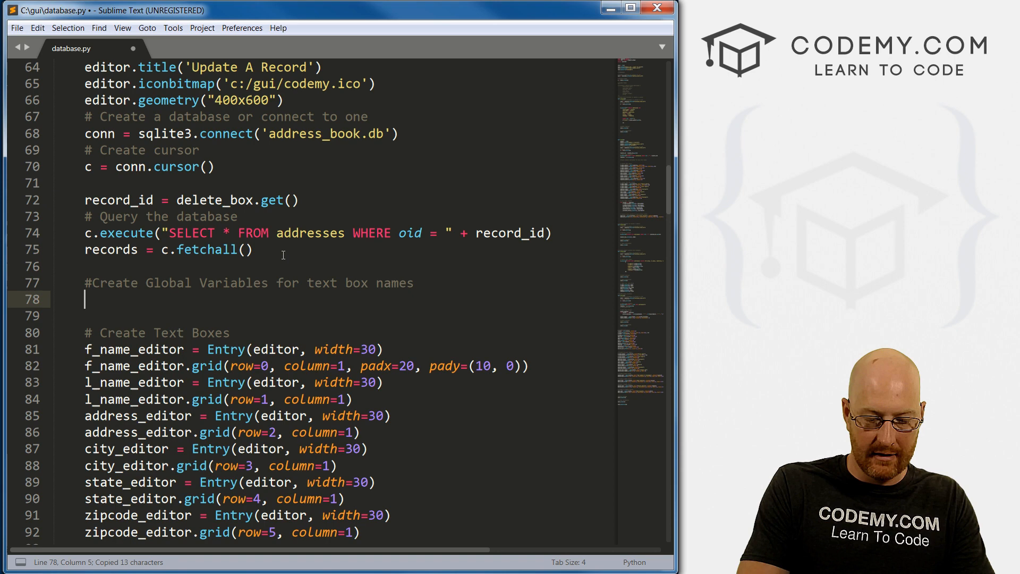
type("global f_name_editor")
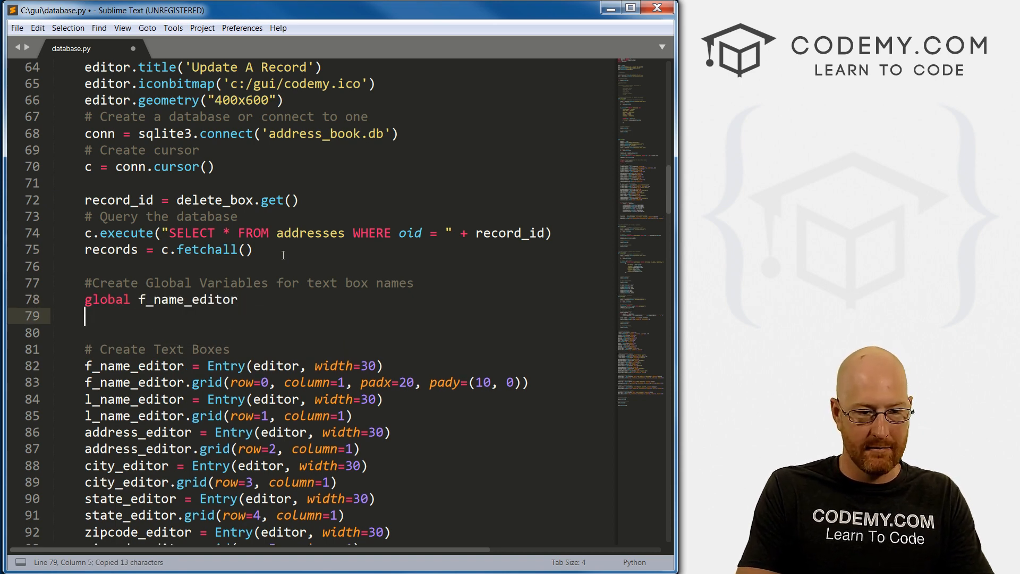
type("globa")
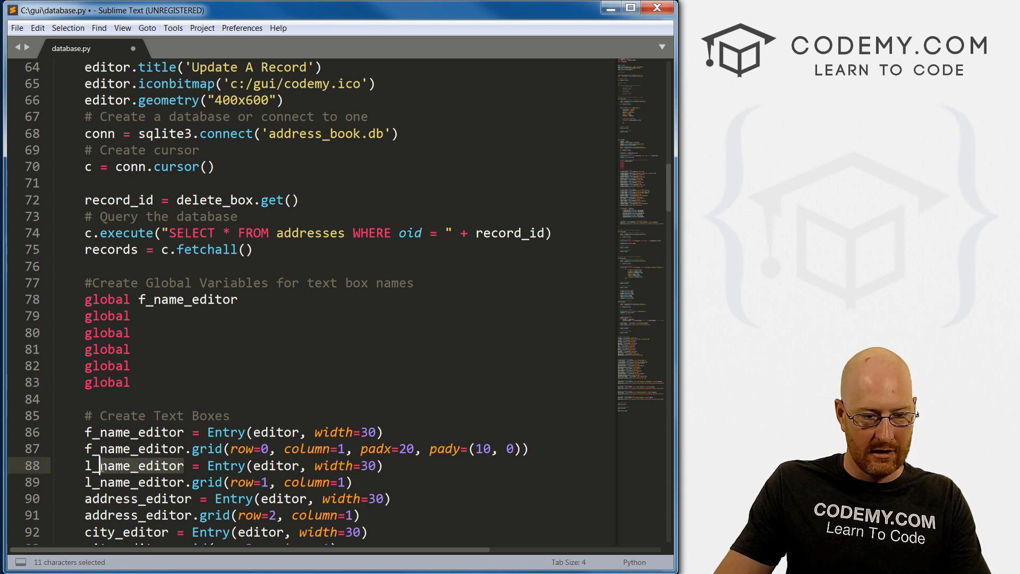
type("l_name_editor")
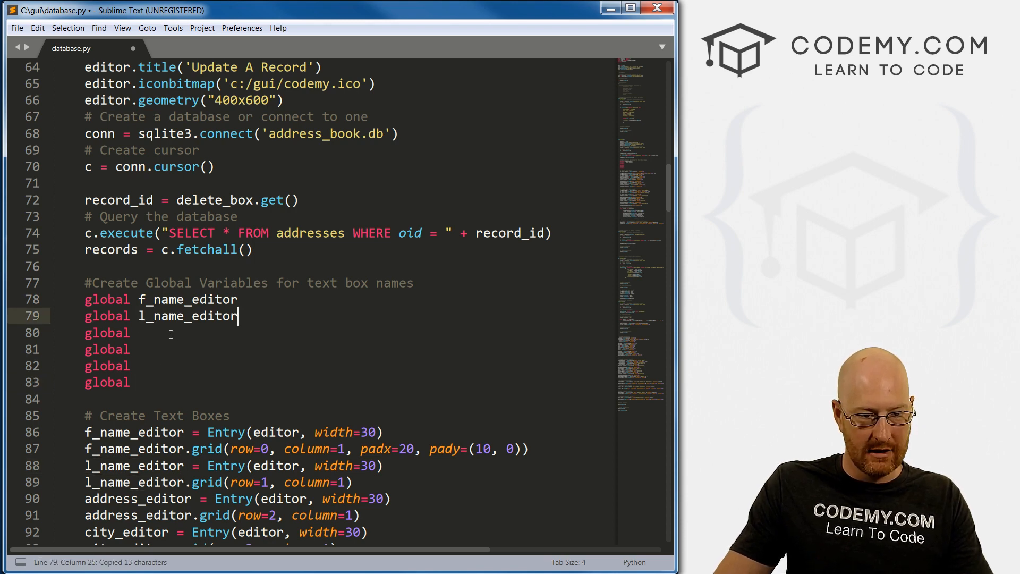
type("address_editor")
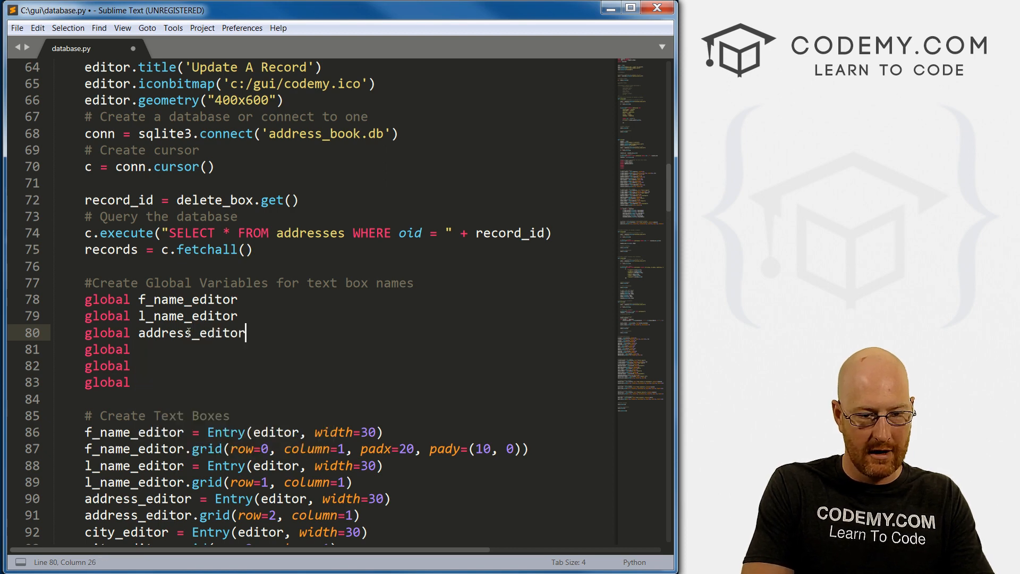
type("city")
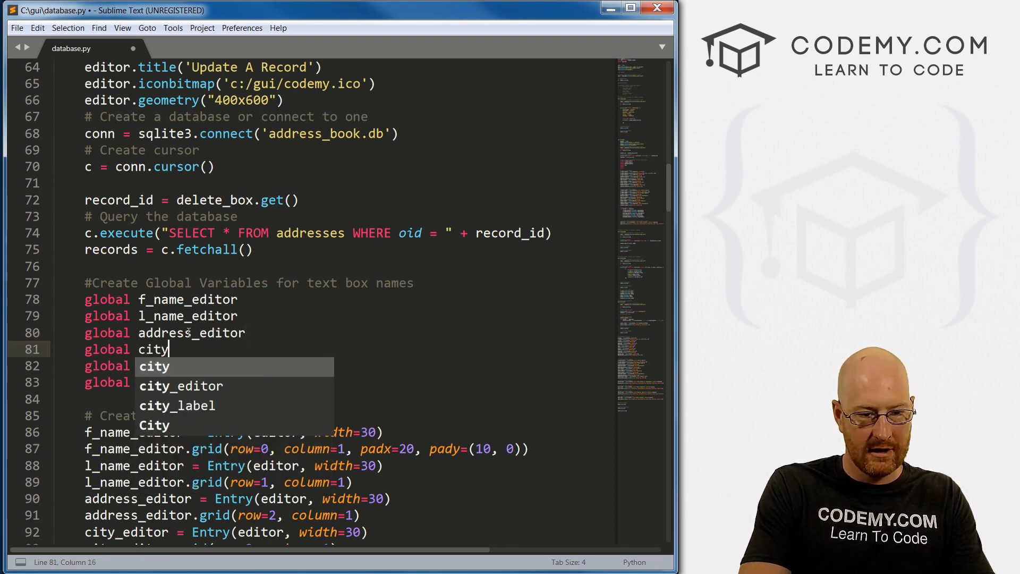
key("Tab")
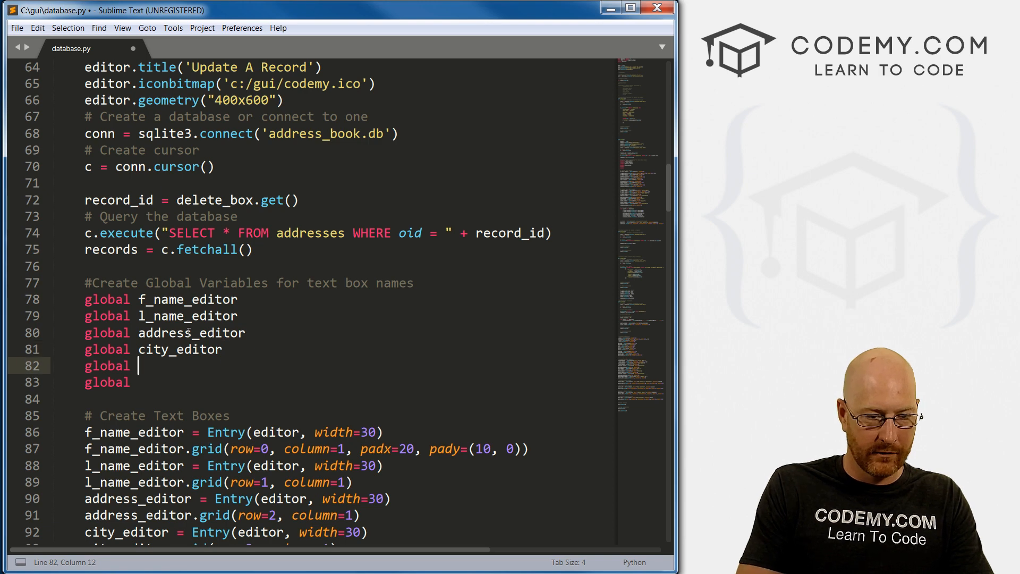
Add state_editor to the global text-box declarations alongside zipcode_editor
type("state_editor")
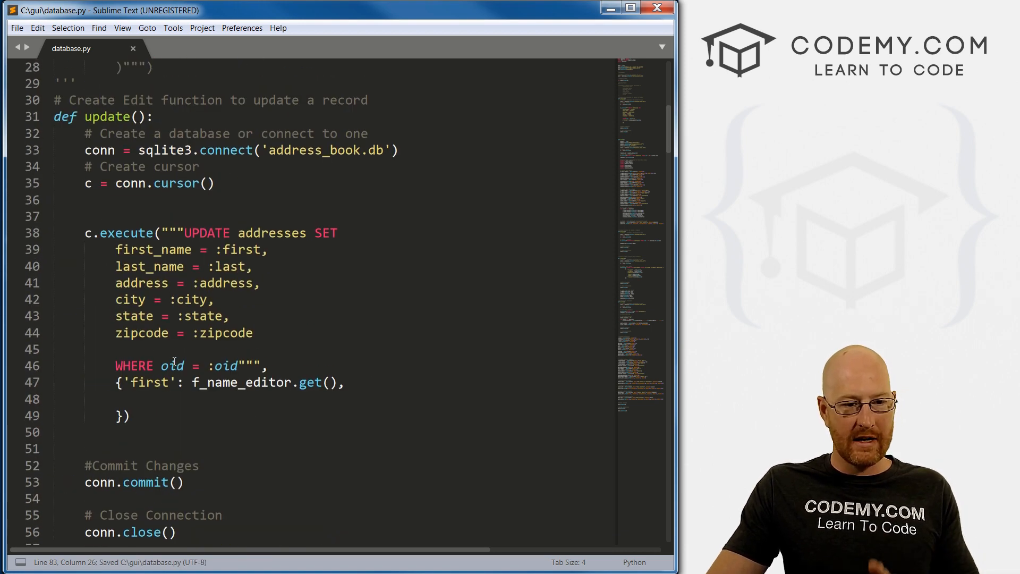
Add 'last' and 'address' entries mapped to their editors' .get() values
double_click(240, 382)
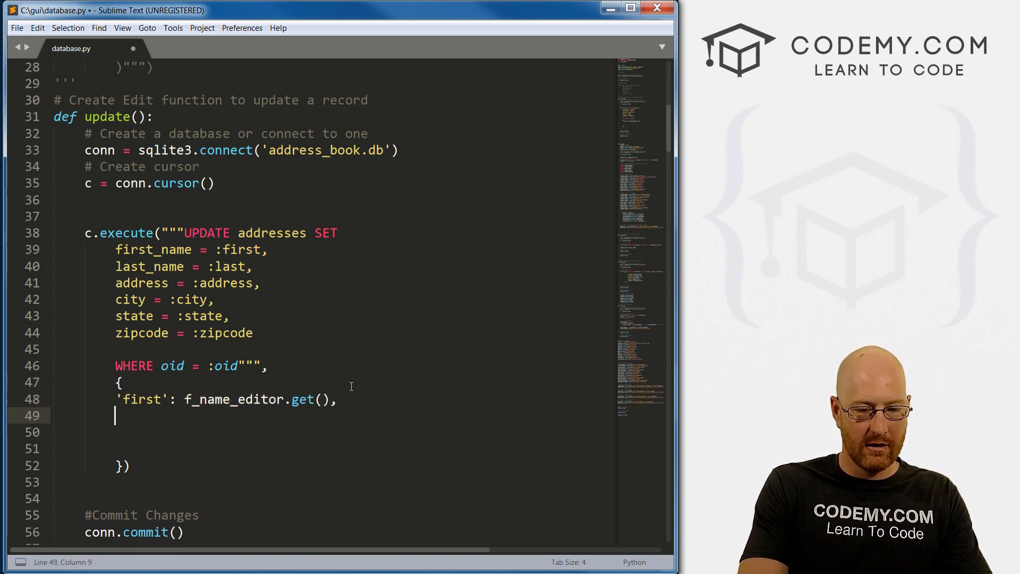
type("'last")
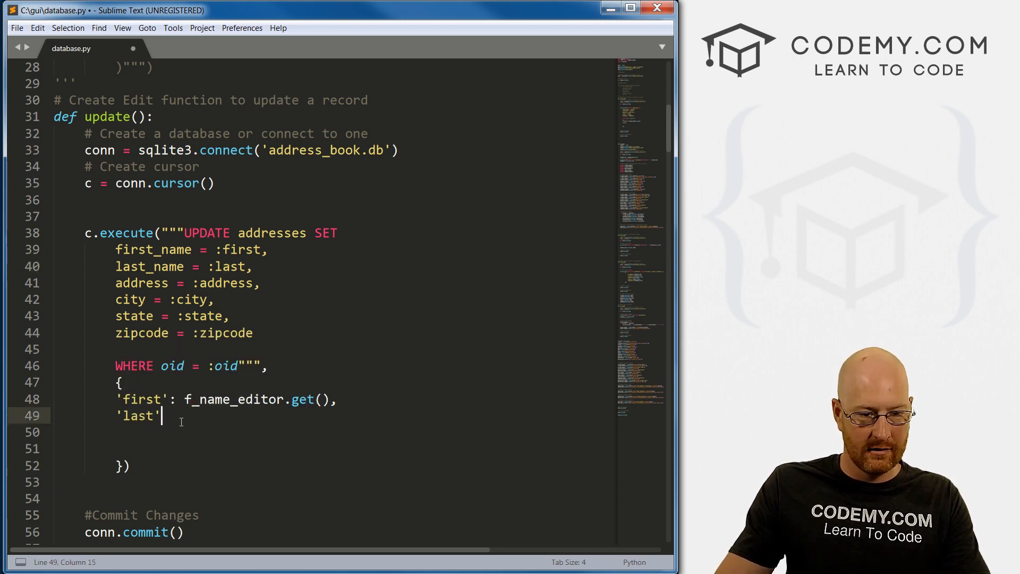
type(":")
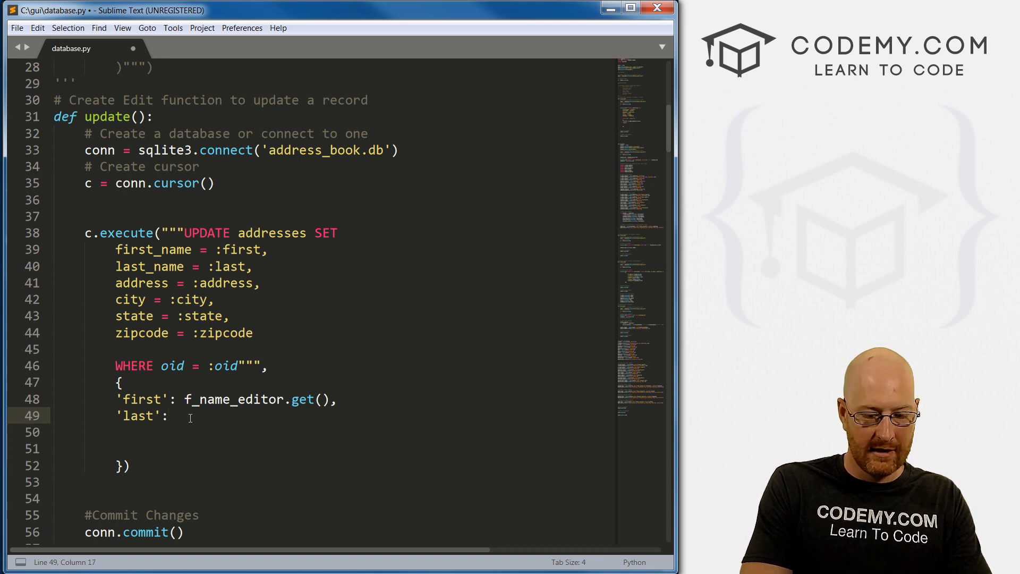
type("l_name_editor.get")
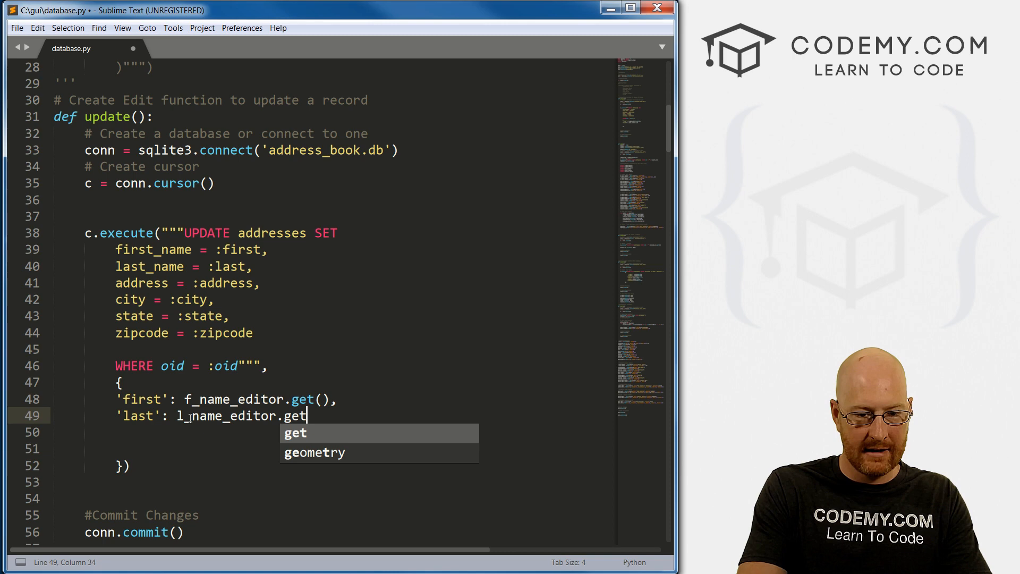
type("(),")
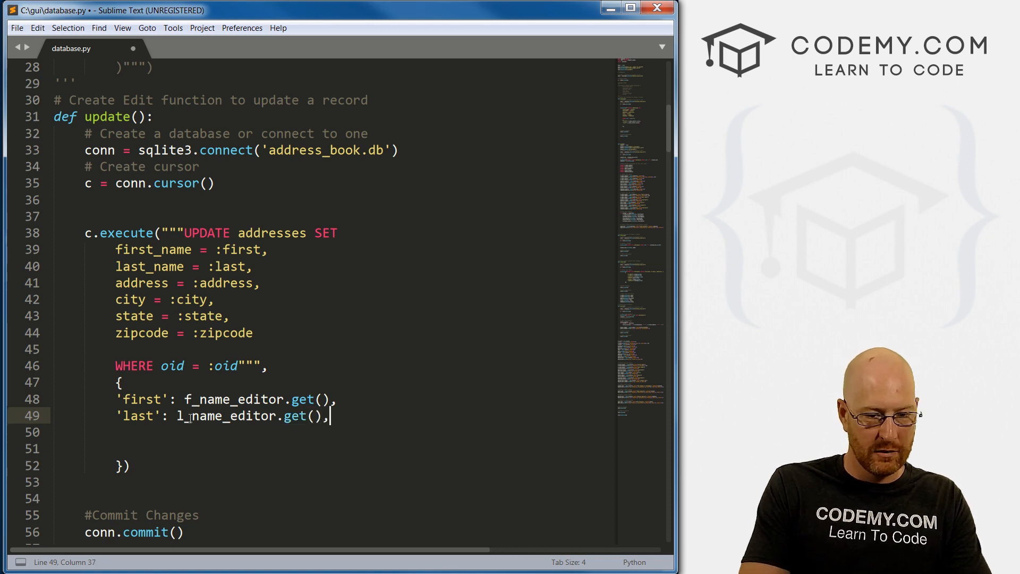
key("enter")
type("'address")
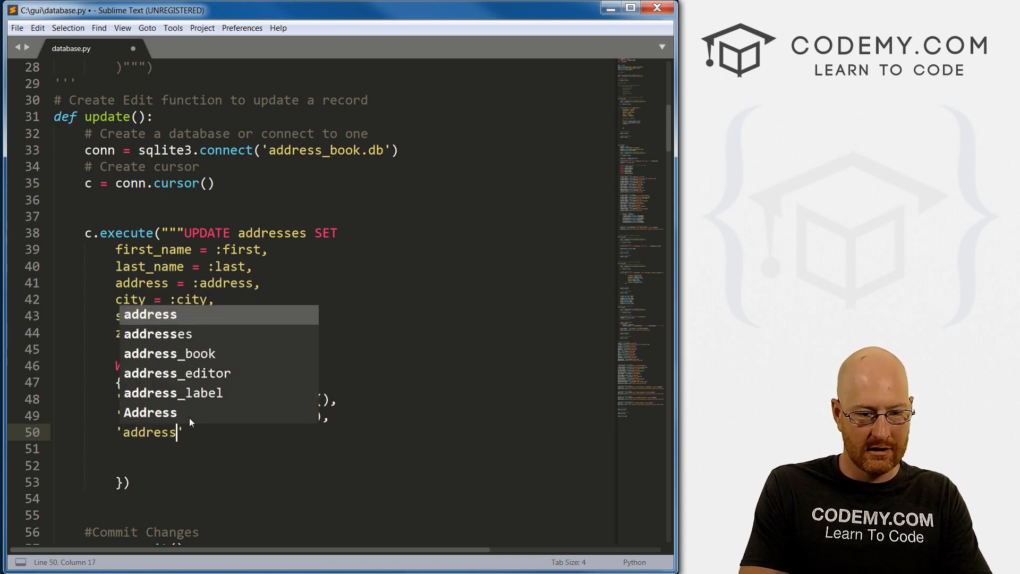
type("a")
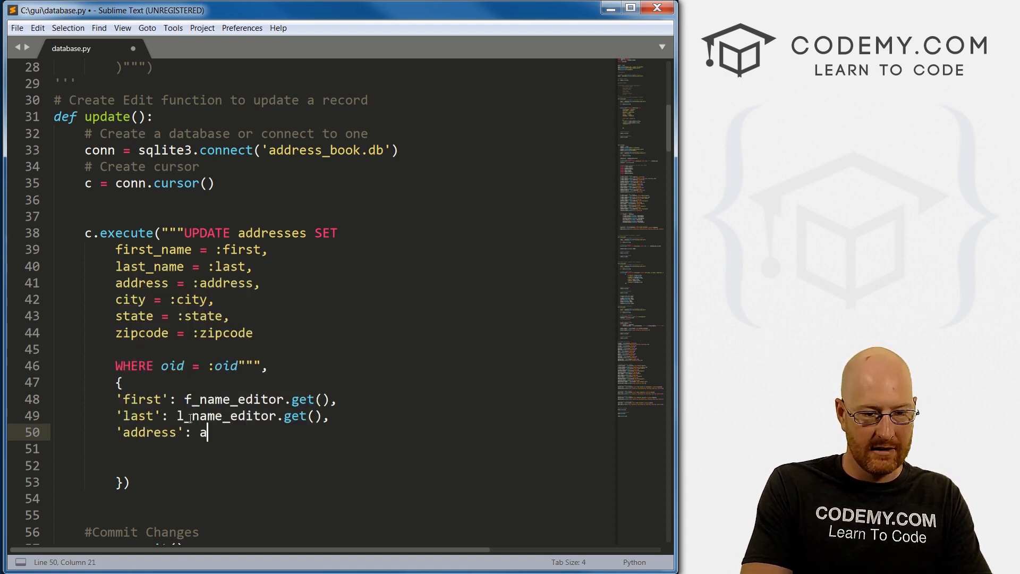
type("ddress_editor.get(),")
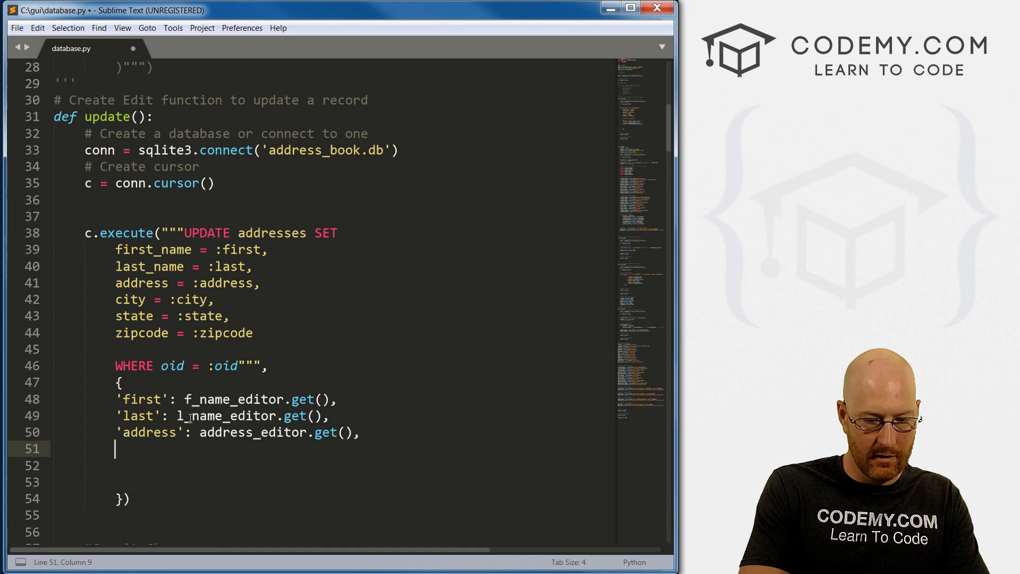
Add 'city', 'state' and 'zipcode' entries using city_editor, state_editor and zipcode_editor .get()
type("'city")
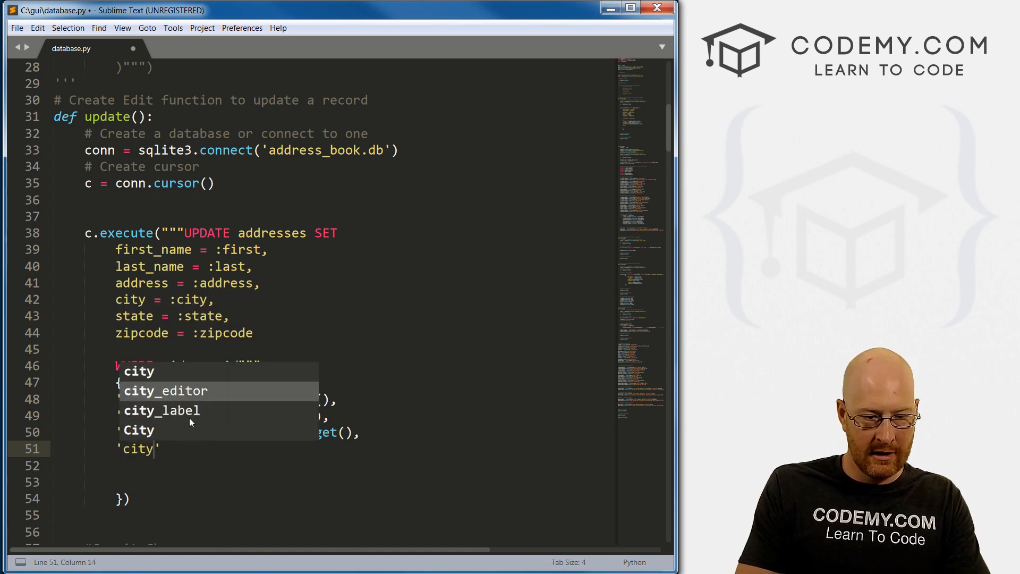
type(":")
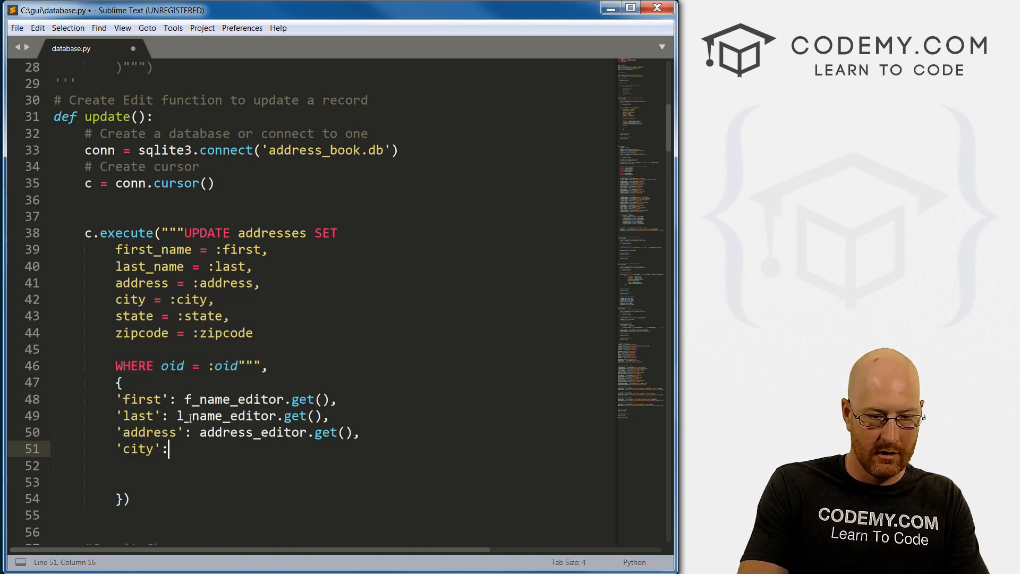
type("city_editor.get(),")
left_click(331, 466)
type("'s")
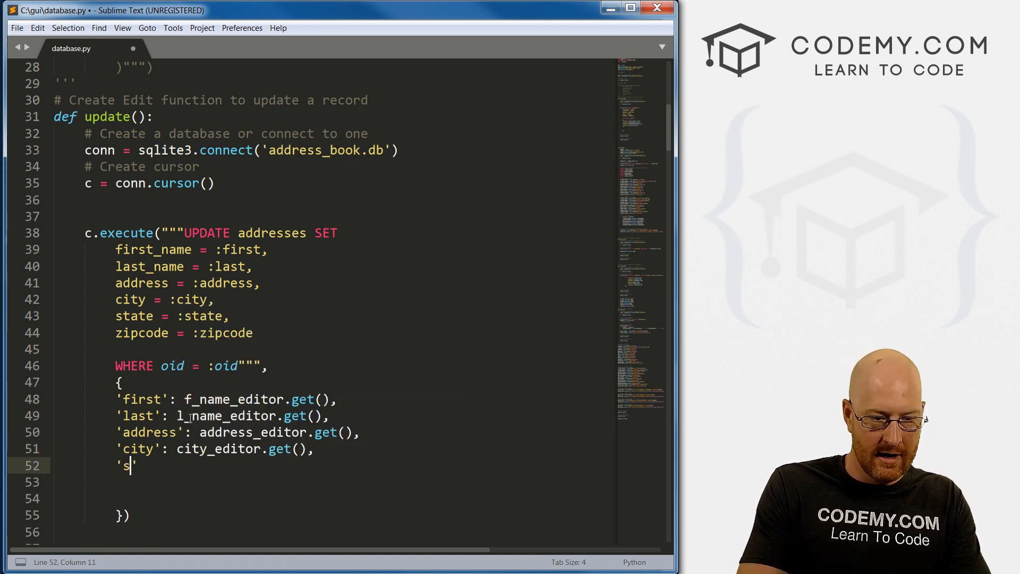
type("tate'")
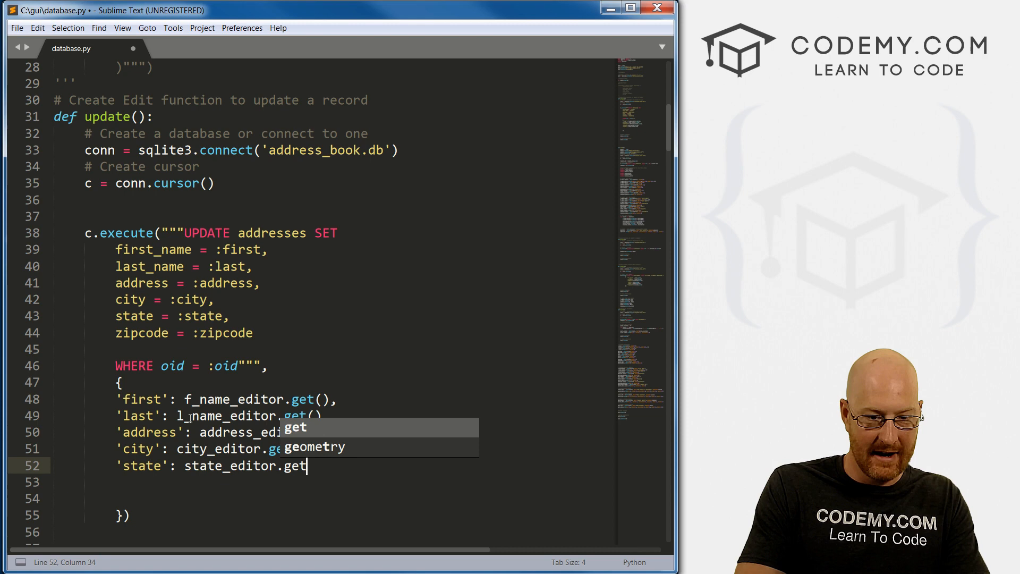
type("(),")
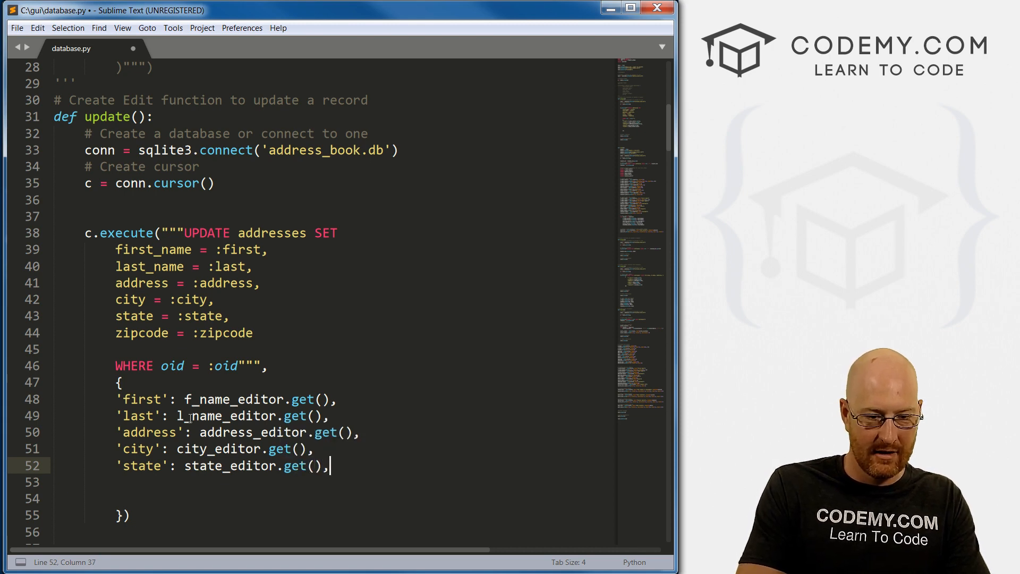
type("'zipcode': z")
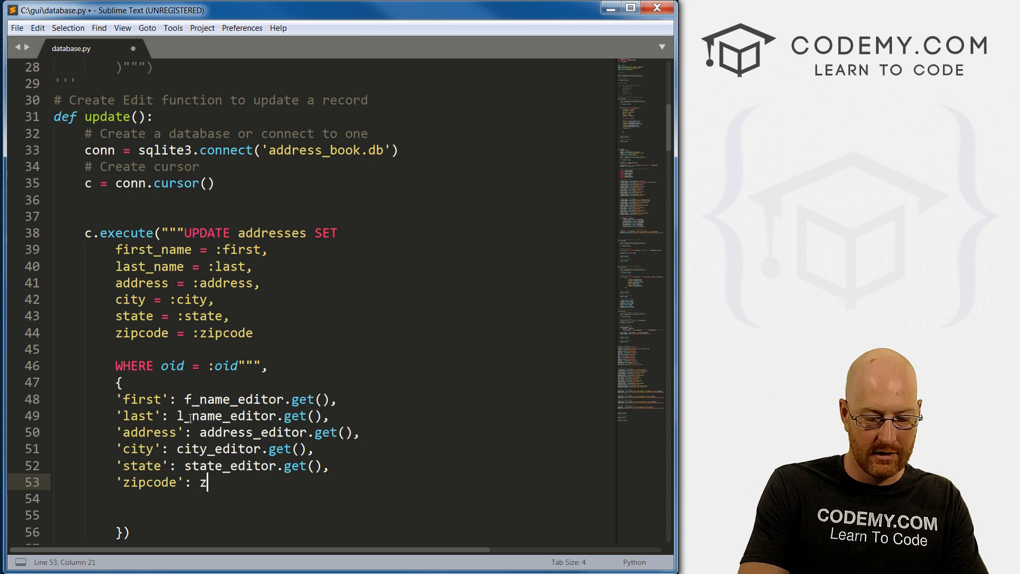
type("ipcode_editor")
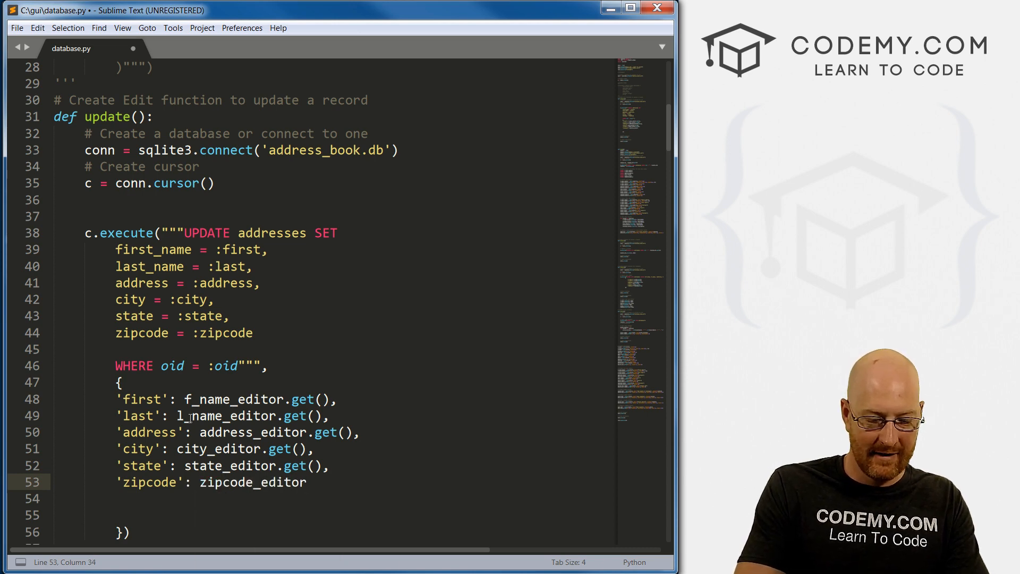
type(".get)")
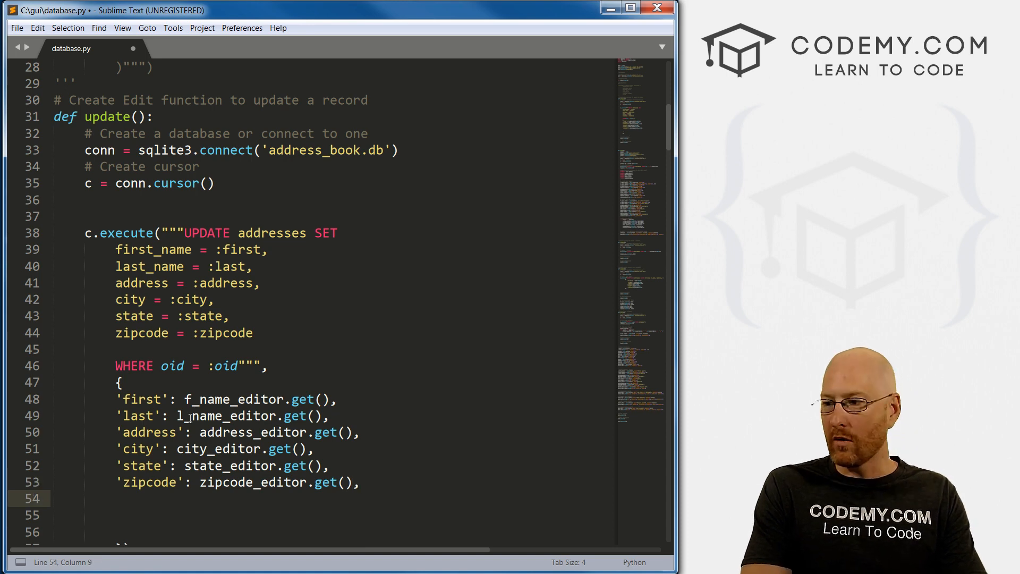
Map 'oid' to record_id at the end of the parameter dictionary
scroll("down", 3)
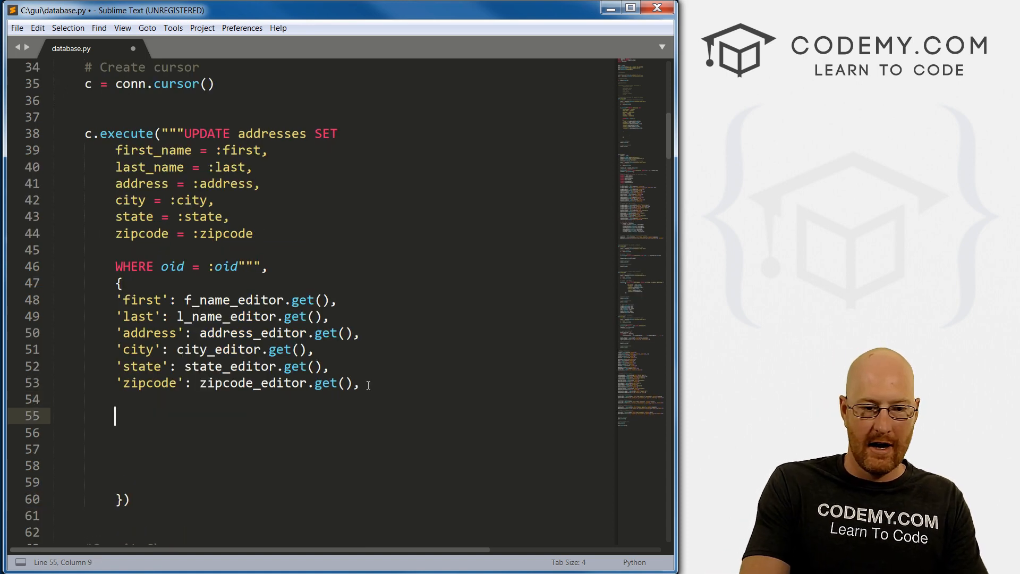
type("'oi'")
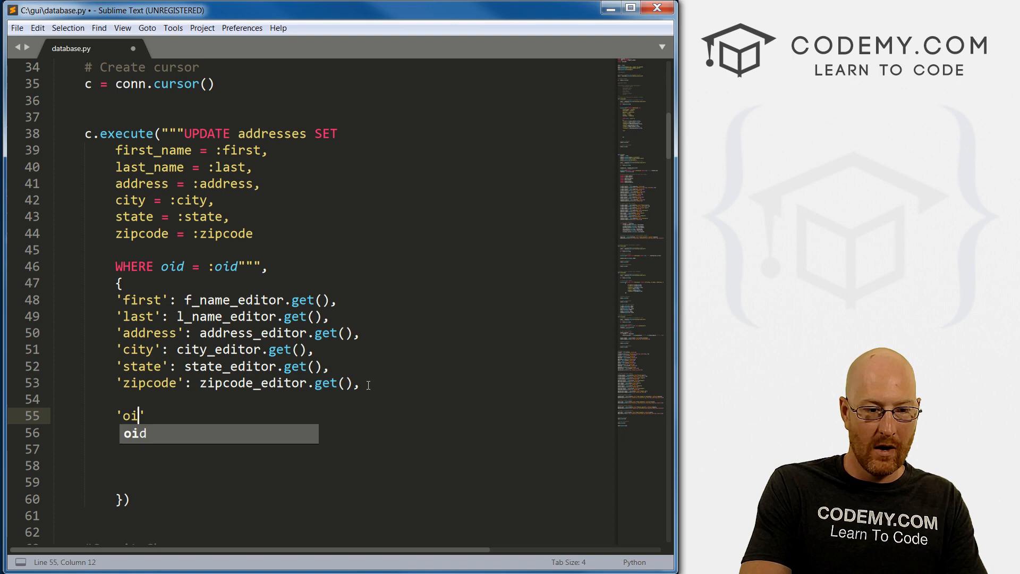
type("d':")
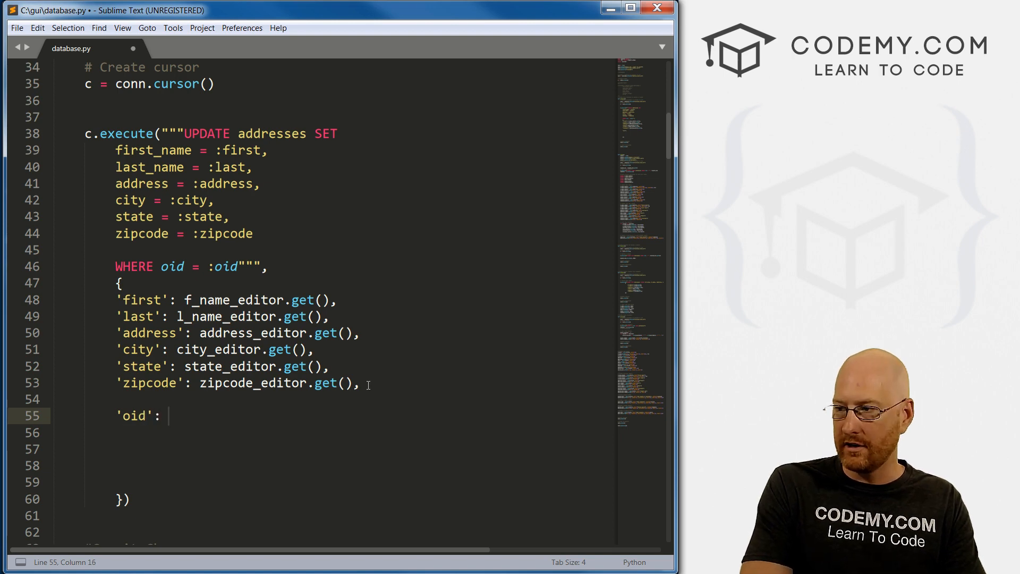
type("record_id")
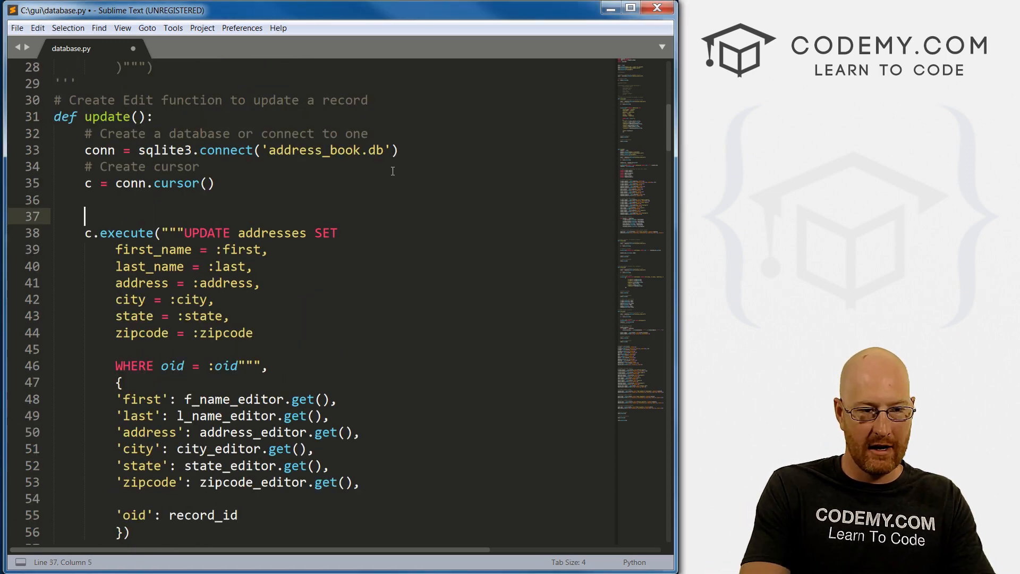
Insert record_id = delete_box.get() above the UPDATE c.execute call in update()
type("con")
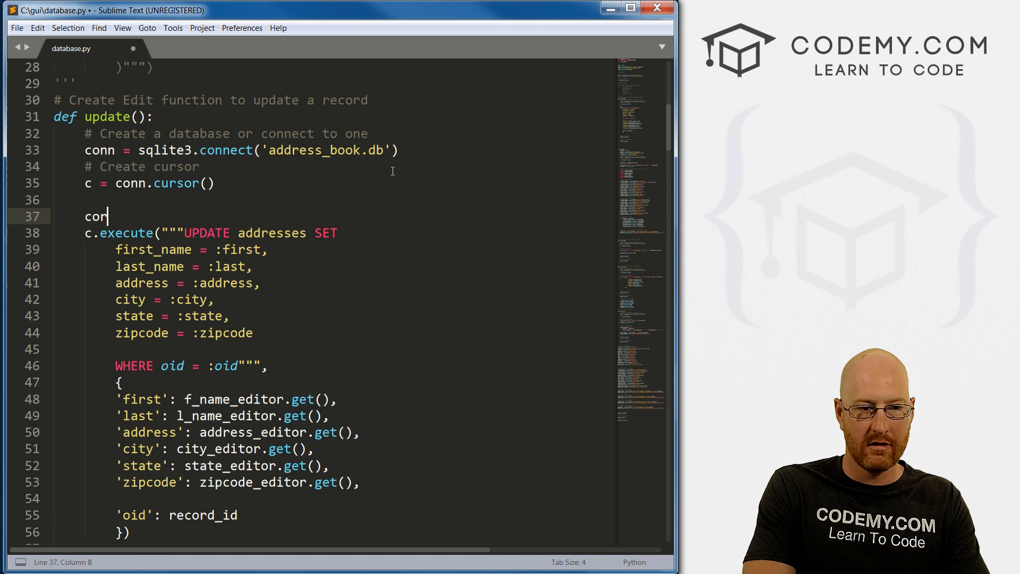
type("recod")
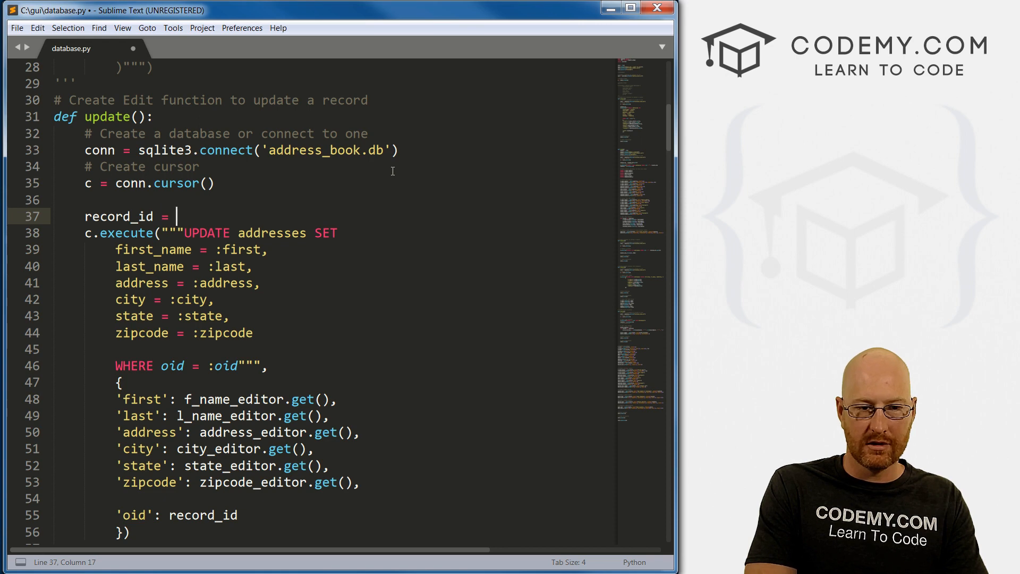
type("delete_box")
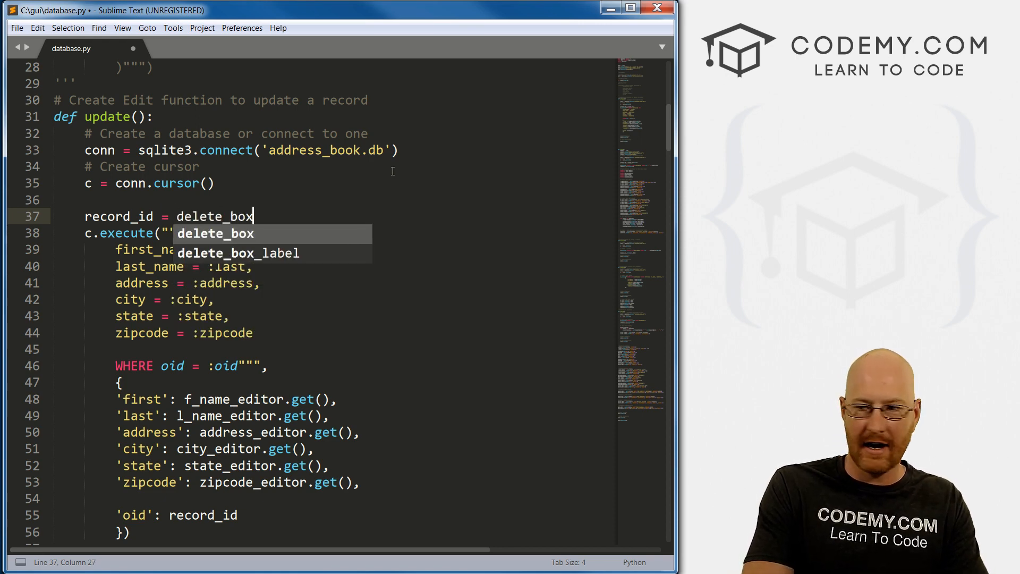
type(".get()")
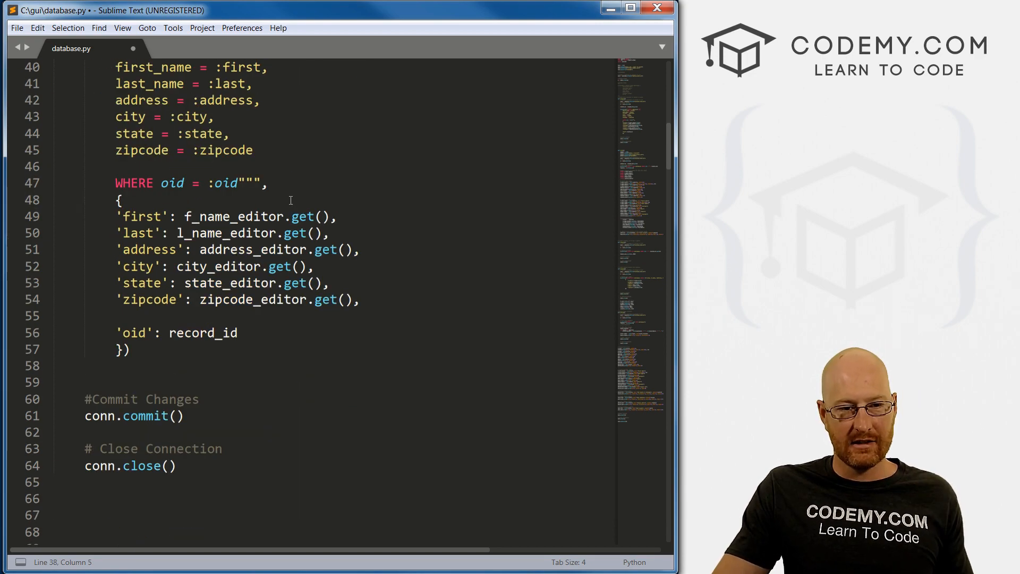
scroll("down", 3)
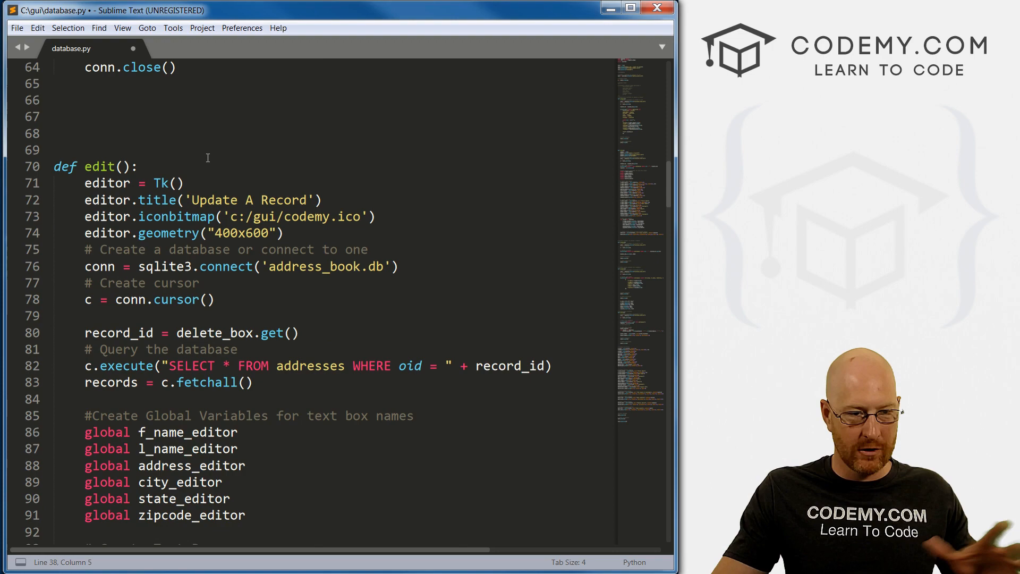
scroll("down", 3)
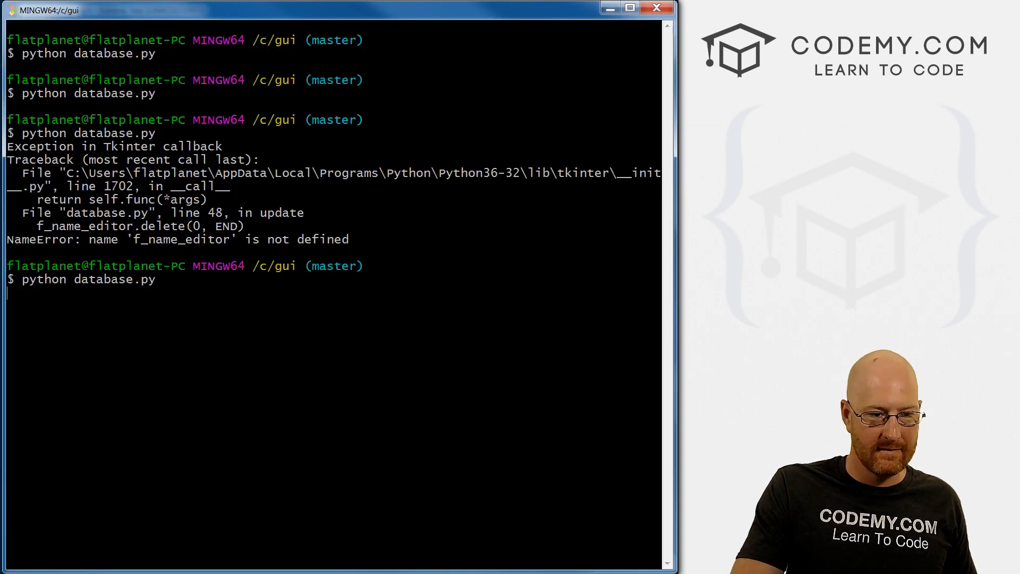
Relaunch the app, show the stored records, and enter ID 3 in Select ID
key("Return")
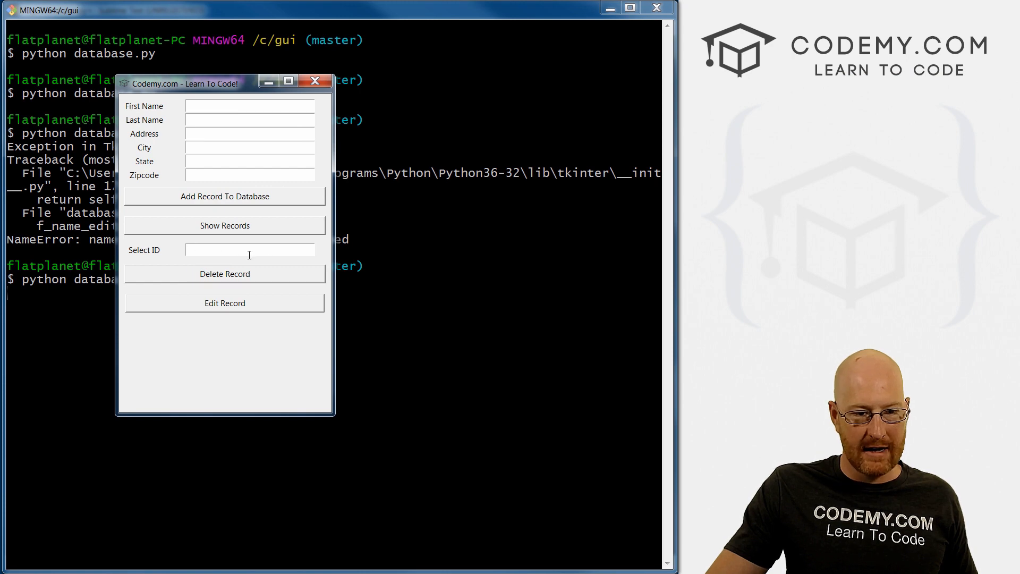
left_click(224, 225)
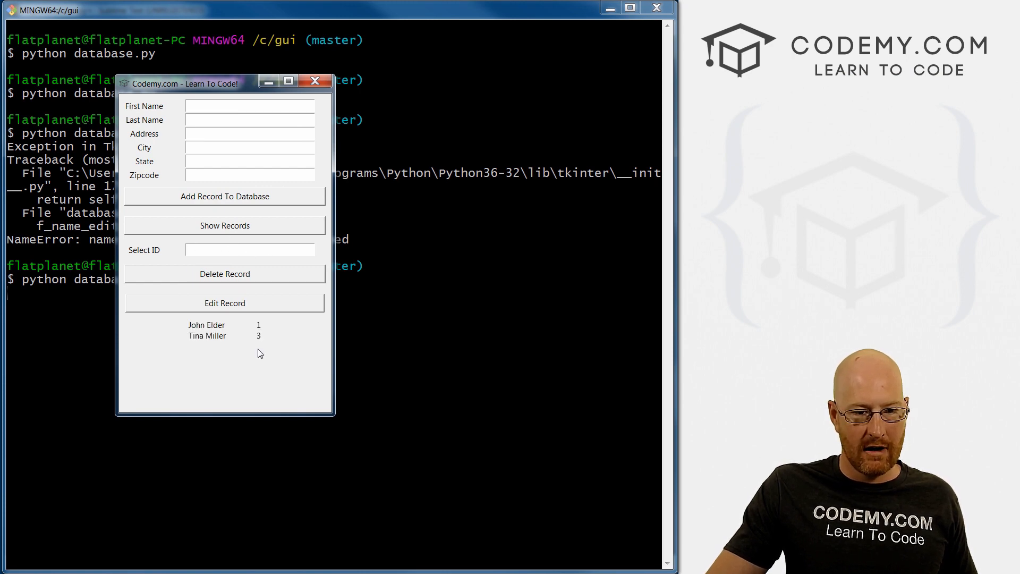
type("3")
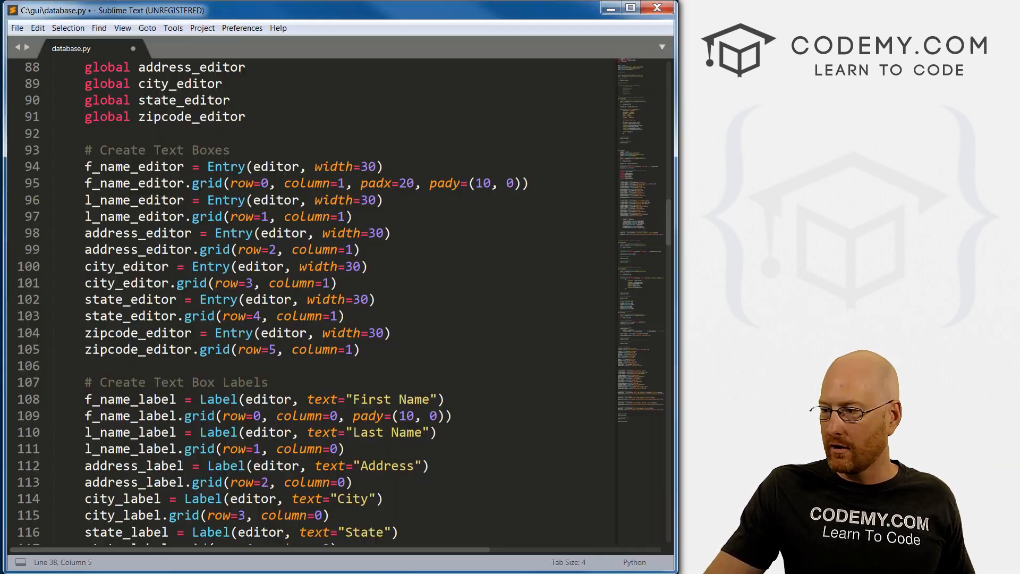
scroll("down", 3)
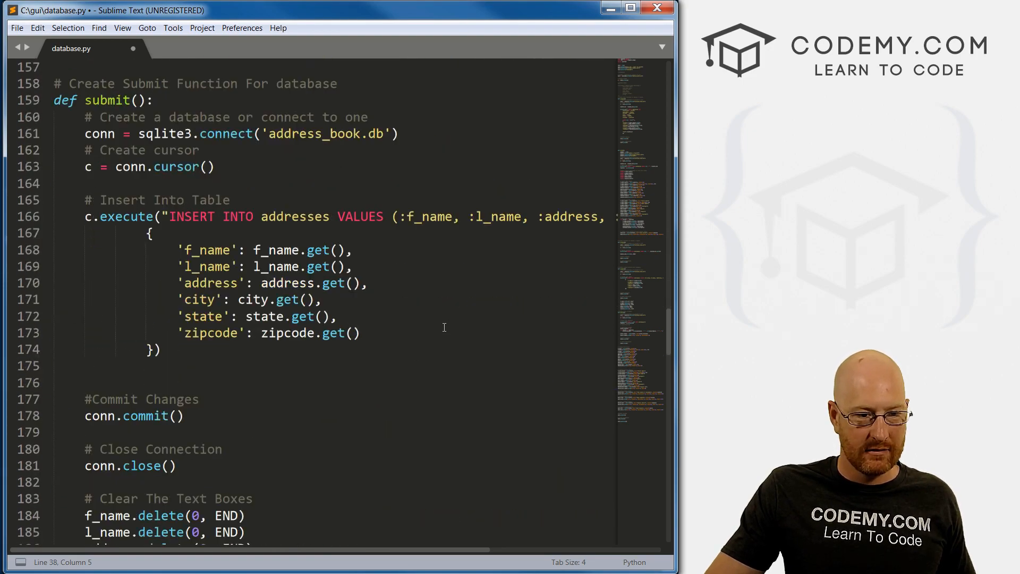
scroll("down", 3)
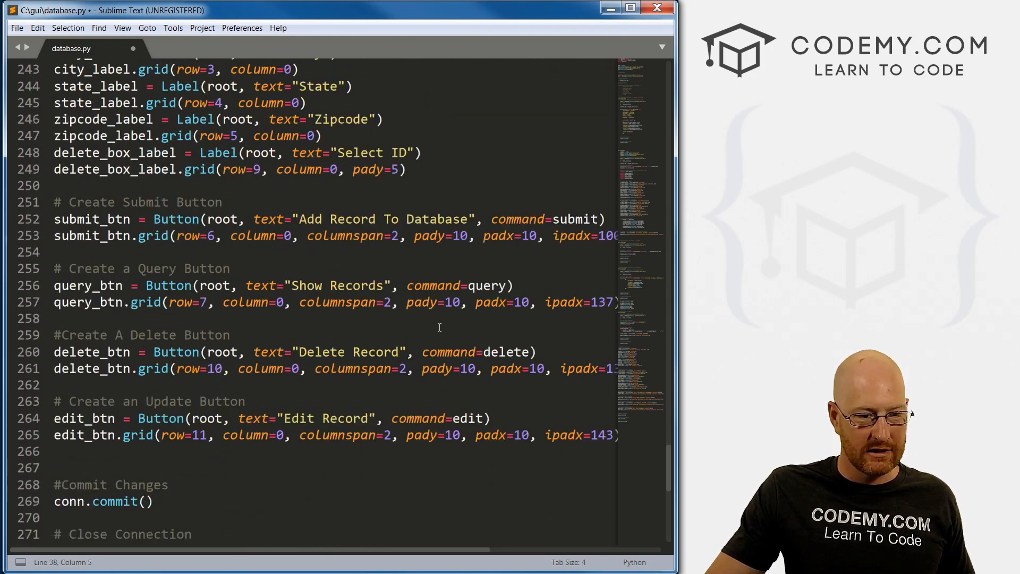
scroll("down", 3)
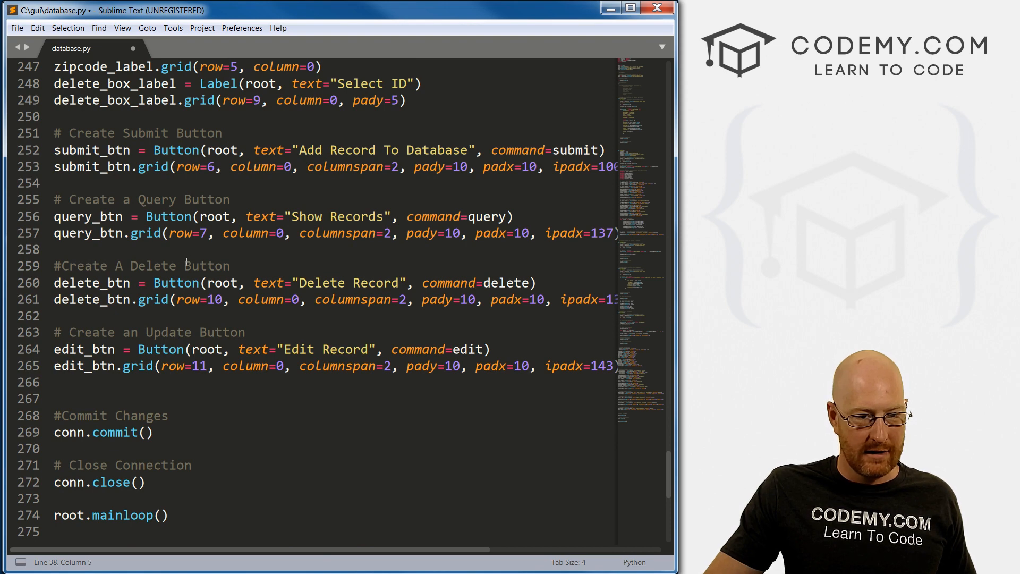
double_click(90, 283)
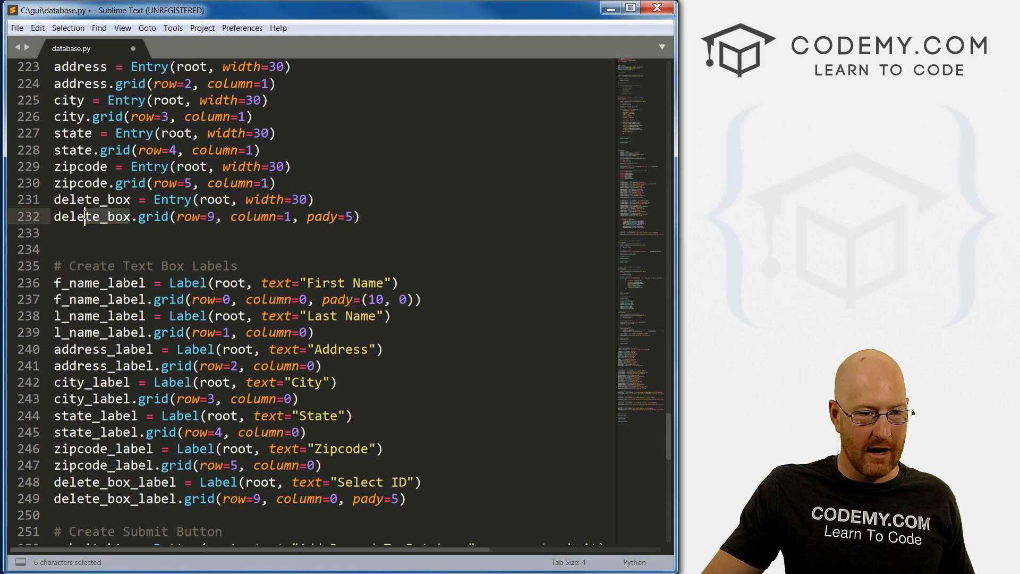
double_click(91, 199)
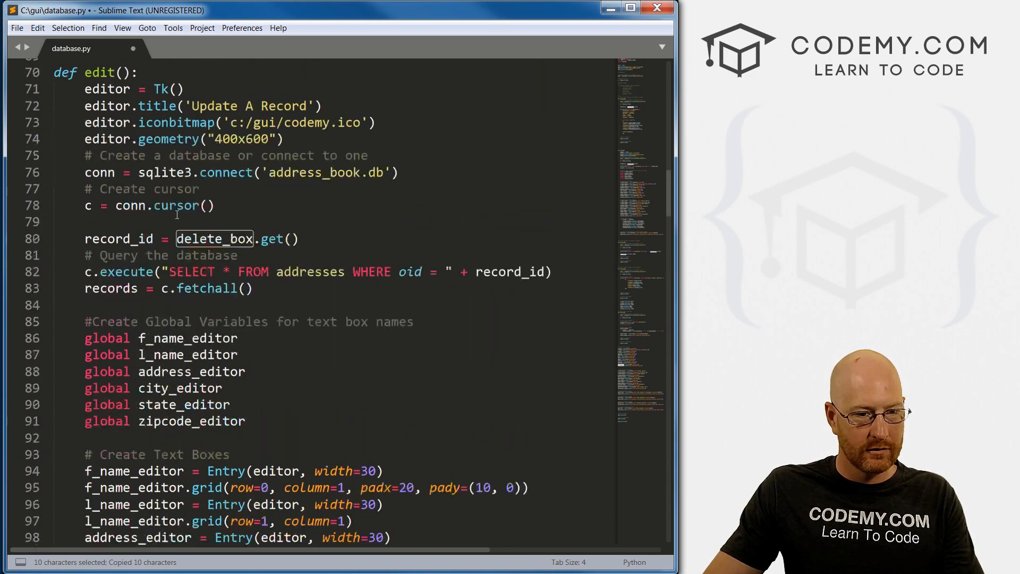
scroll("up", 3)
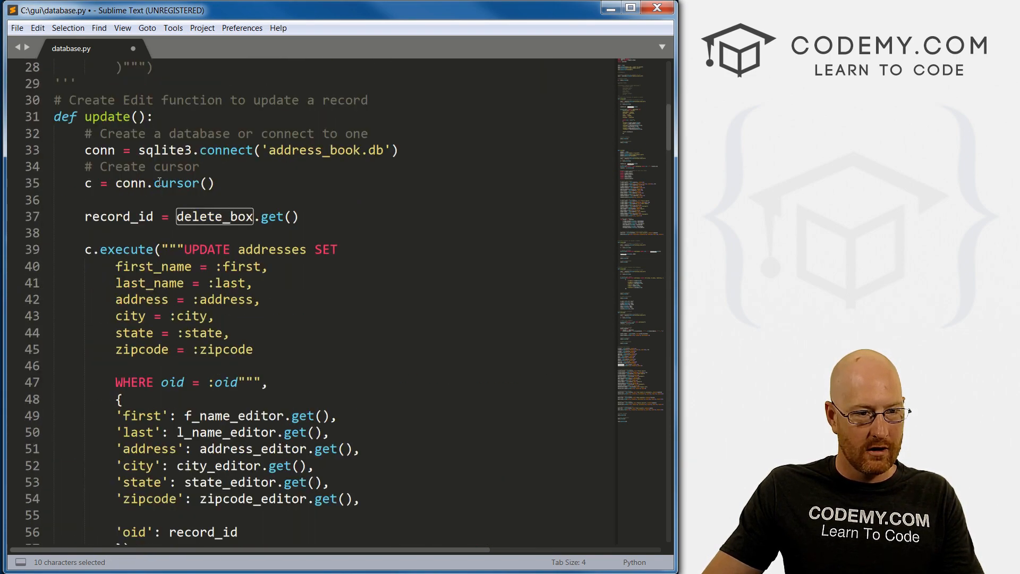
scroll("down", 3)
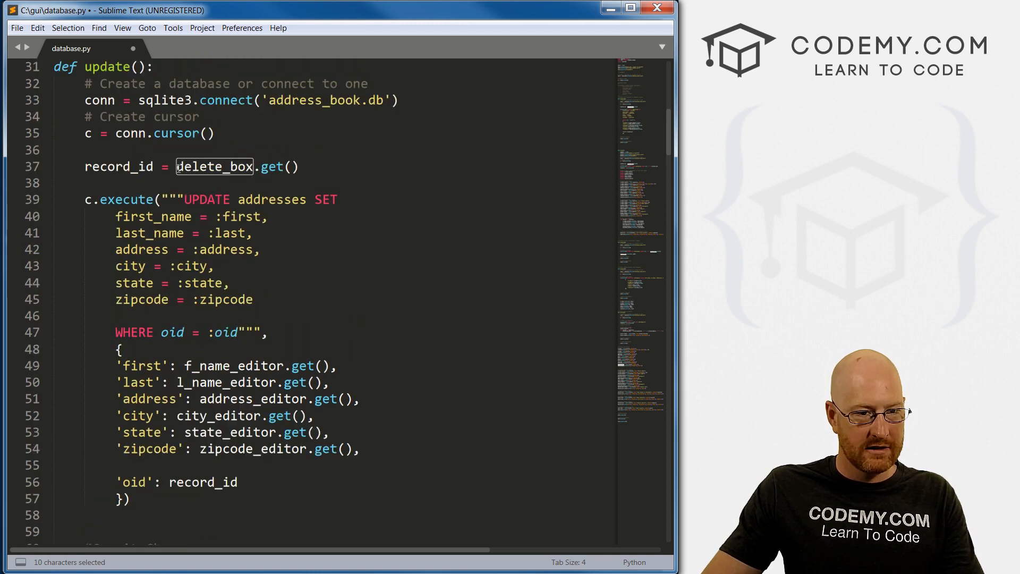
left_click(340, 154)
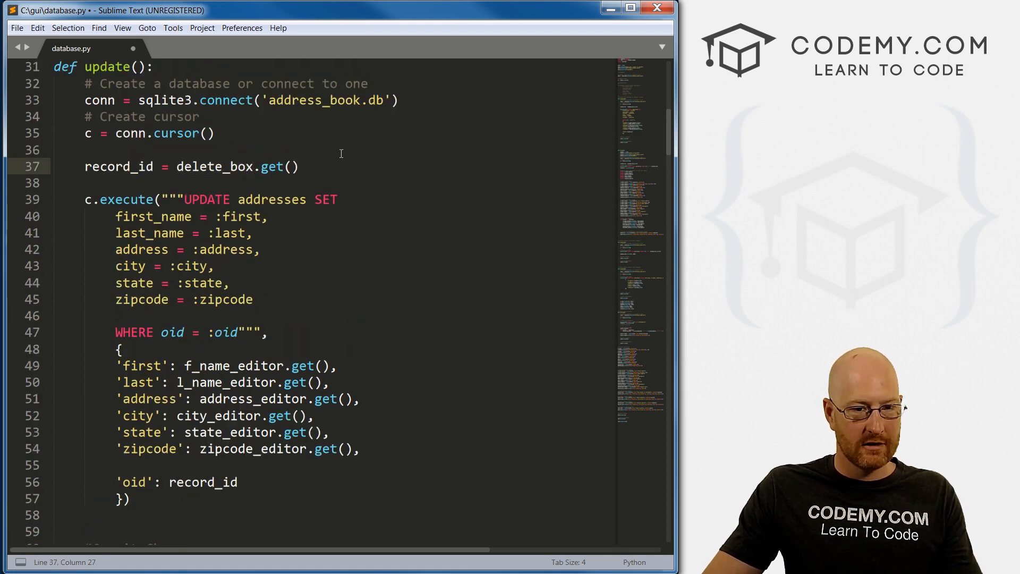
Delete the empty line above 'oid': record_id in update()'s dictionary and save database.py
scroll("down", 3)
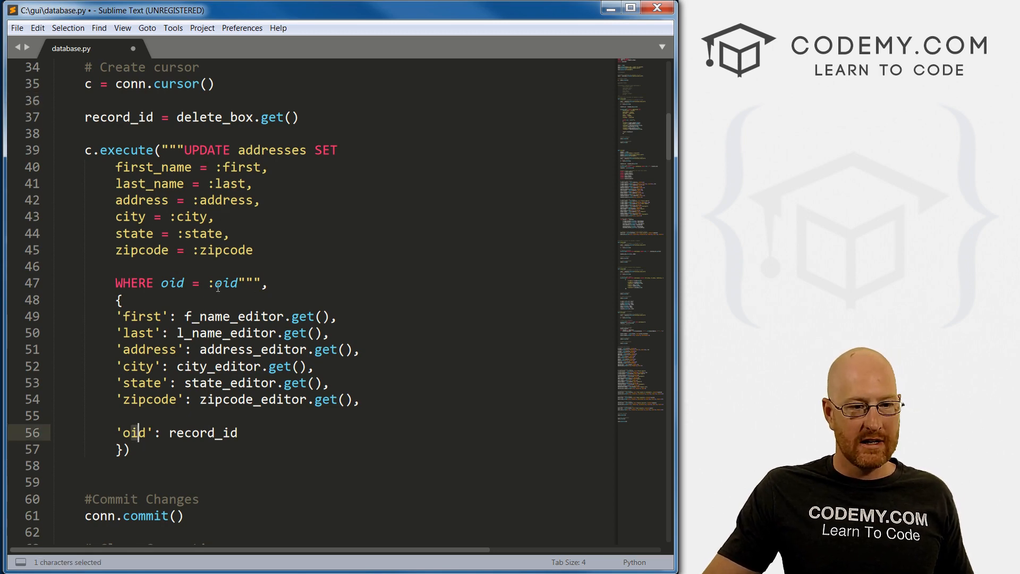
left_click(212, 282)
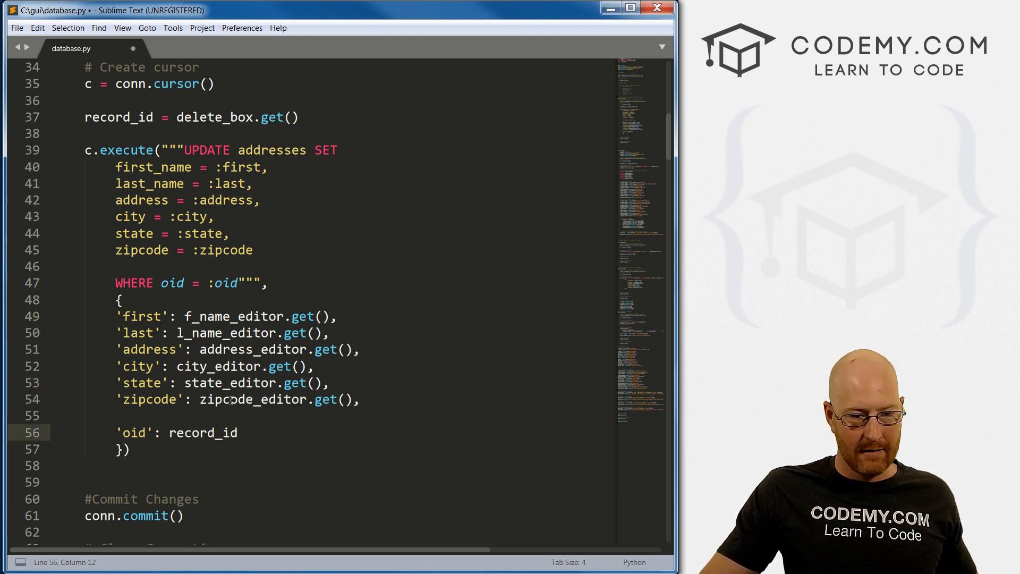
left_click(55, 415)
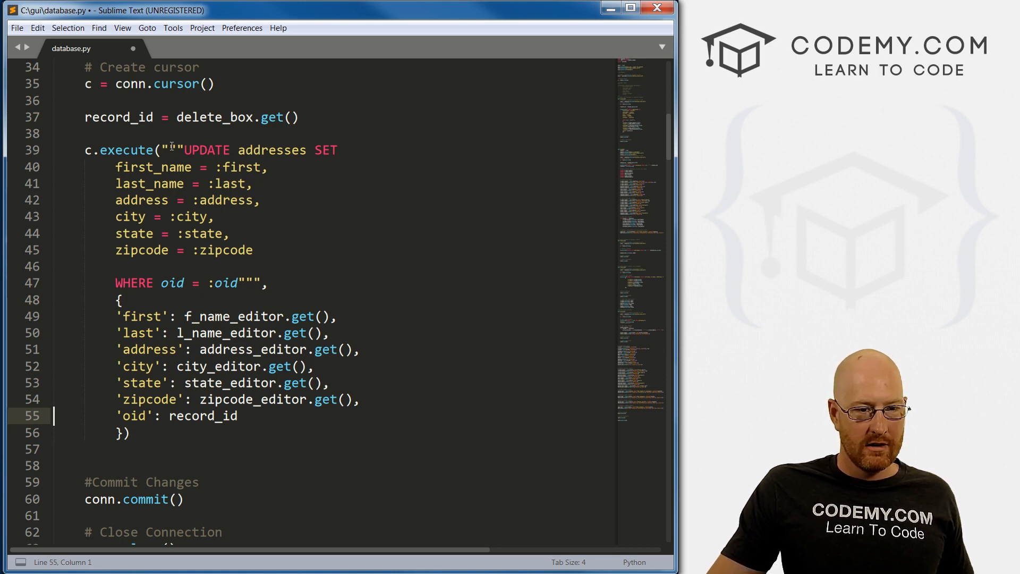
left_click_drag(179, 150, 263, 284)
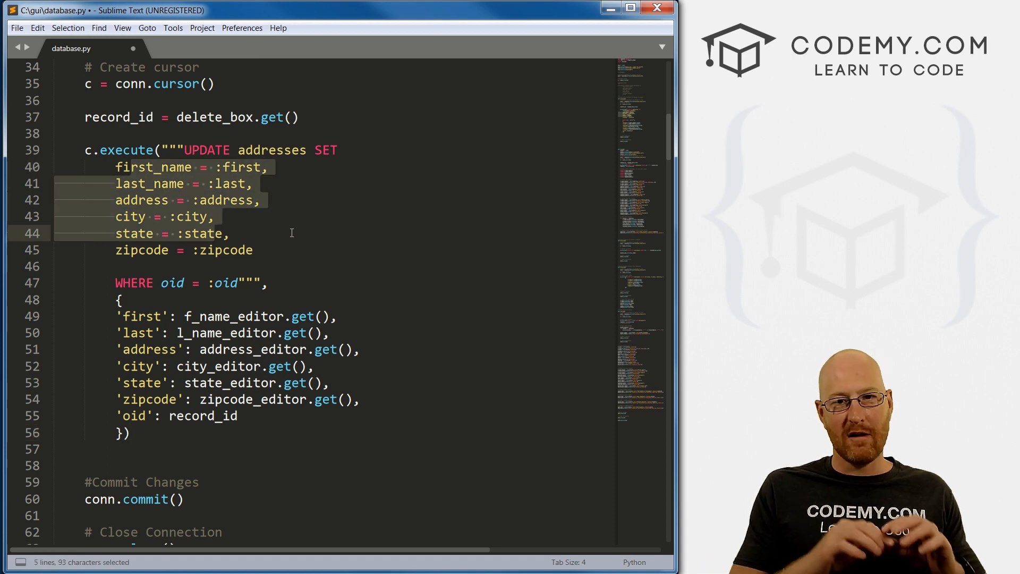
left_click(137, 183)
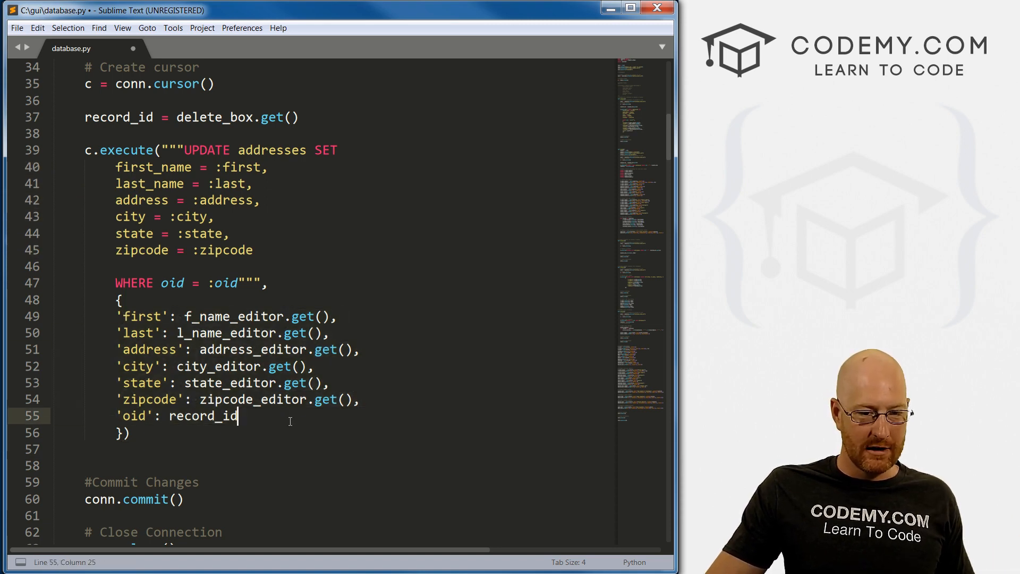
key("ctrl+s")
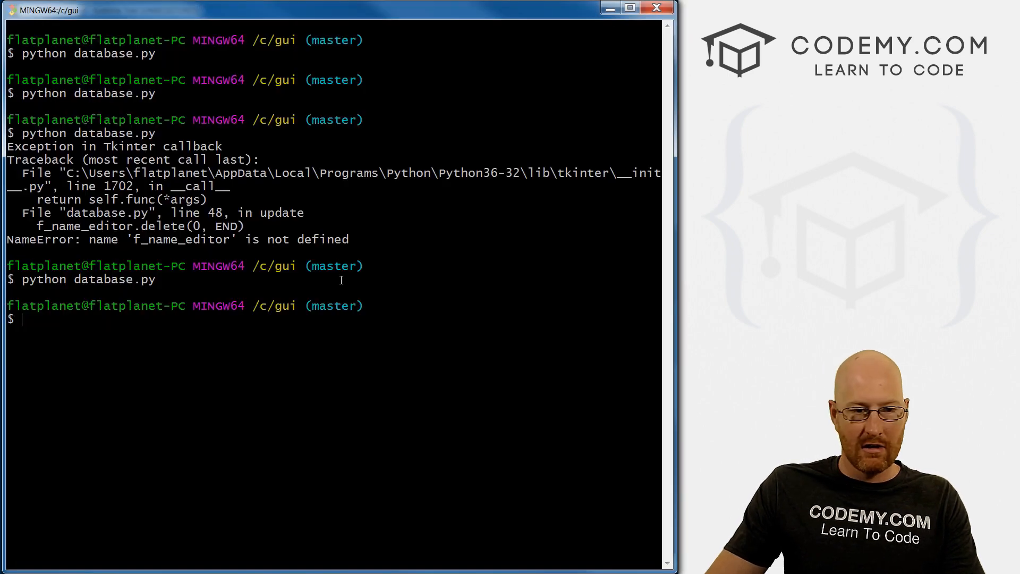
Rerun python database.py and open record 3 in the update window
type("clear")
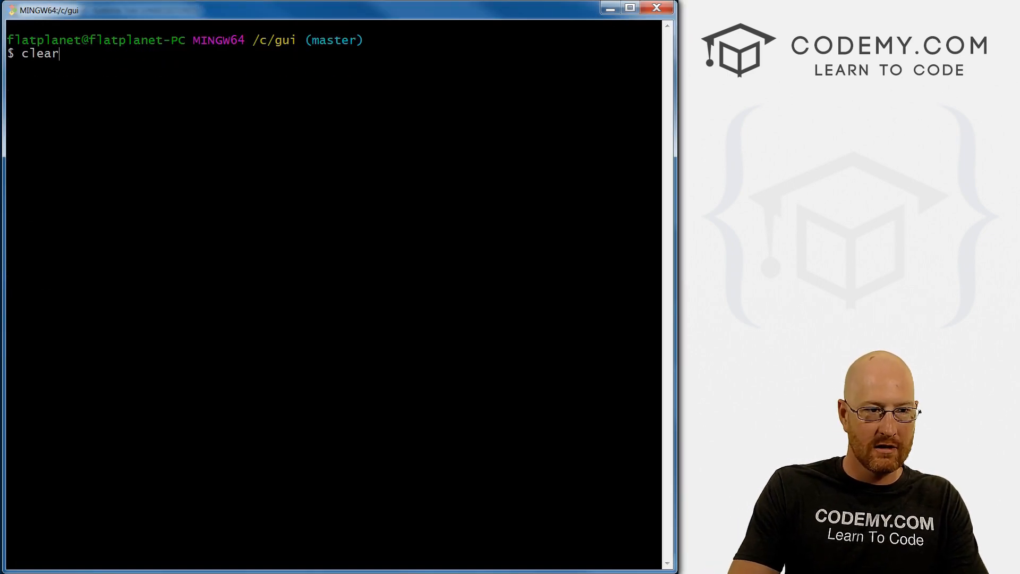
type("python database.py")
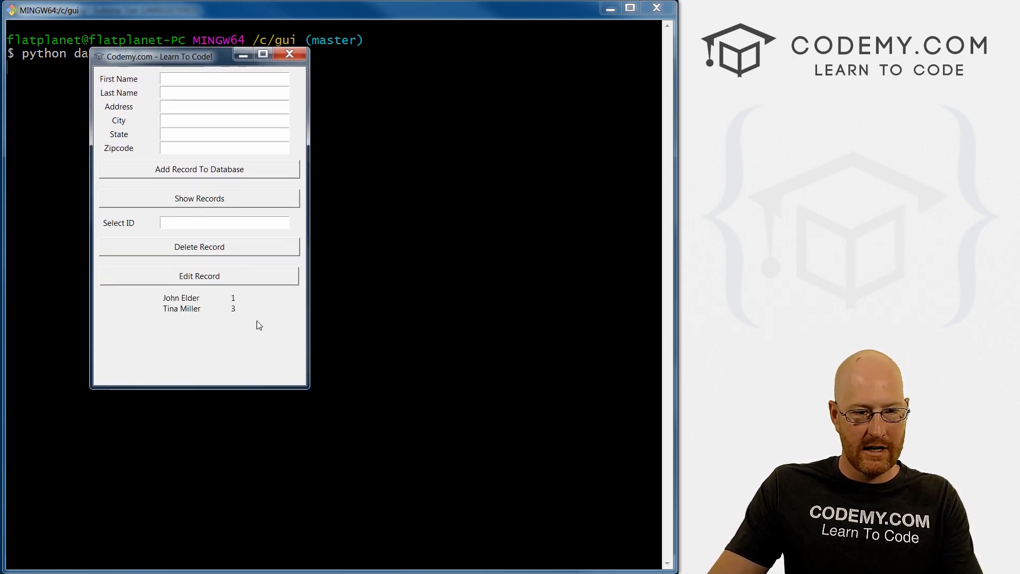
type("3")
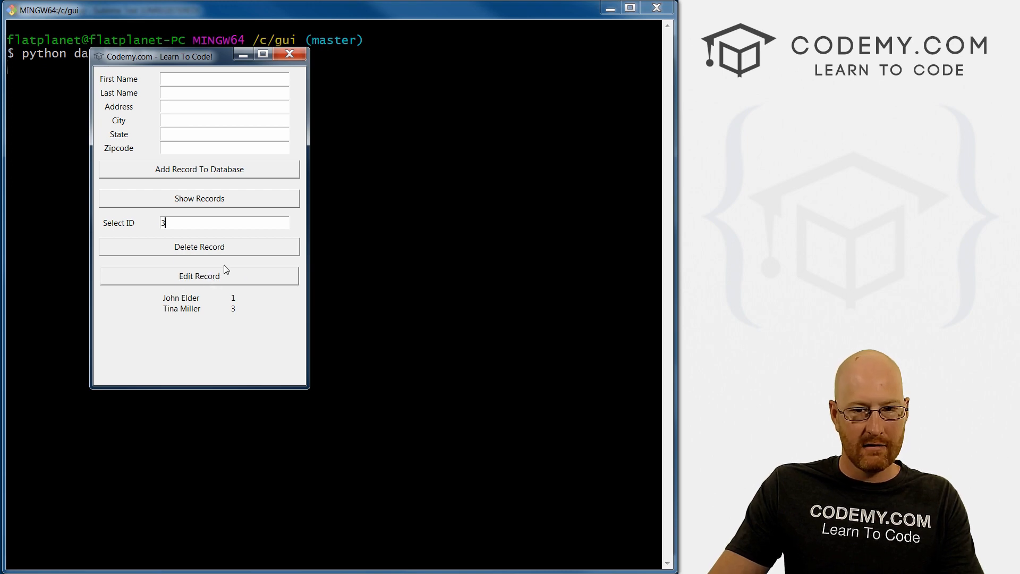
left_click(199, 275)
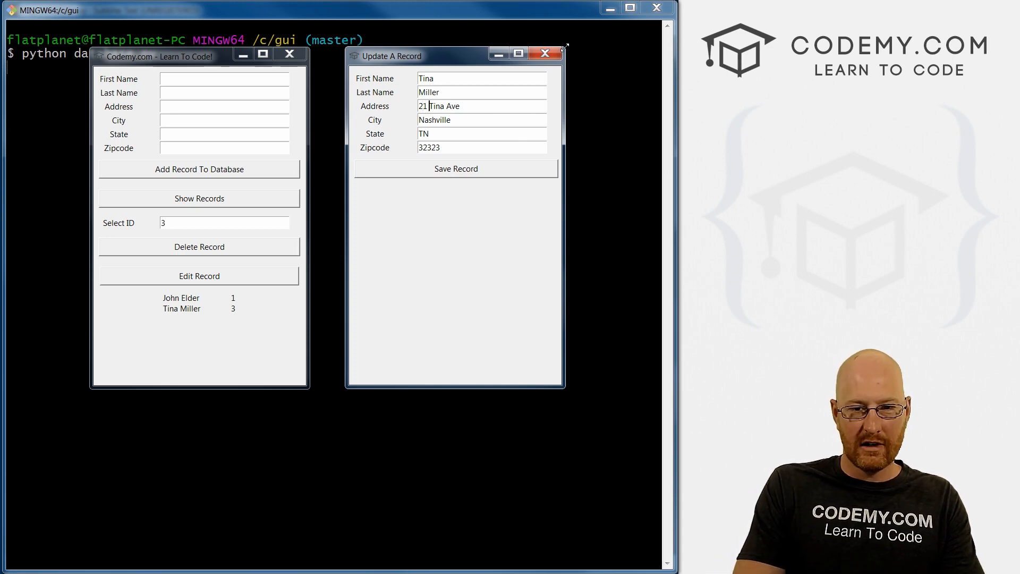
Change Tina's address from Ave to 21 Tina St, save, and reopen record 3
key("BackSpace")
type("St")
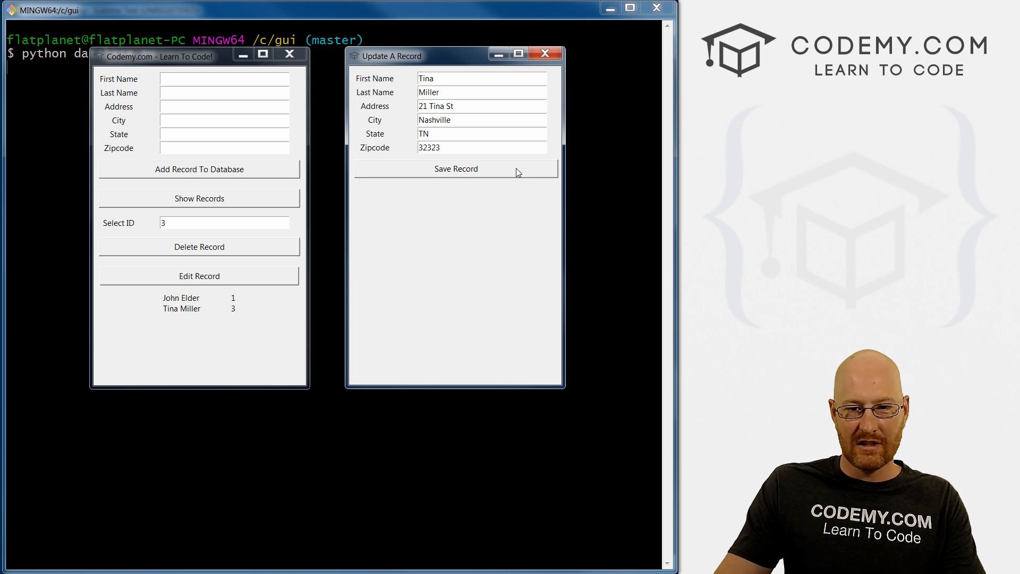
left_click(455, 168)
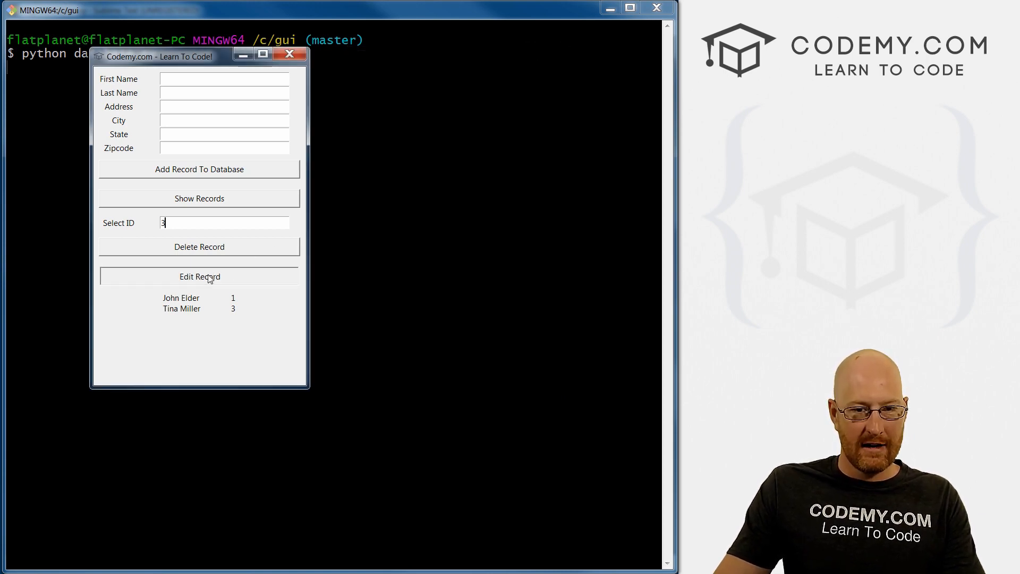
left_click(199, 276)
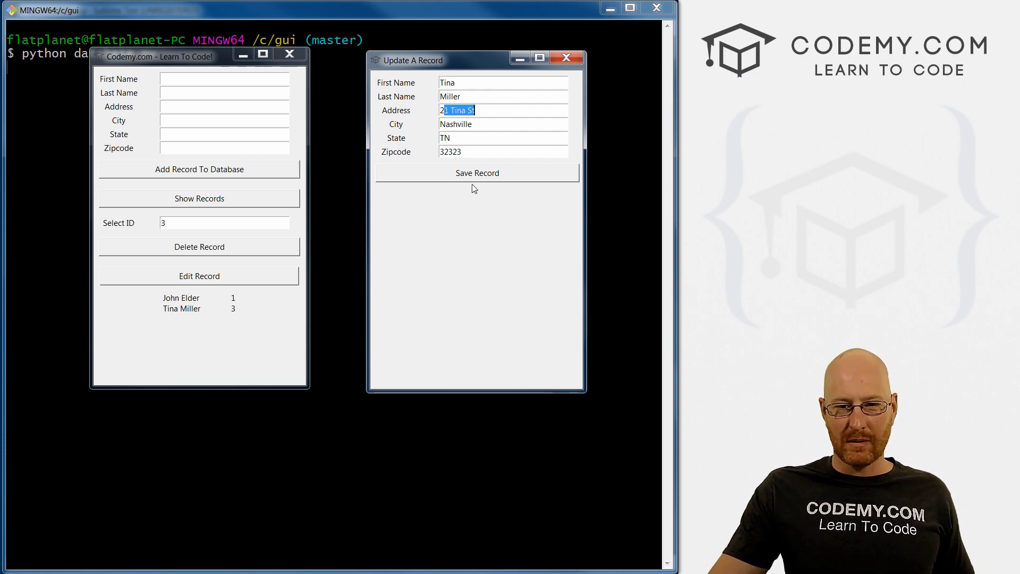
mouse_move(526, 181)
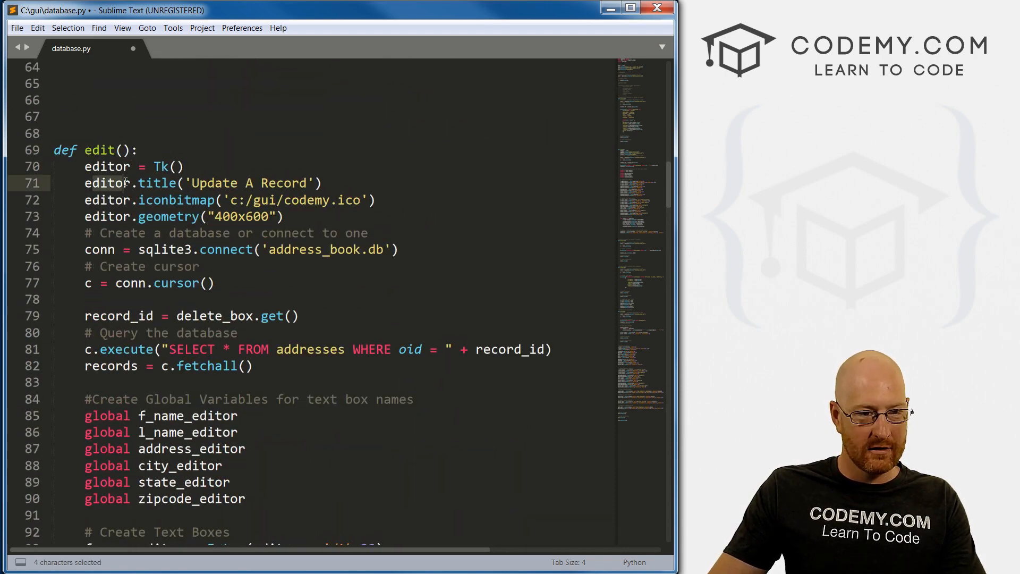
Change editor.destroy to editor.destroy() at the end of update() and save
double_click(107, 166)
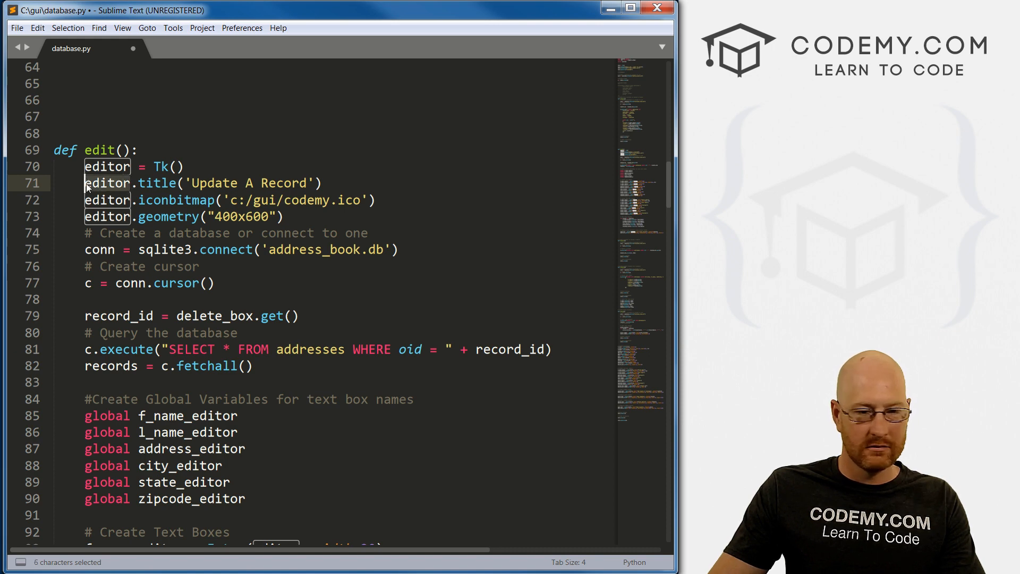
key("ctrl+c")
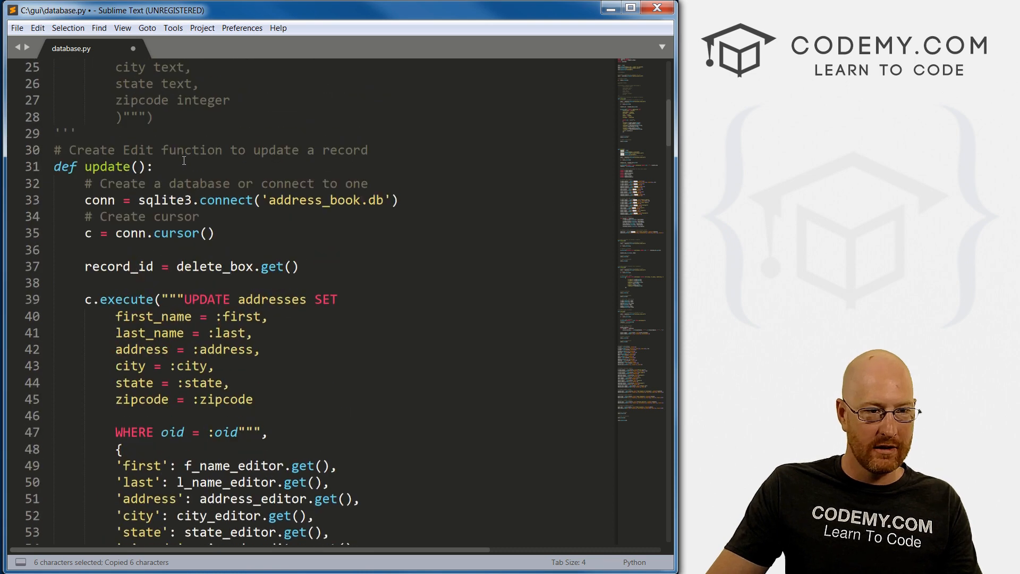
type("editor")
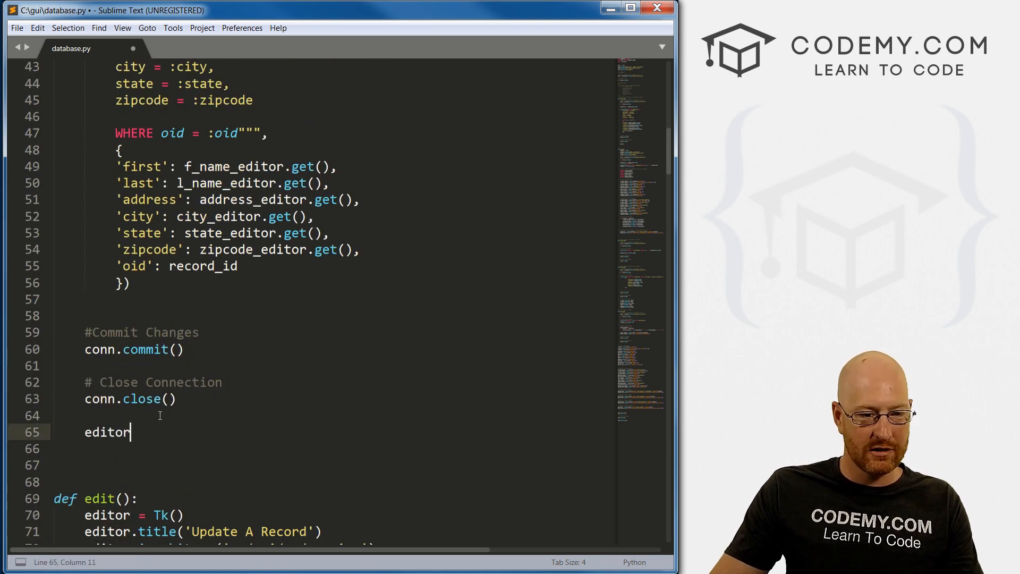
type(".dest")
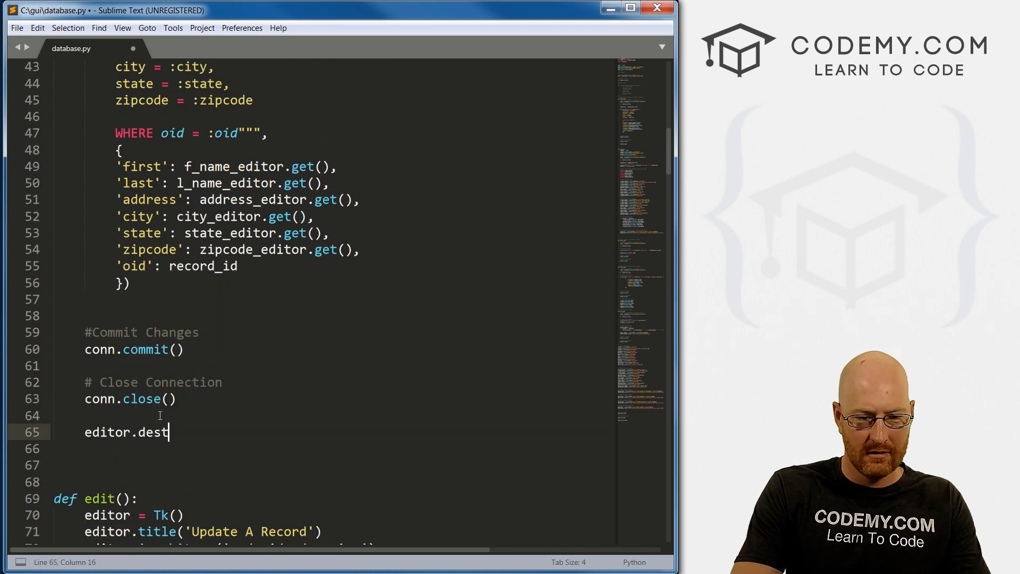
type("roy")
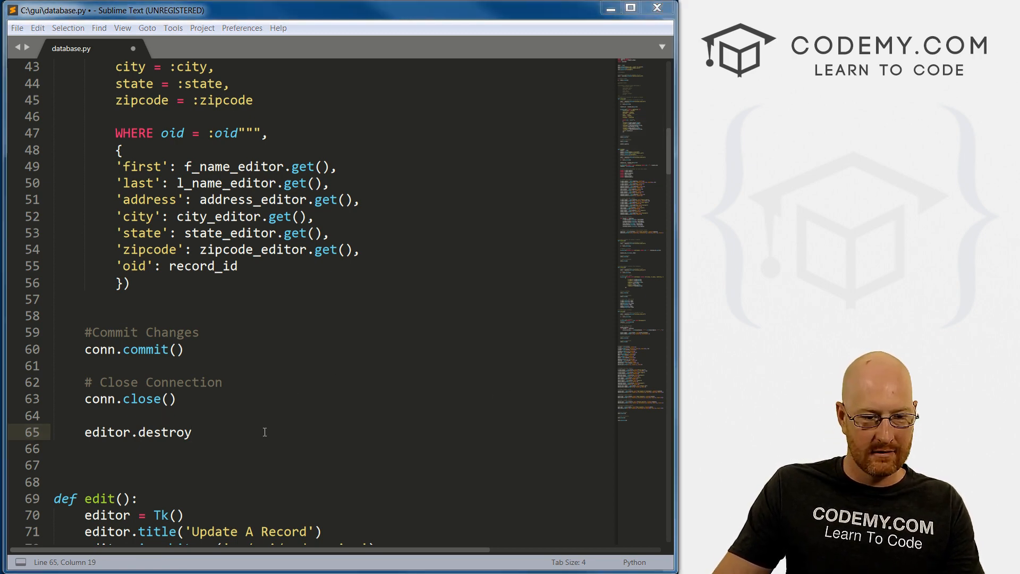
type("()")
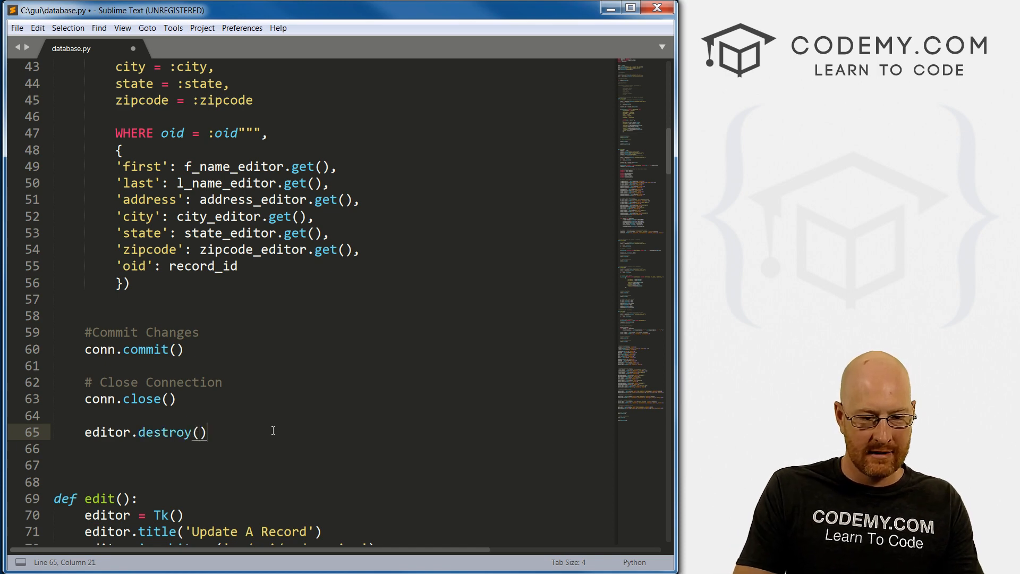
key("ctrl+s")
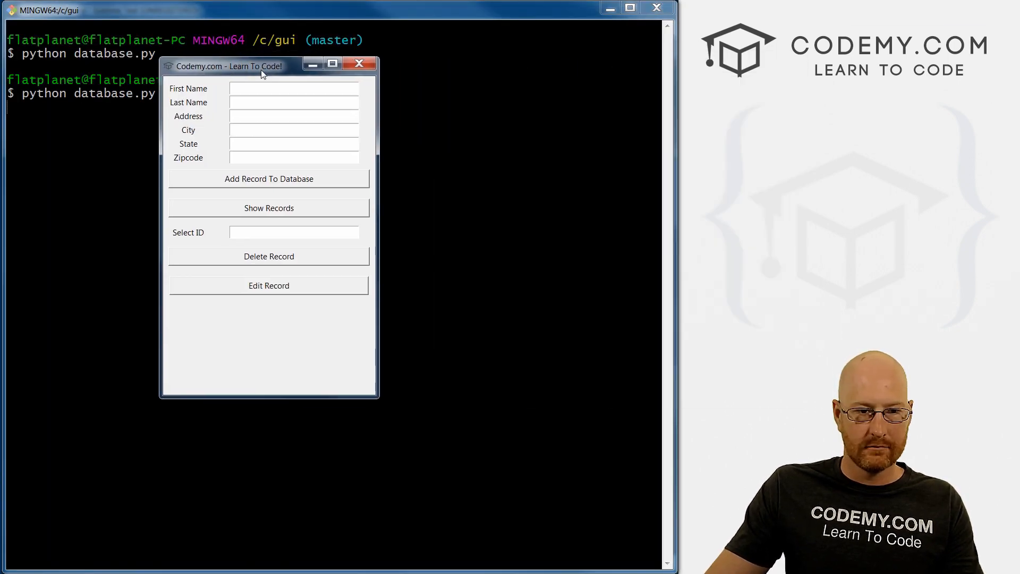
Open and save record 3, triggering NameError: 'editor' is not defined
type("3")
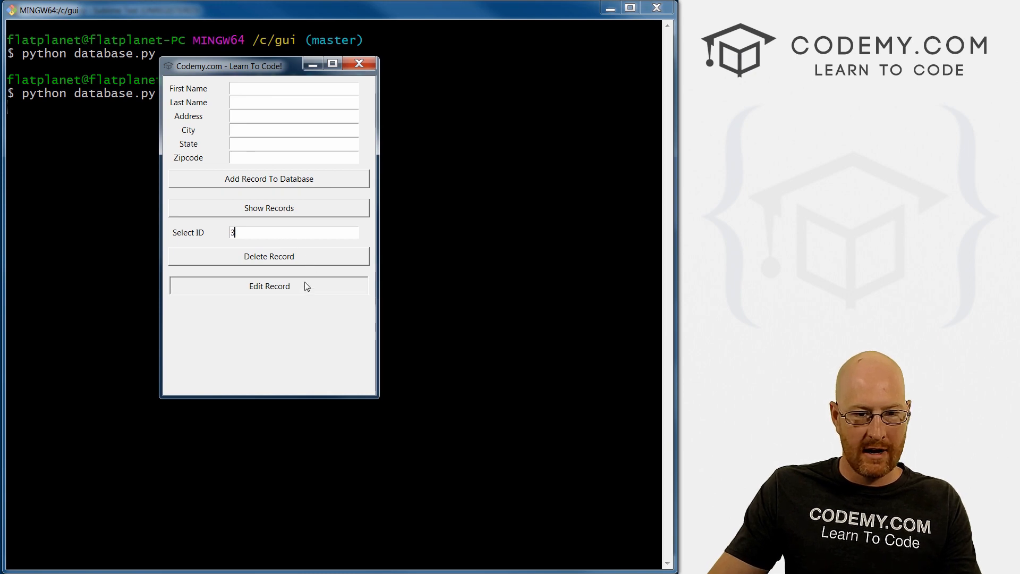
left_click(269, 286)
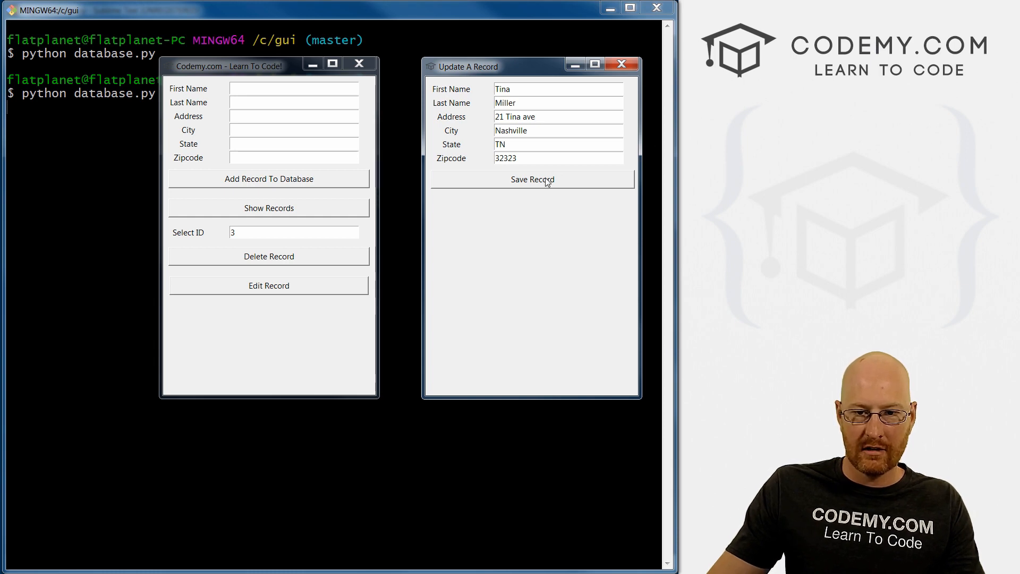
left_click(532, 179)
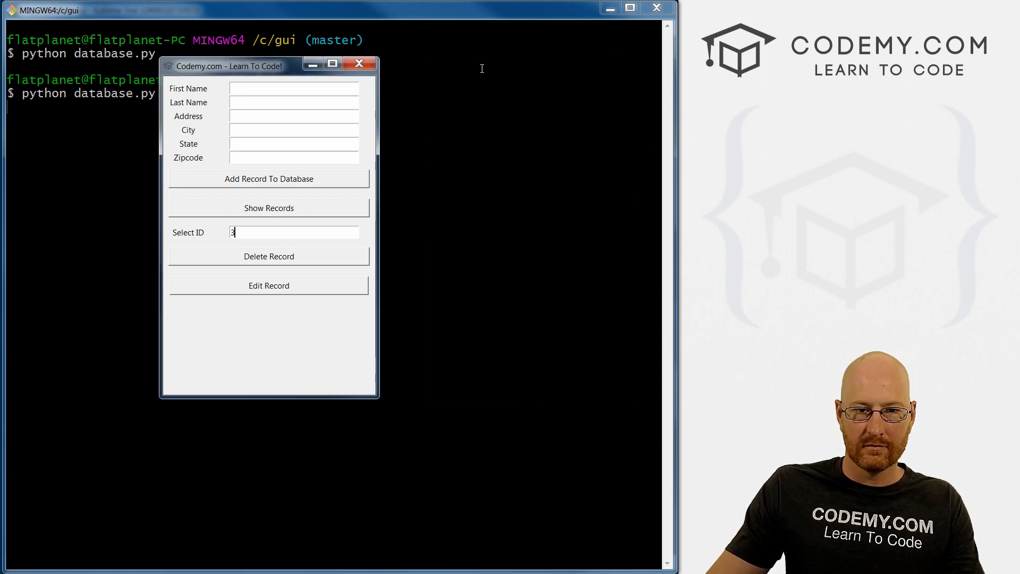
left_click(268, 285)
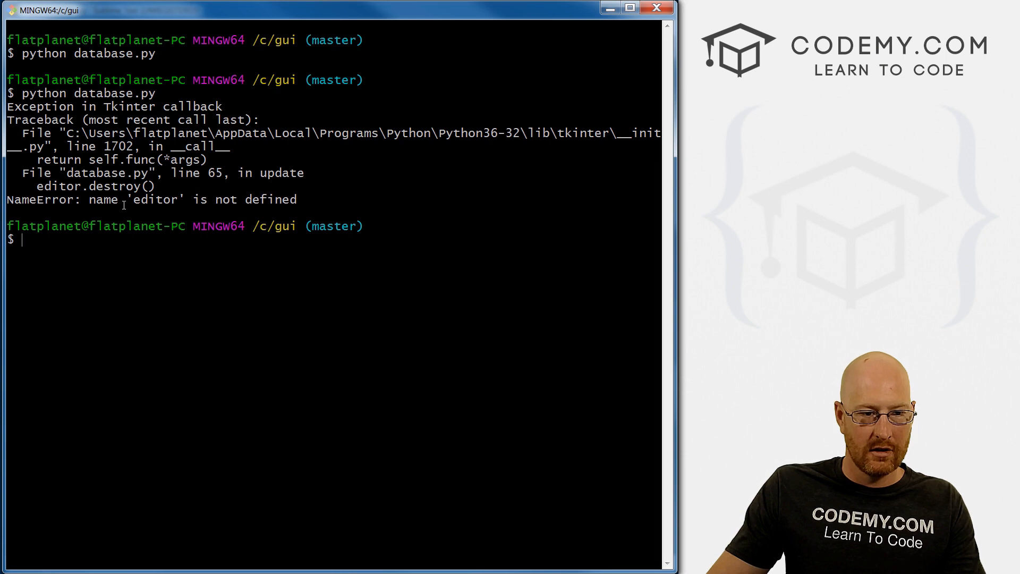
double_click(153, 199)
type("global")
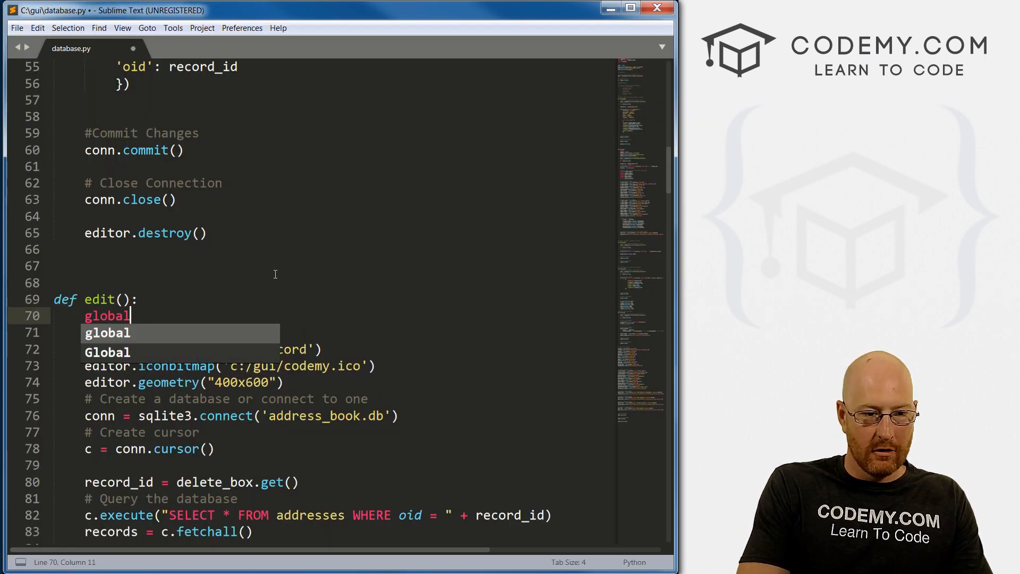
Add 'global editor' as the first line of edit() and save the file
type("editor")
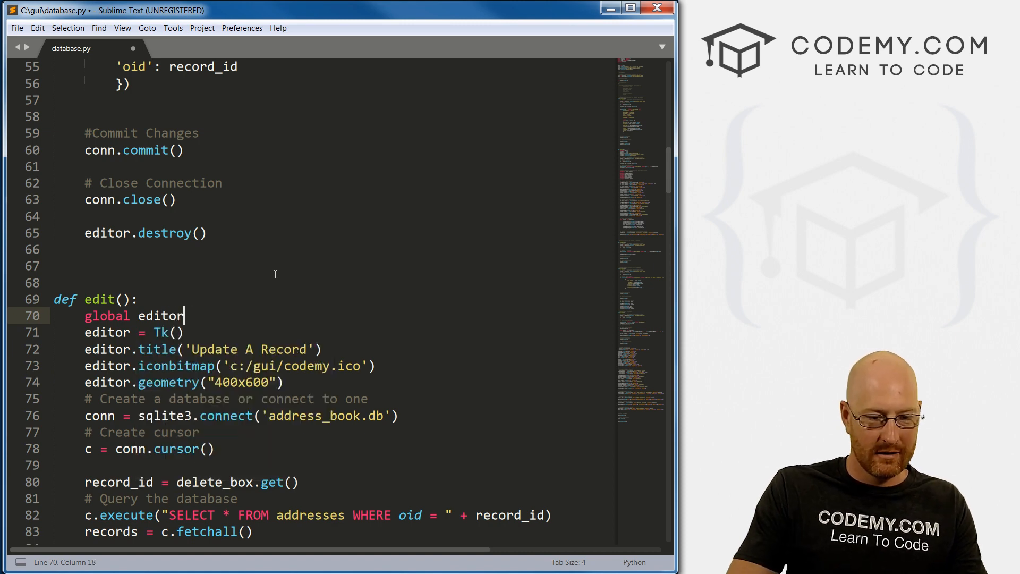
key("ctrl+s")
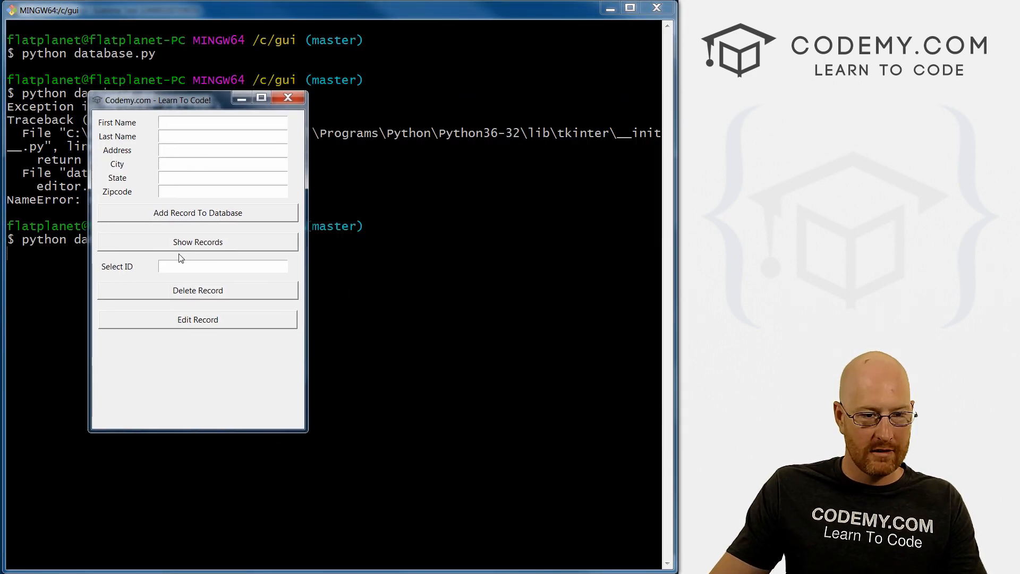
type("3")
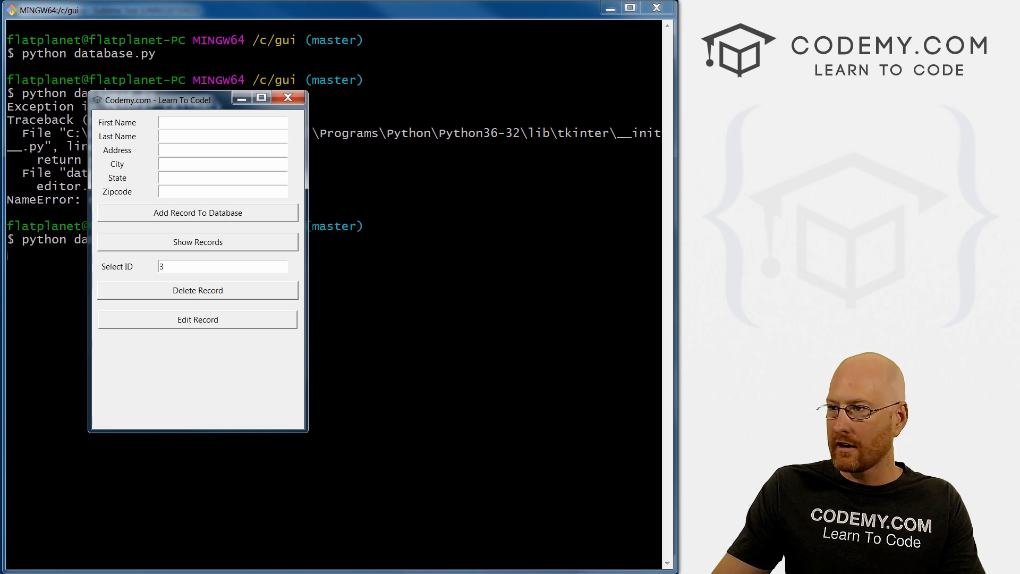
left_click(197, 319)
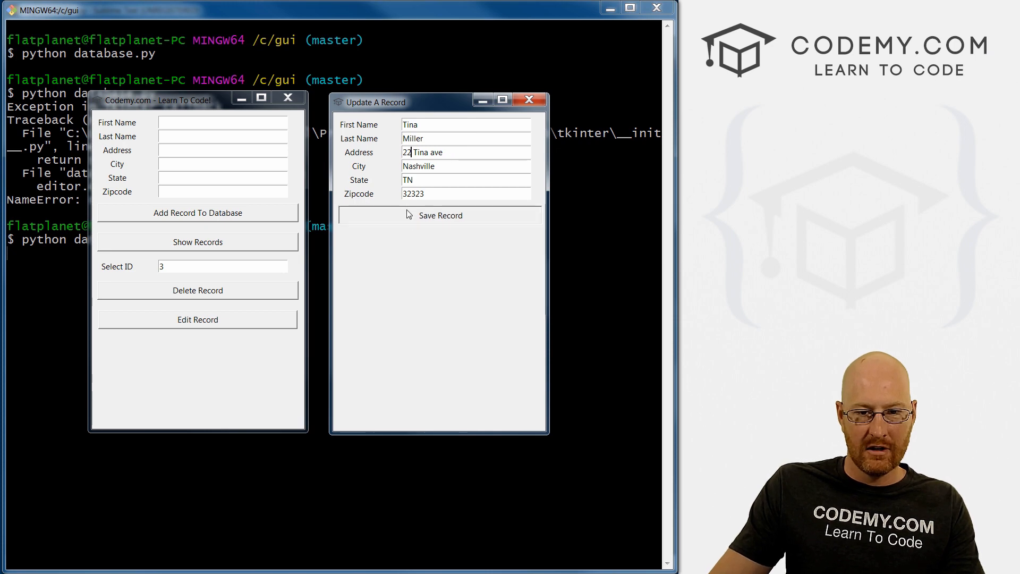
left_click(440, 216)
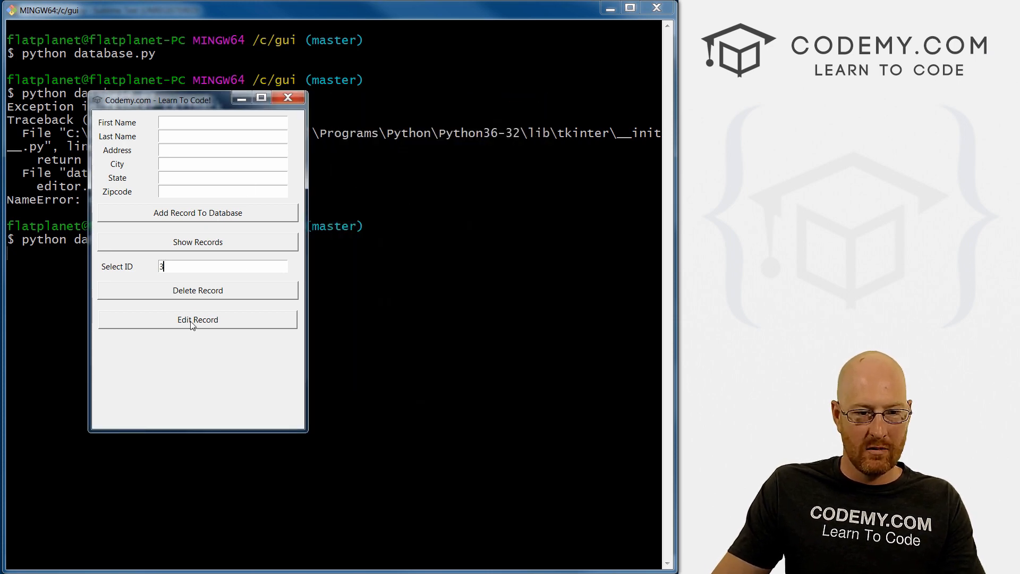
left_click(198, 319)
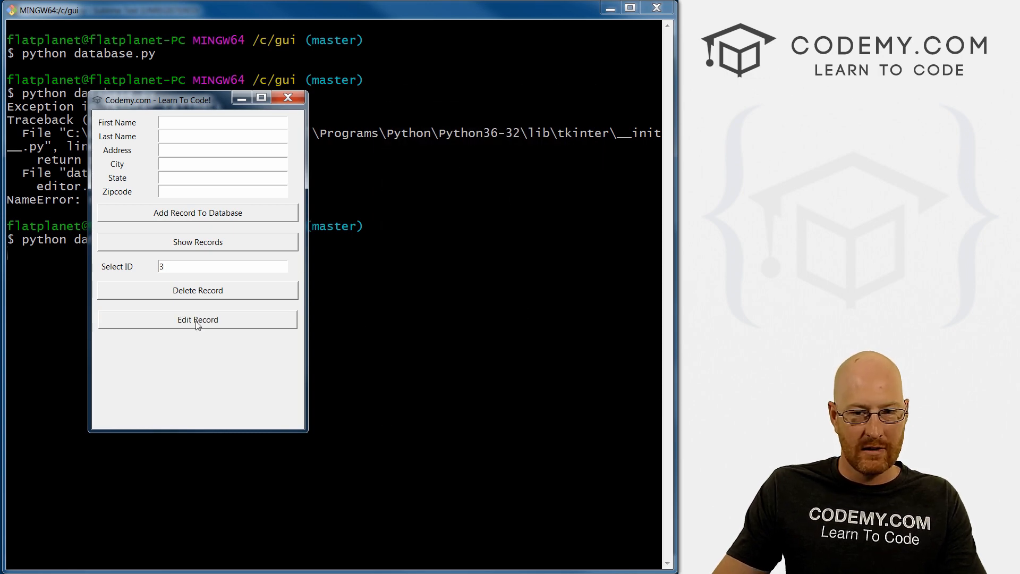
left_click(197, 320)
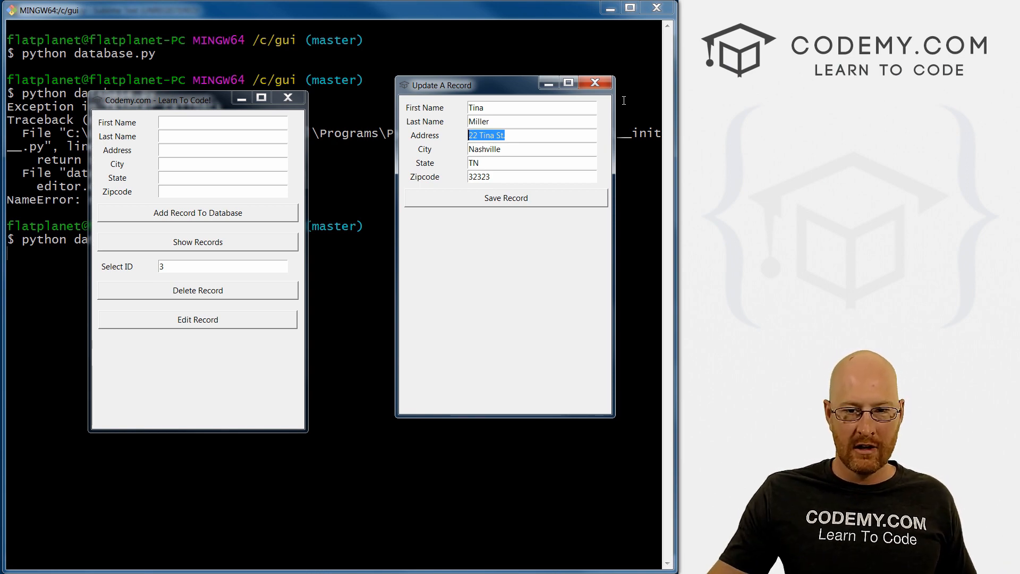
mouse_move(474, 419)
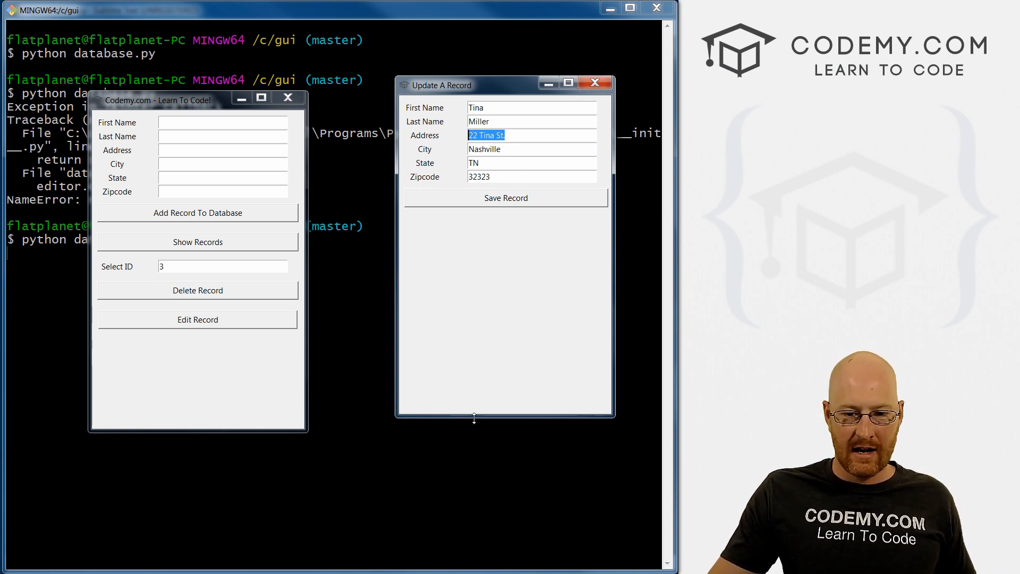
left_click_drag(474, 420, 485, 229)
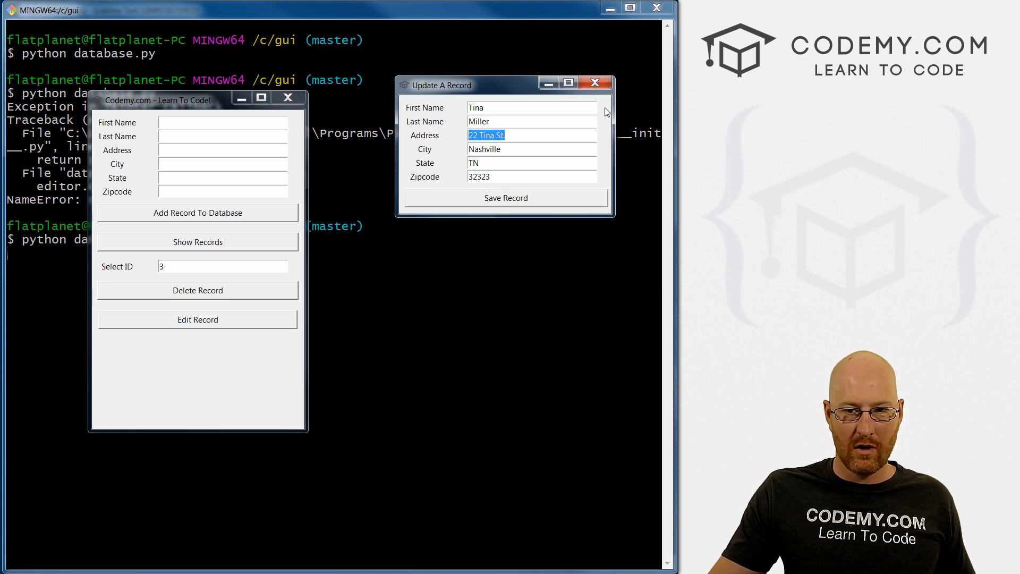
left_click(593, 83)
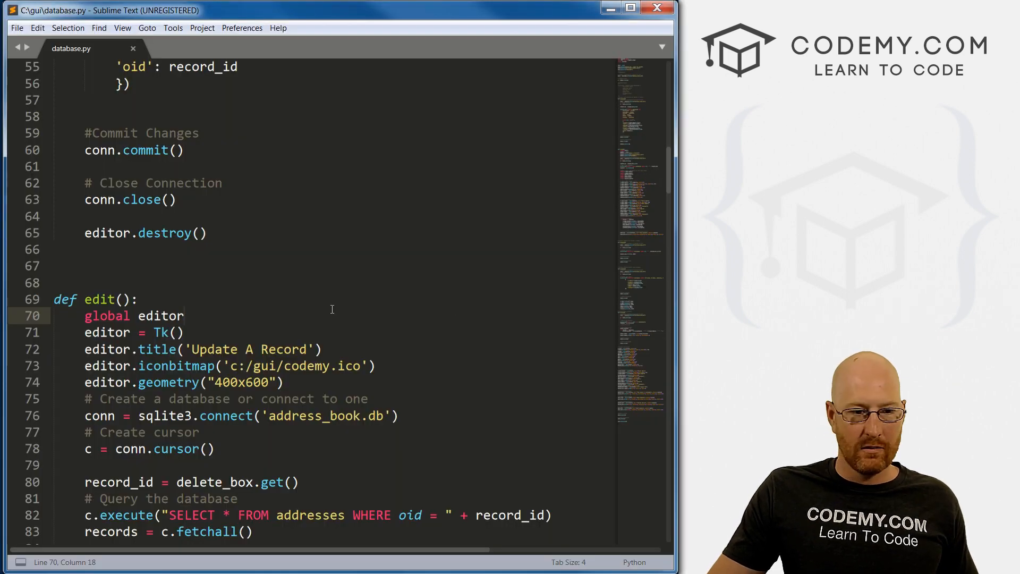
Save the script with the Update A Record window geometry set to 400x400
scroll("down", 3)
type("4")
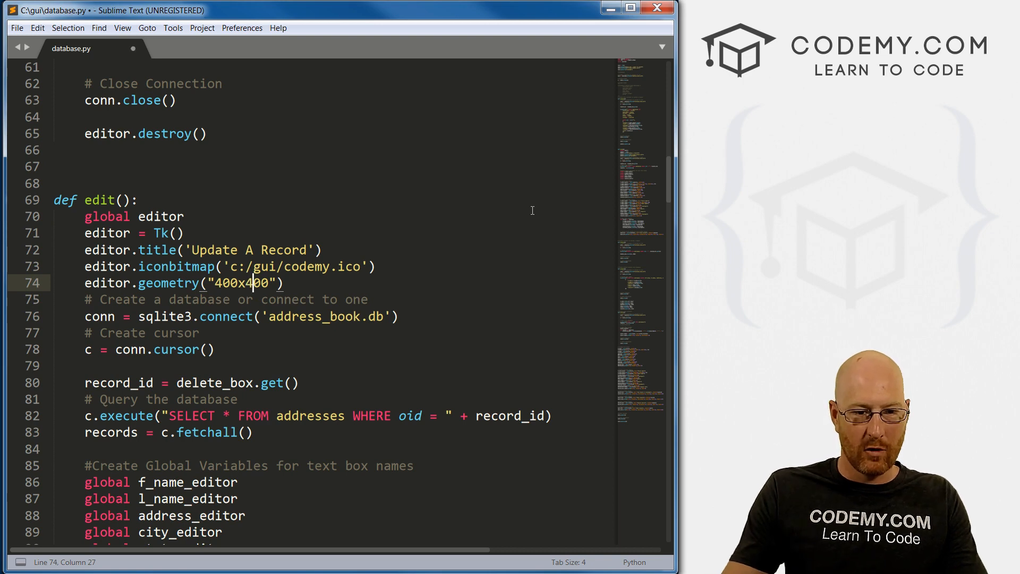
key("ctrl+s")
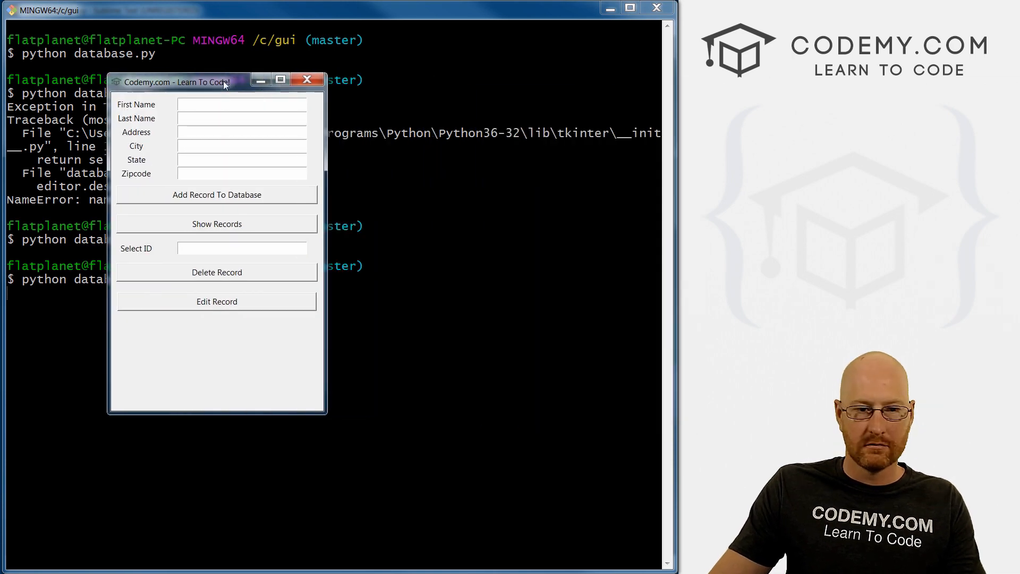
type("3")
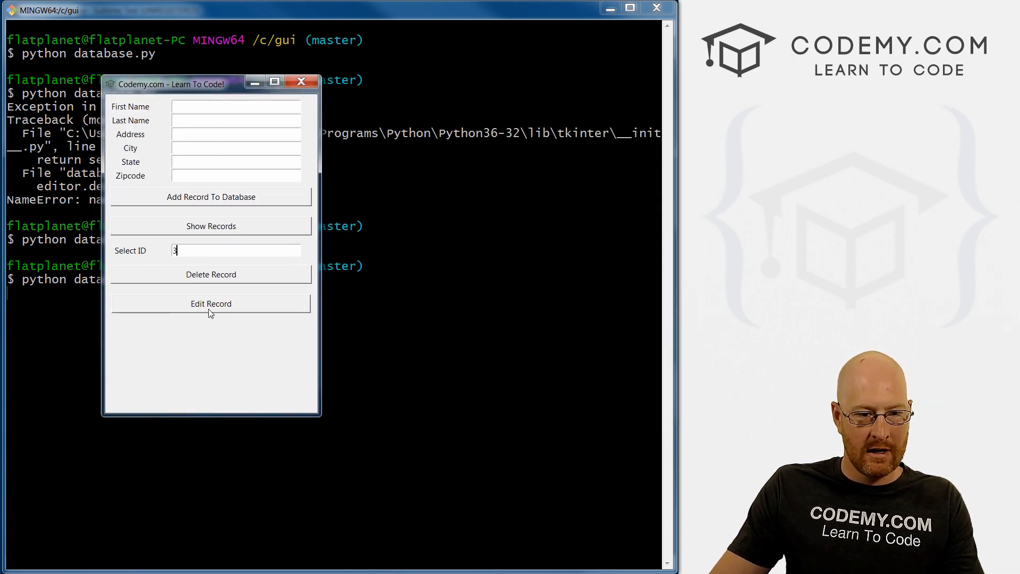
left_click(211, 304)
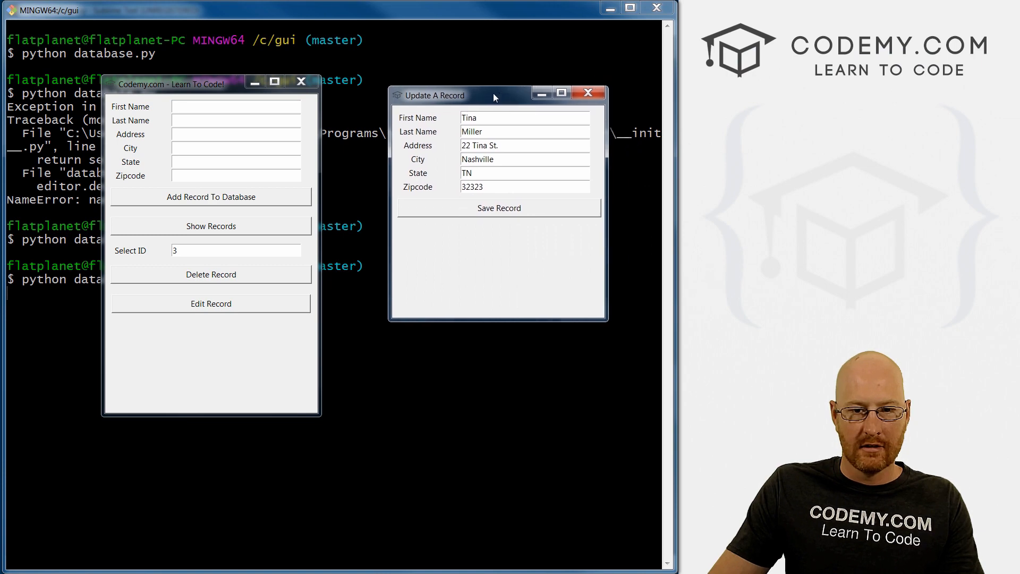
left_click(587, 93)
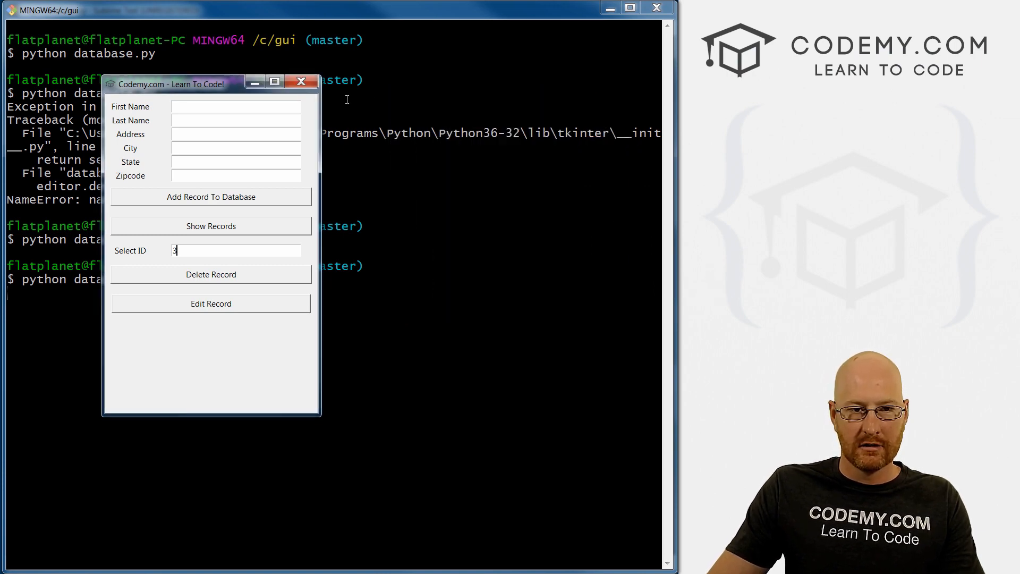
left_click(301, 81)
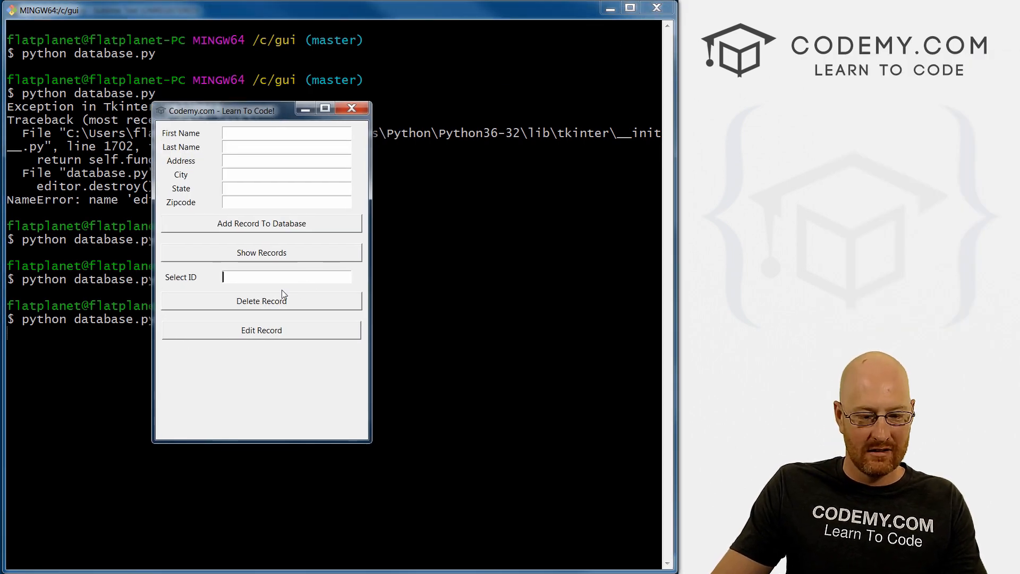
type("3")
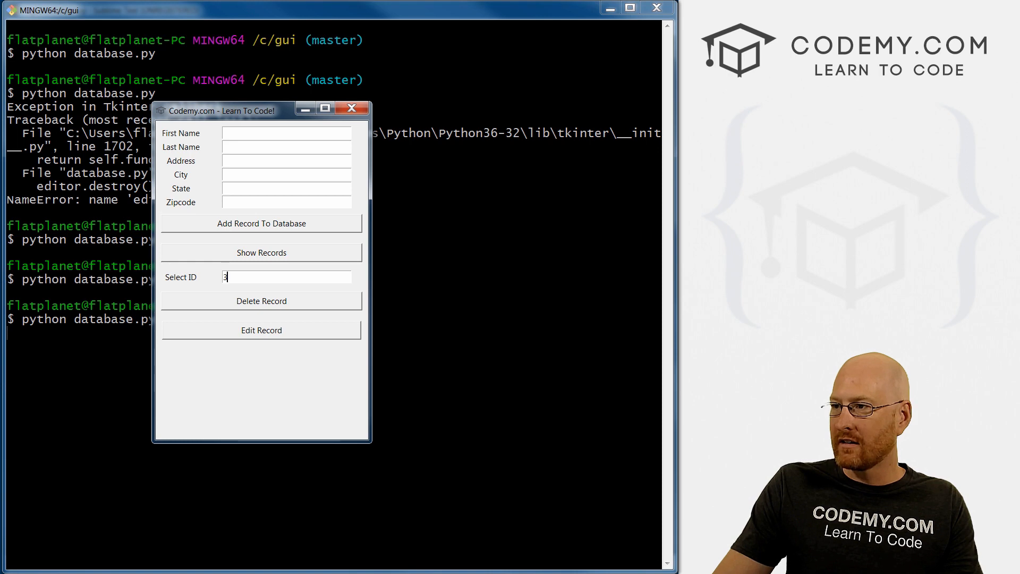
left_click(261, 331)
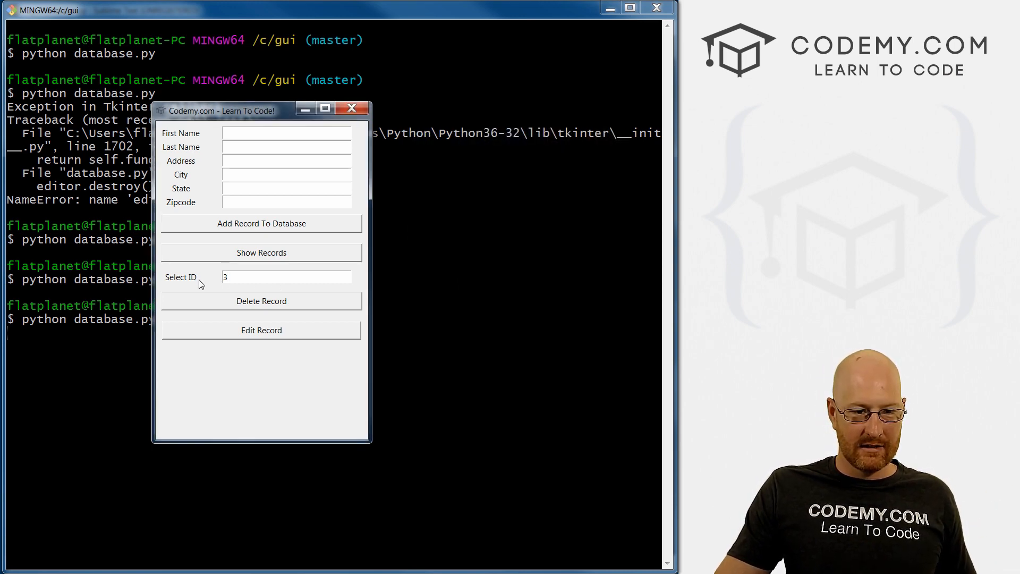
left_click(261, 252)
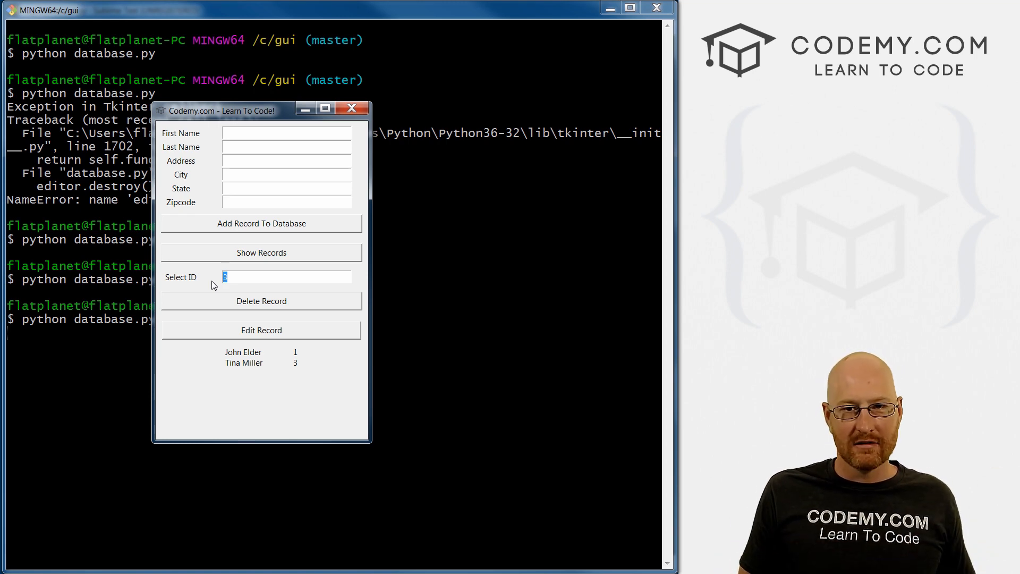
mouse_move(260, 236)
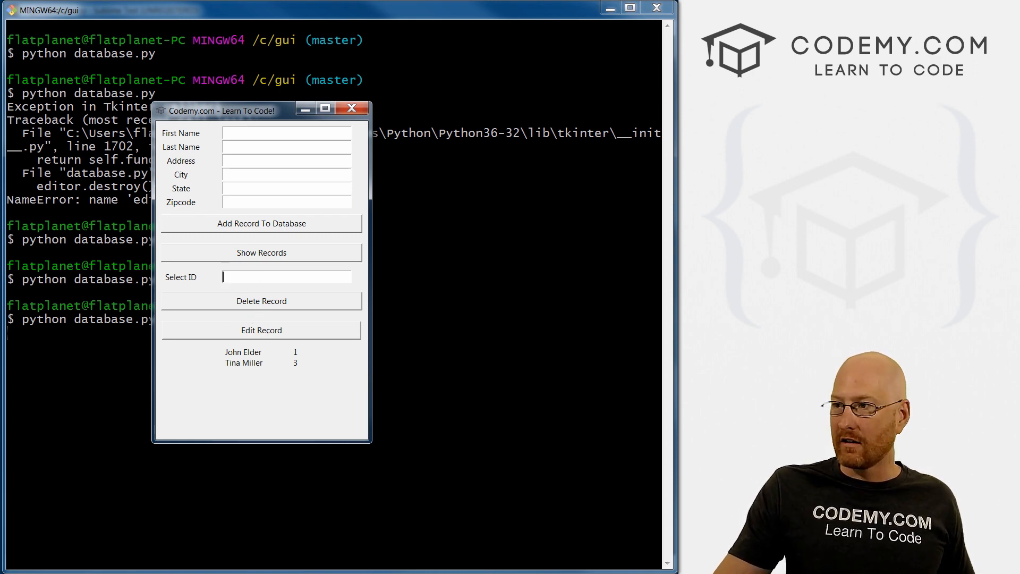
left_click(261, 330)
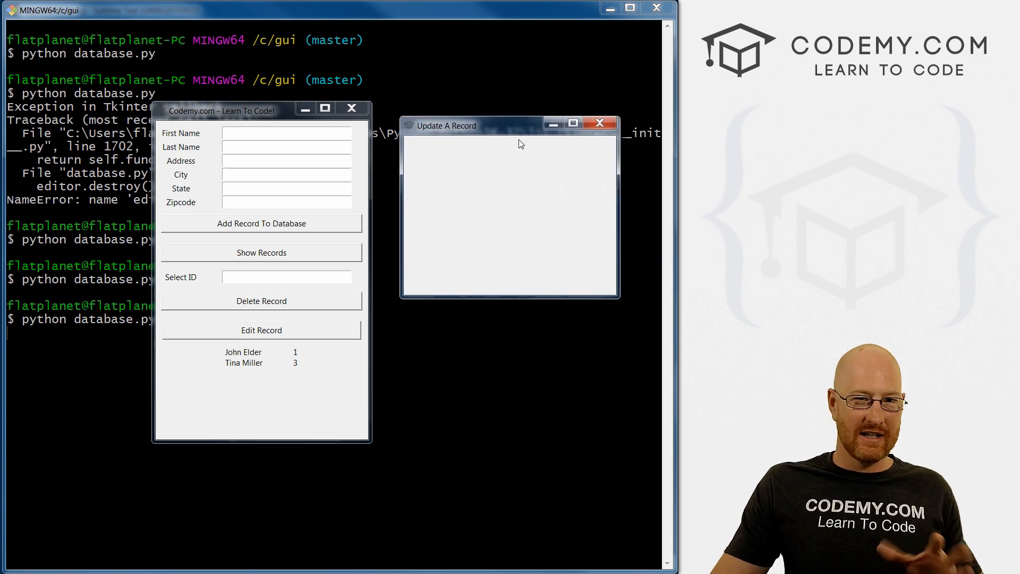